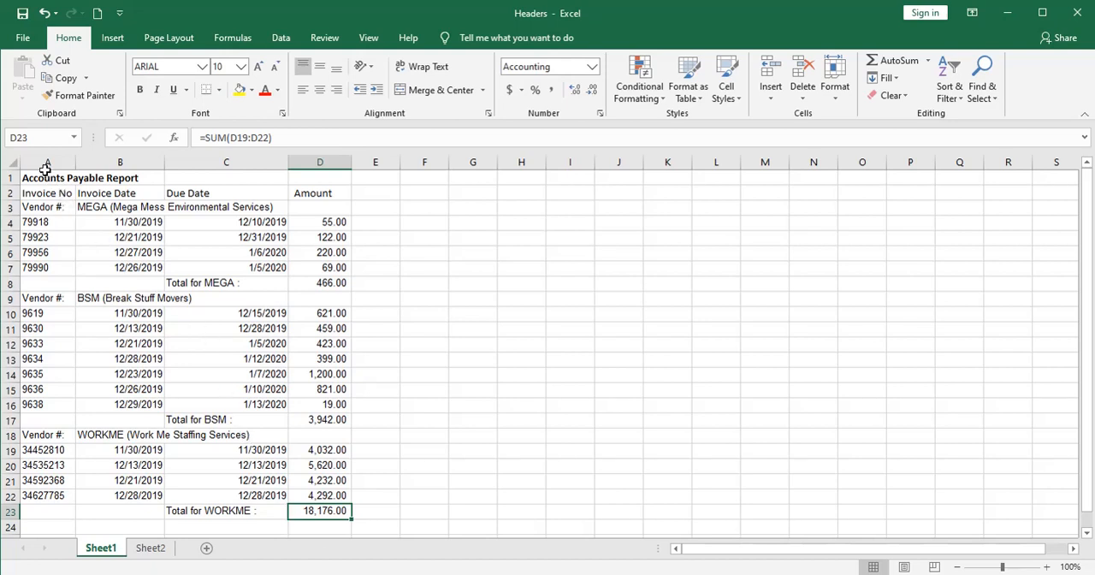
# - Inspect the MEGA vendor label, invoice numbers A4:A7, first invoice date and total formula
pyautogui.click(10, 207)
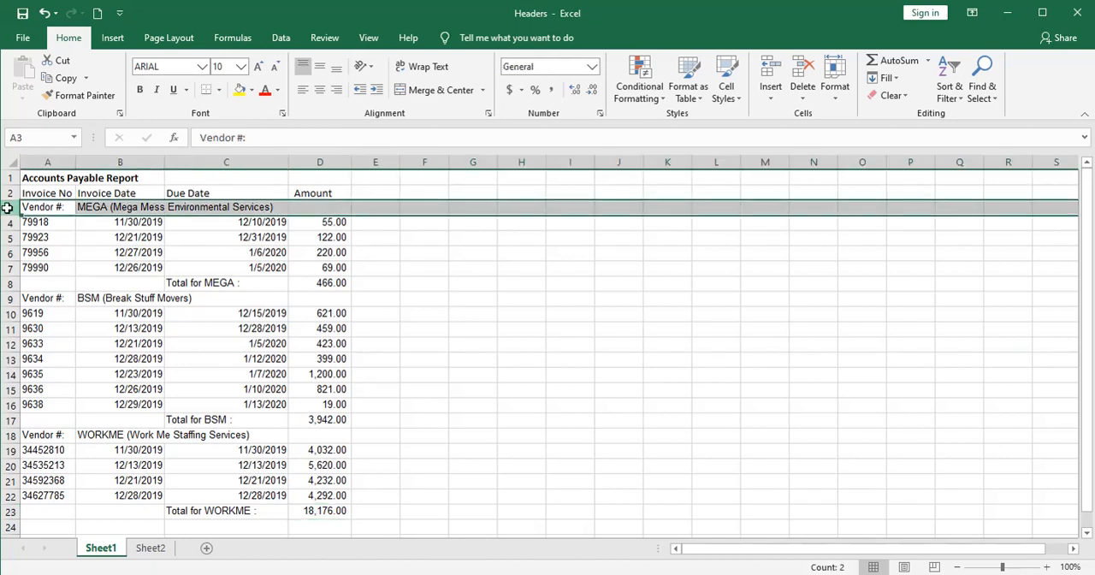
pyautogui.moveTo(89, 207)
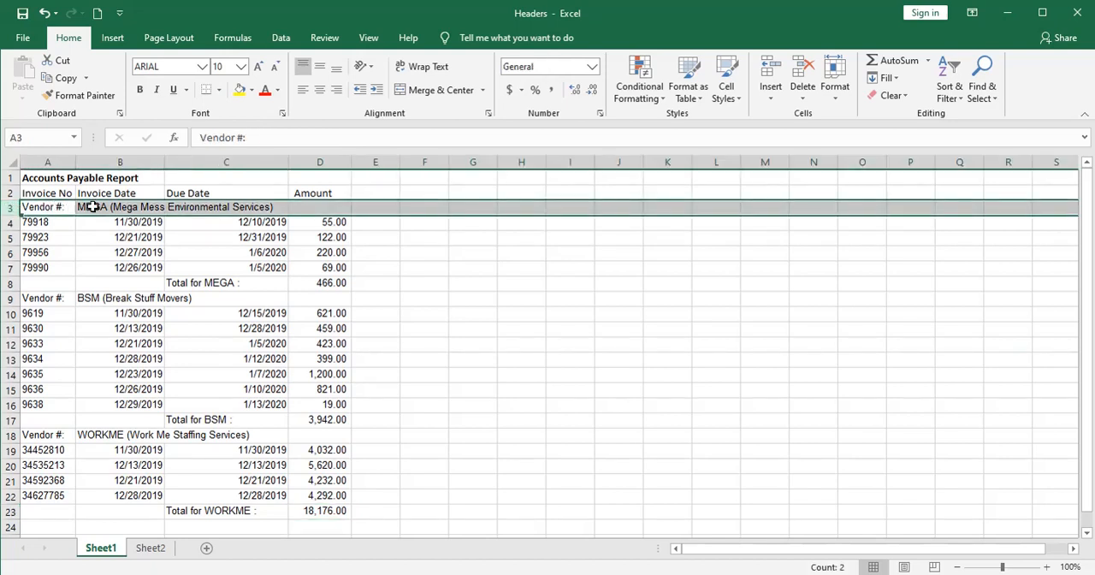
pyautogui.click(48, 222)
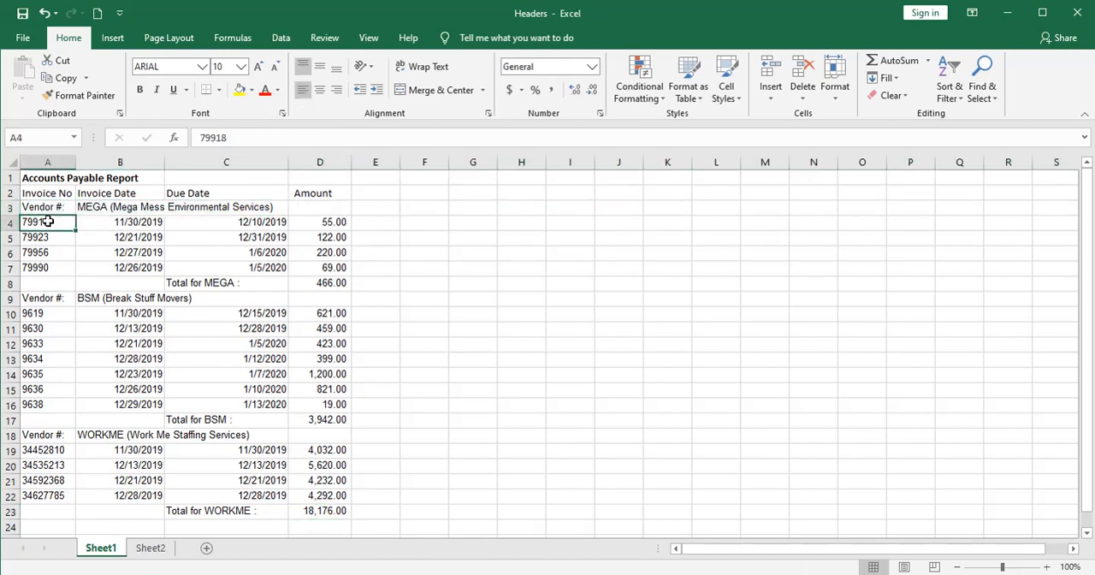
pyautogui.moveTo(48, 223); pyautogui.dragTo(48, 267)
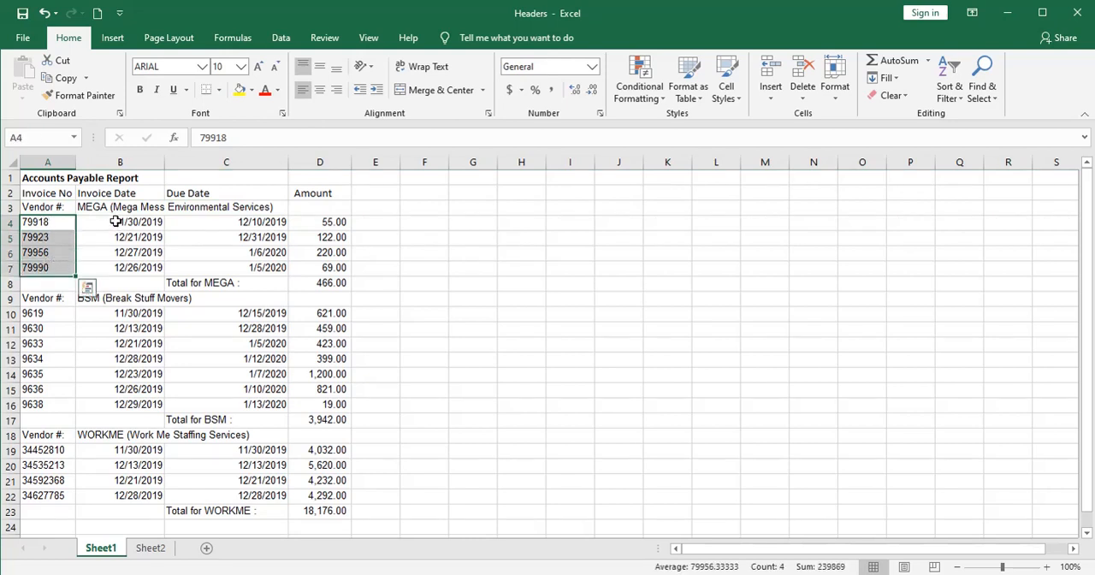
pyautogui.click(120, 222)
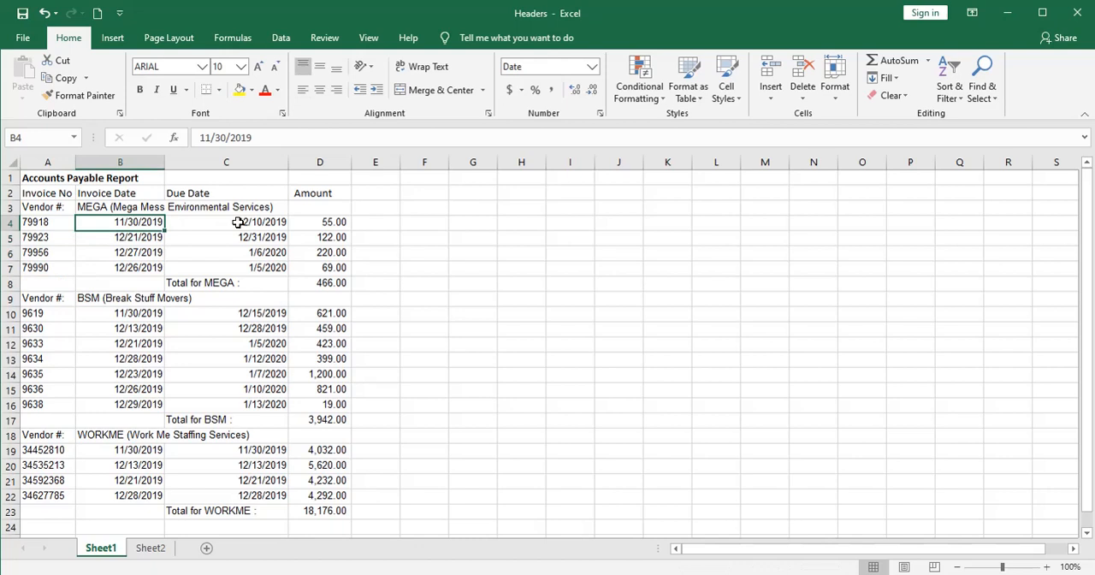
pyautogui.click(320, 222)
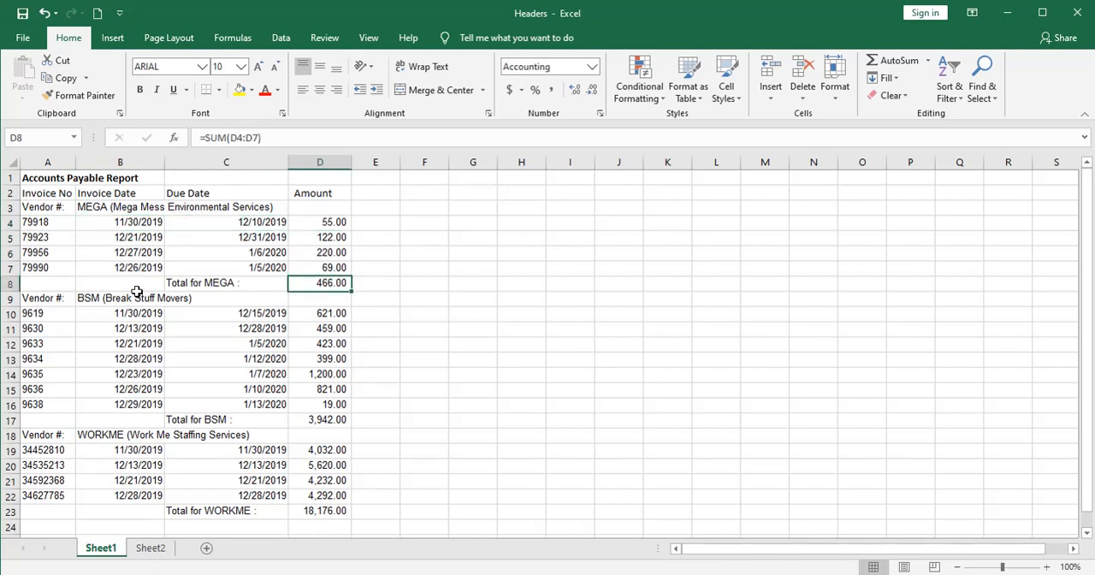
pyautogui.moveTo(31, 390)
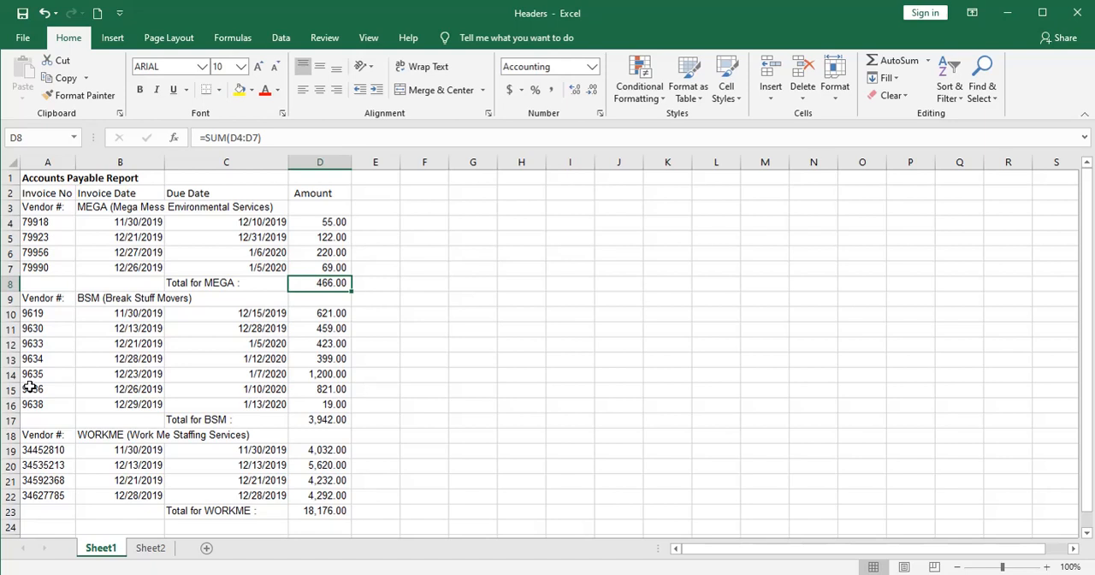
pyautogui.moveTo(65, 352)
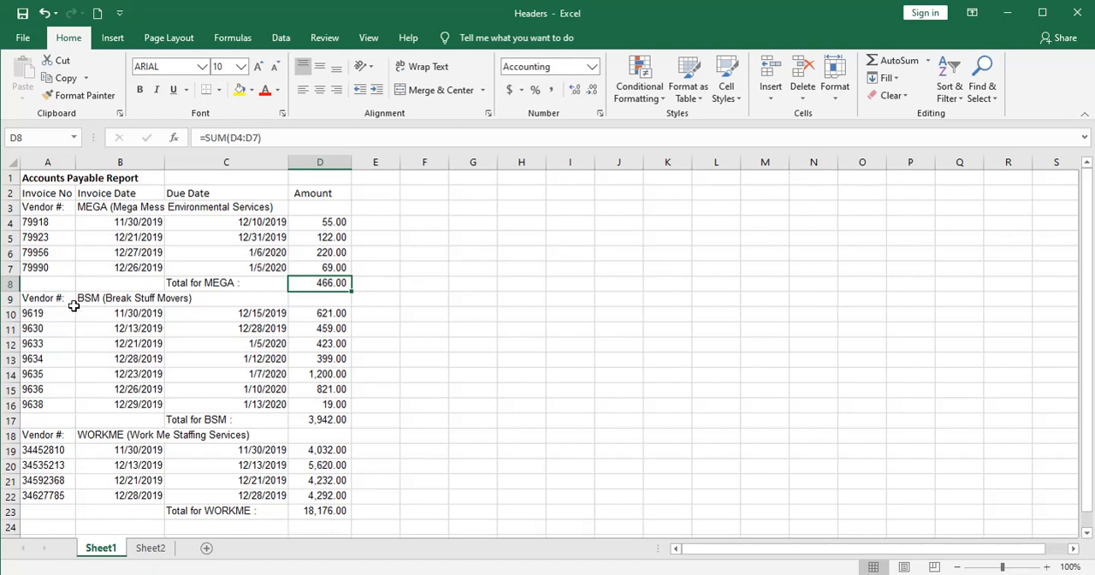
pyautogui.moveTo(113, 400)
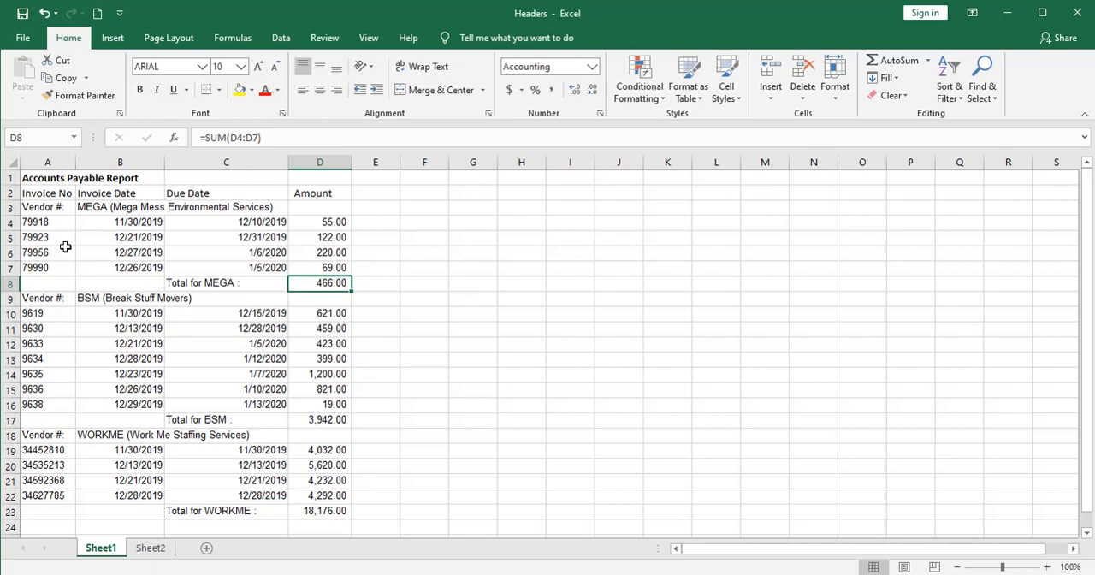
# - Show the Data tools and review the full MEGA vendor name in B3 and its first invoice date
pyautogui.click(281, 38)
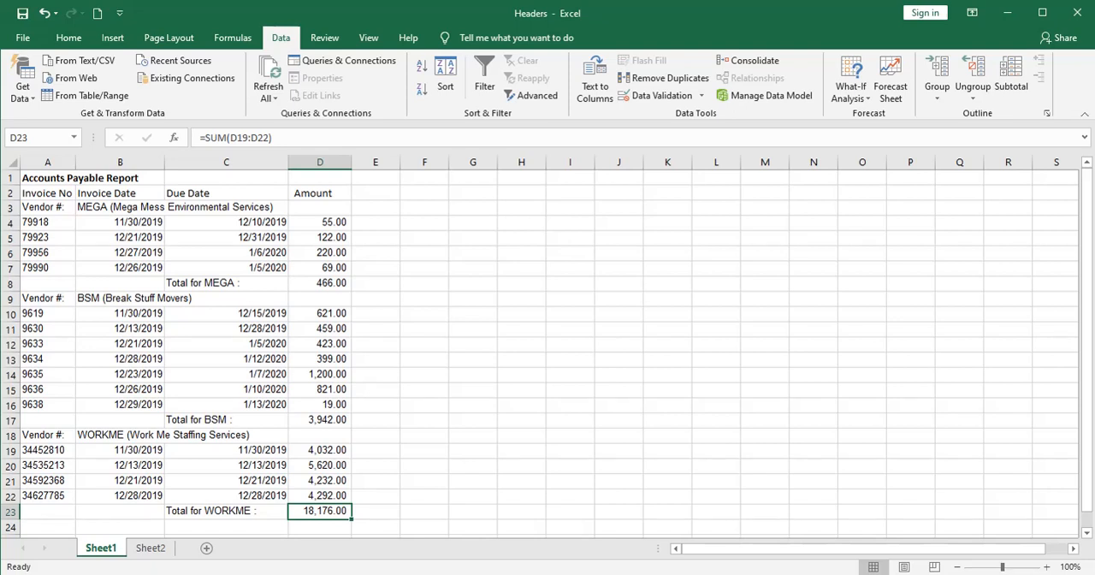
pyautogui.moveTo(284, 455)
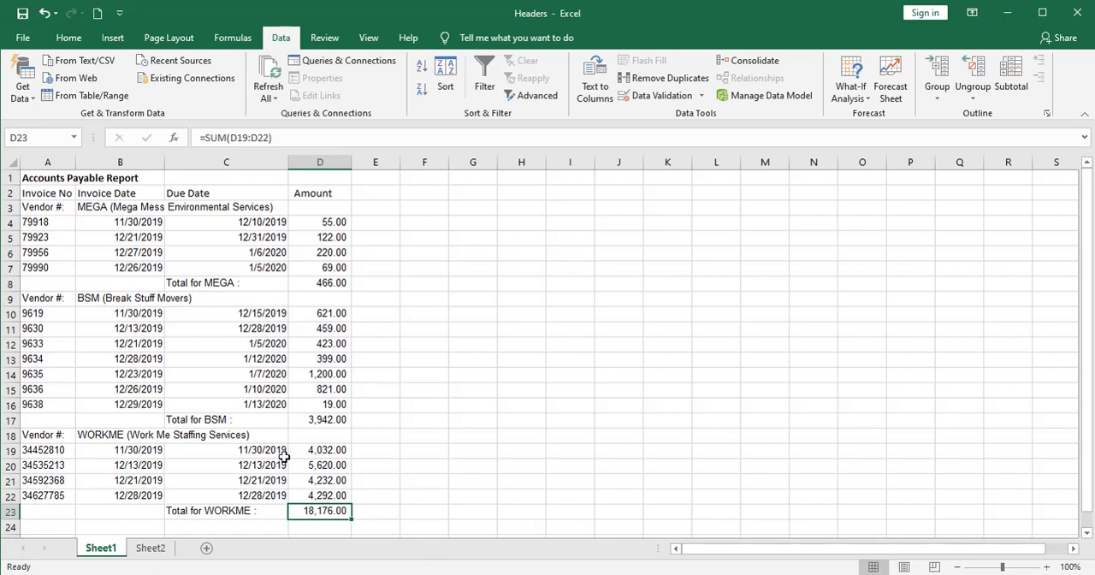
pyautogui.moveTo(112, 229)
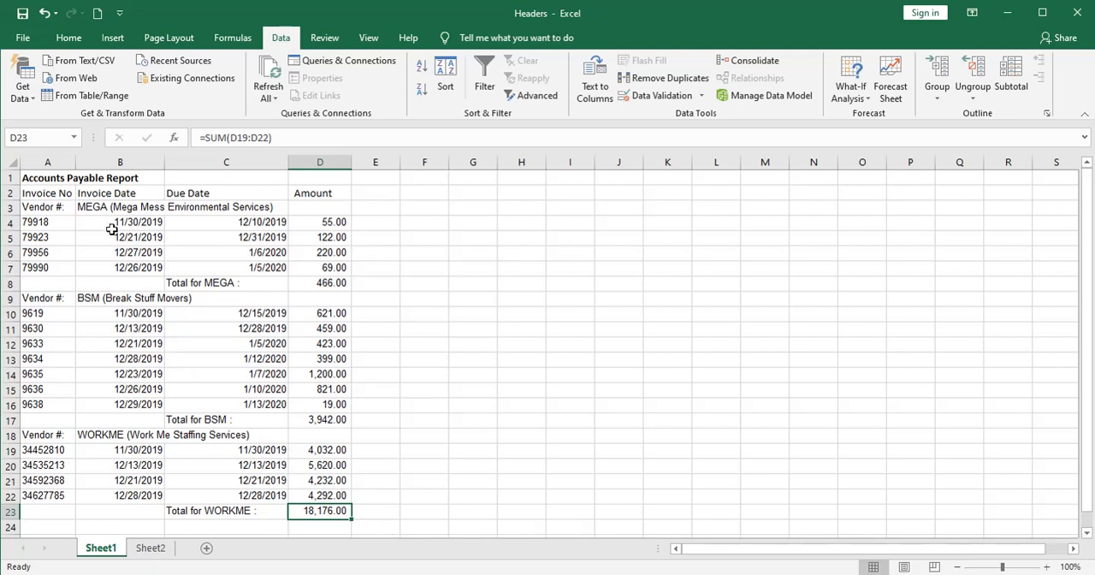
pyautogui.moveTo(89, 222)
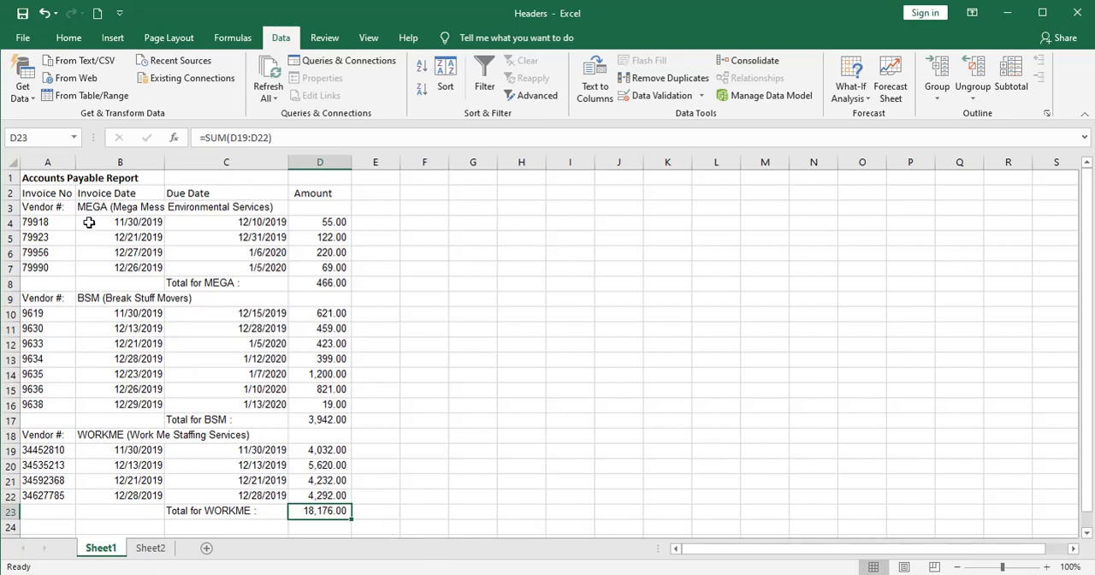
pyautogui.moveTo(82, 208)
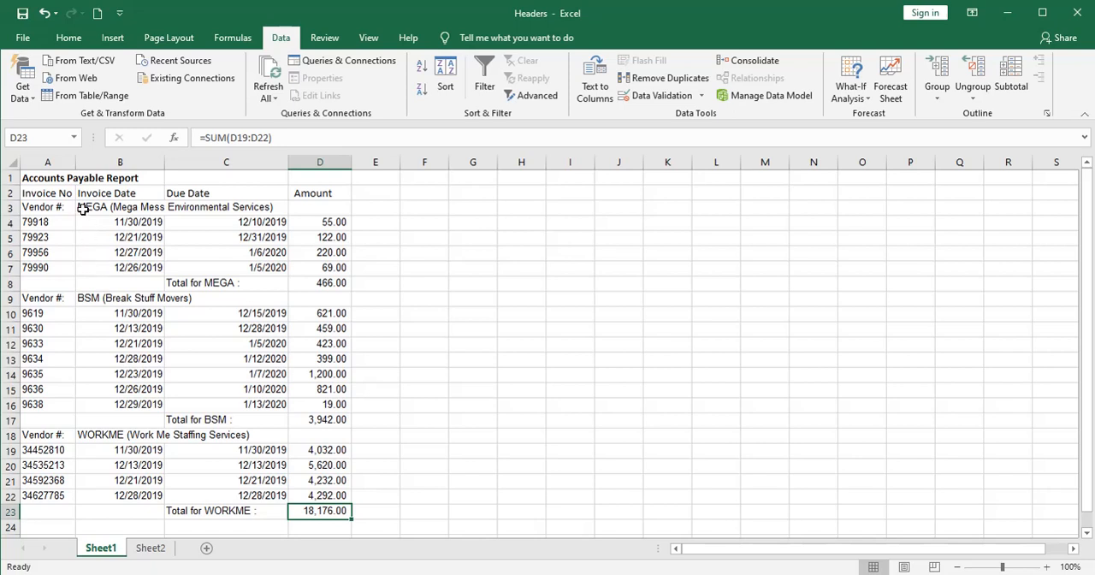
pyautogui.moveTo(119, 205)
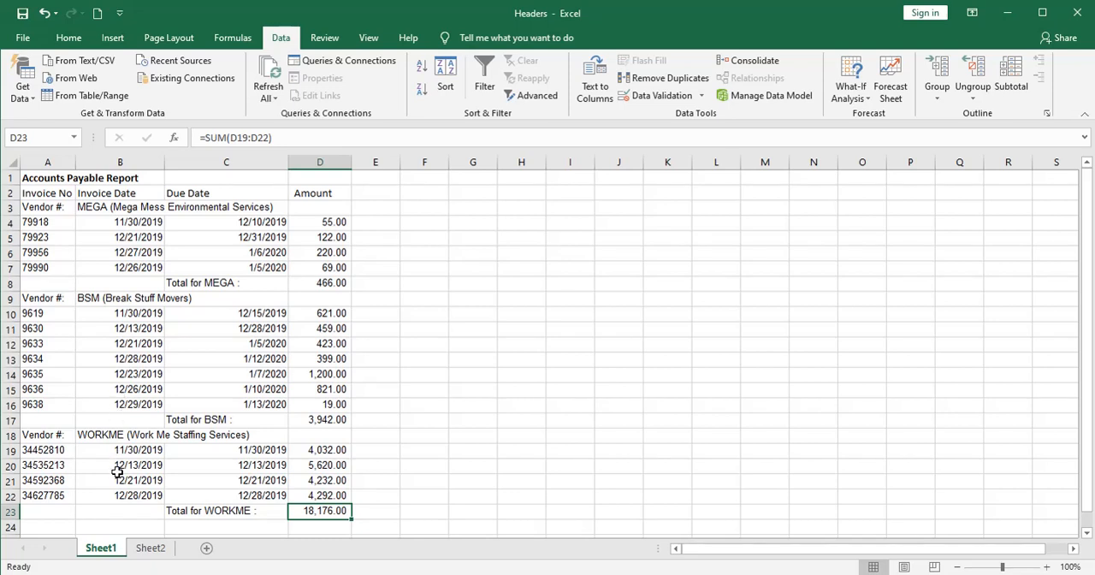
pyautogui.moveTo(281, 328)
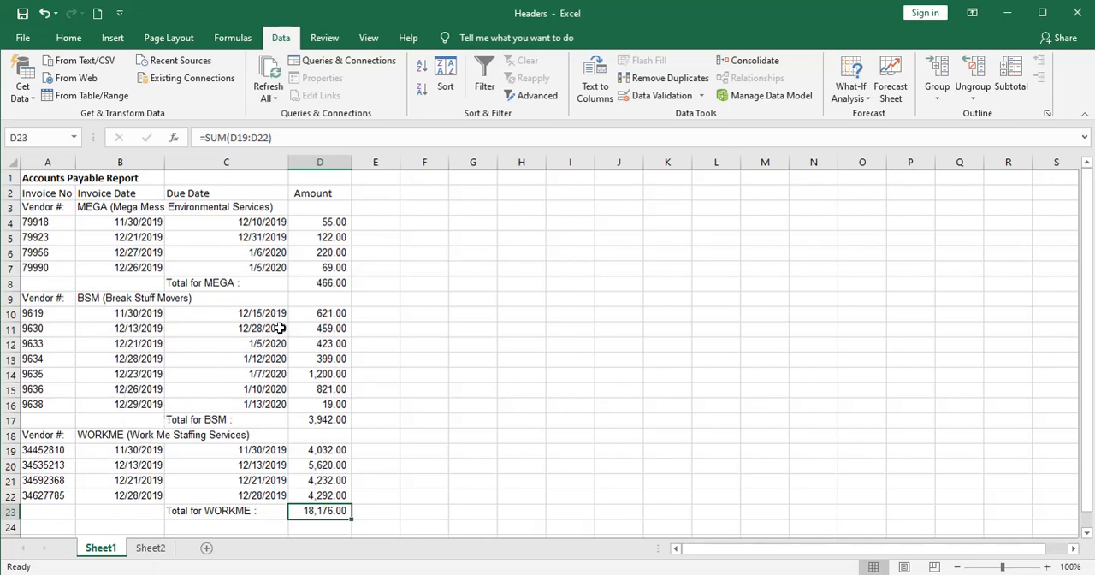
pyautogui.moveTo(157, 236)
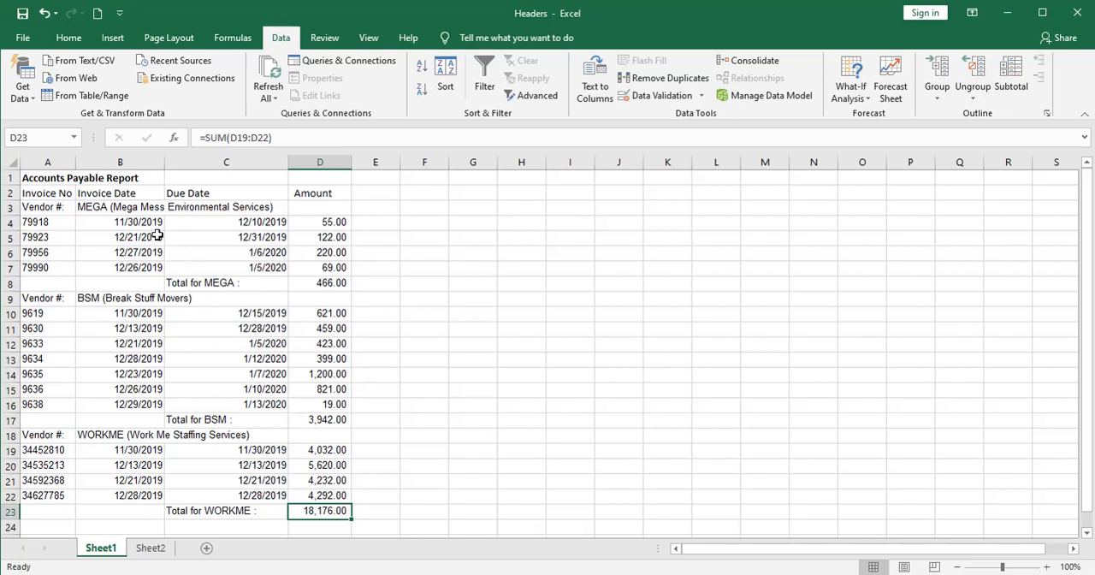
pyautogui.click(120, 207)
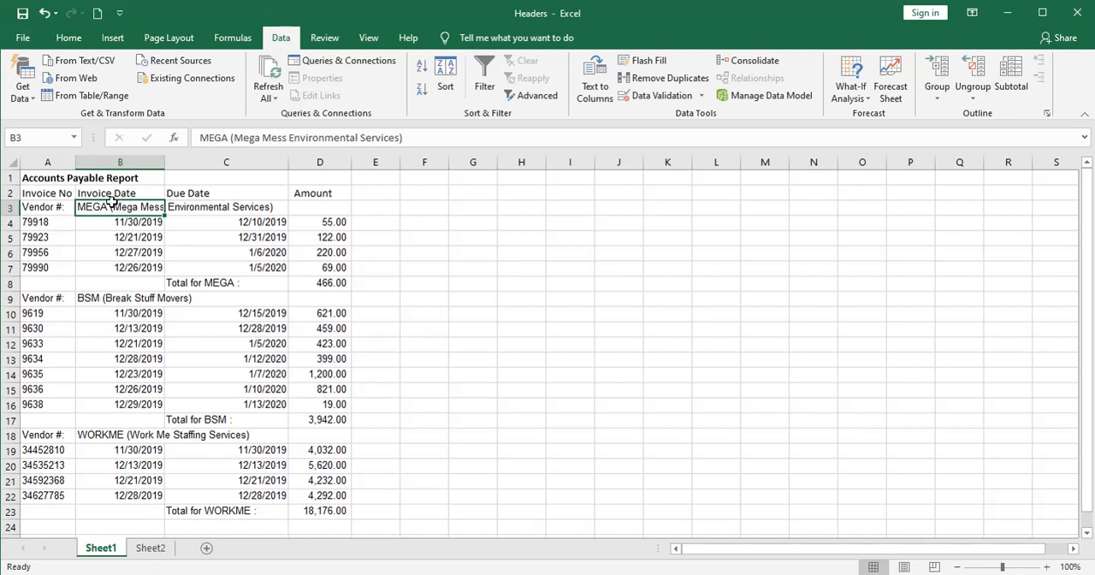
pyautogui.click(120, 223)
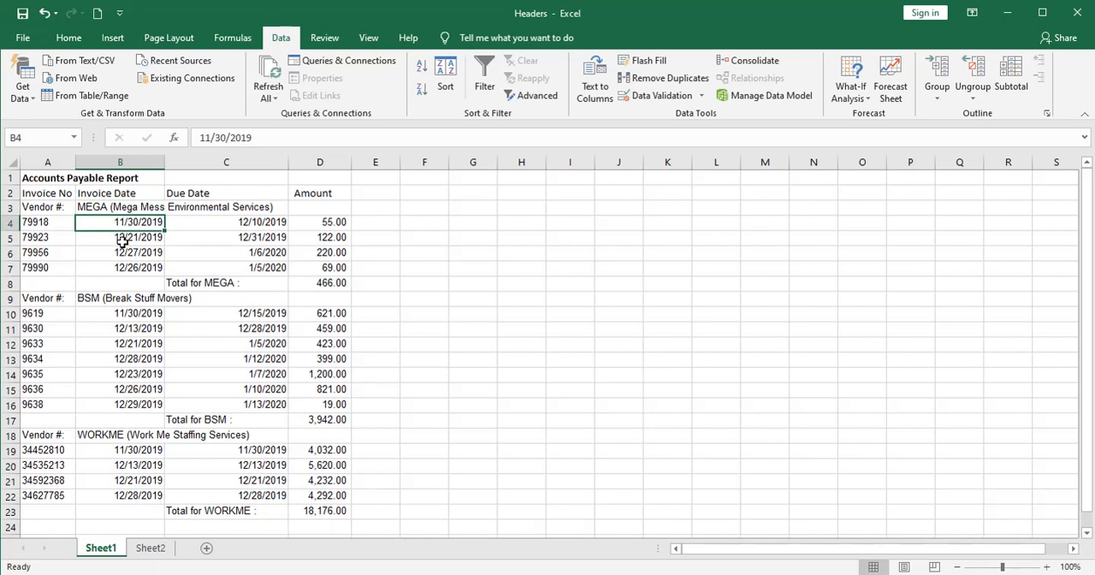
pyautogui.moveTo(354, 216)
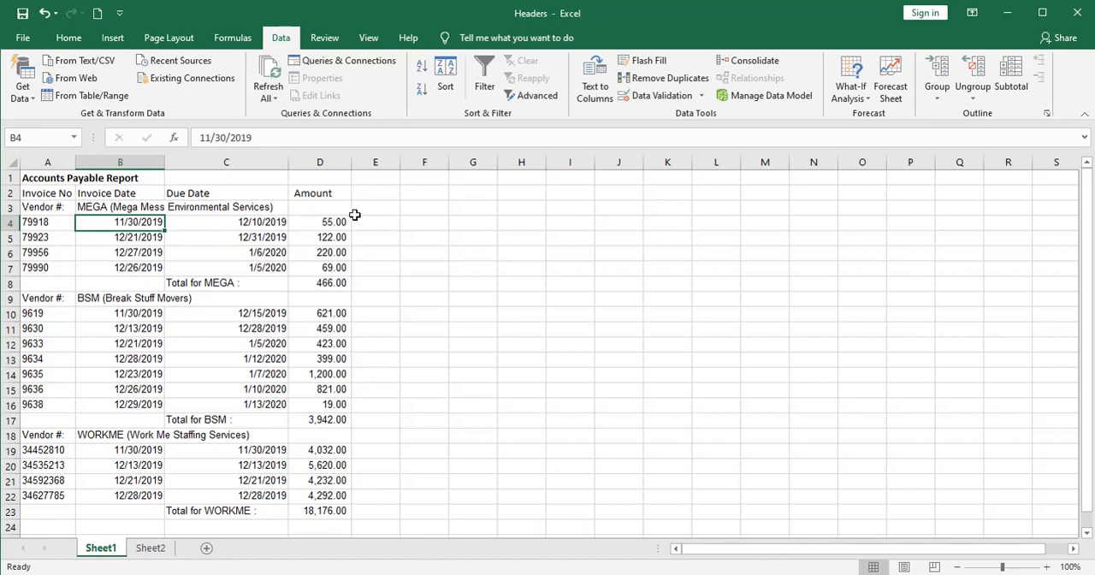
# - Enter an =ISNUMBER( test in F4 on the first invoice date cell, returning FALSE
pyautogui.click(424, 222)
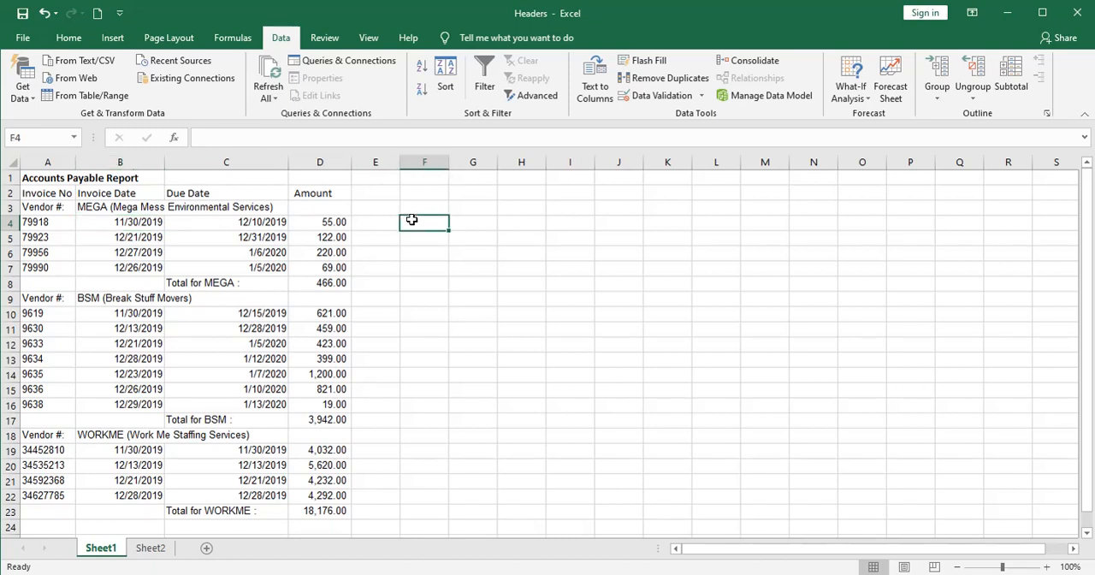
pyautogui.write('=is')
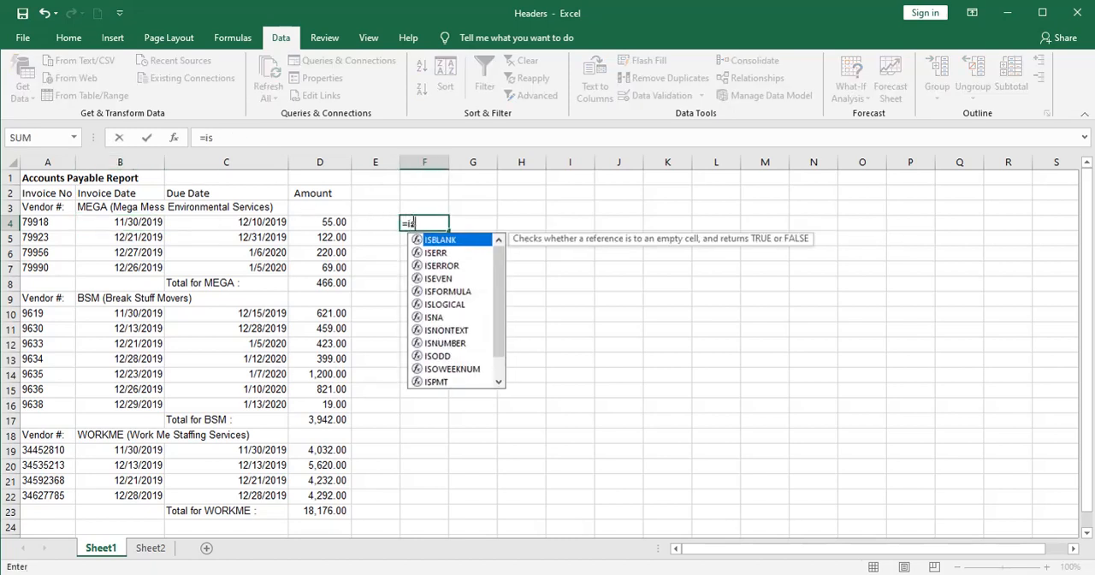
pyautogui.write('numb')
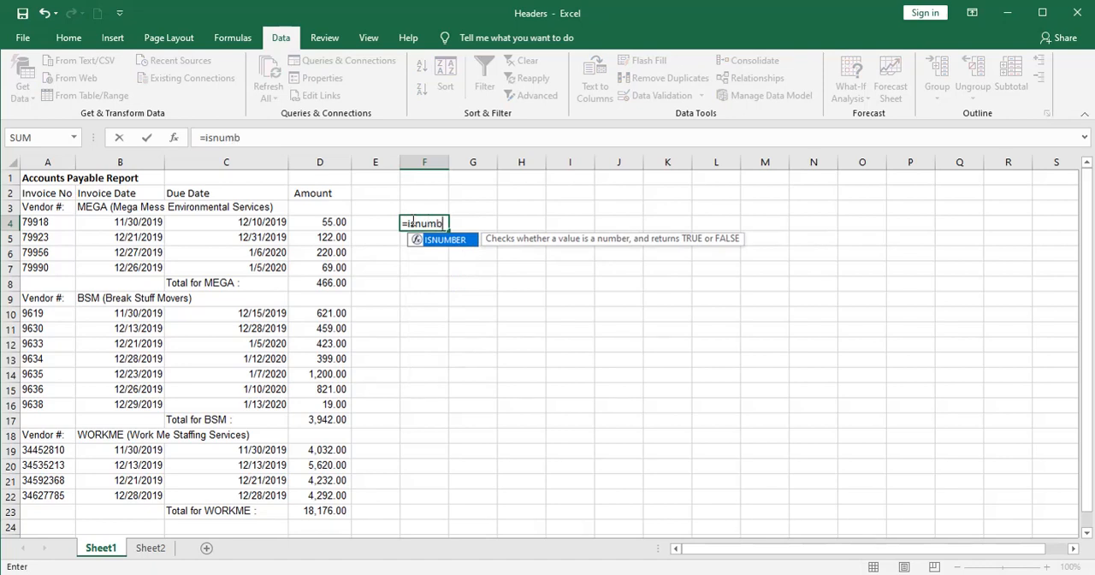
pyautogui.write('er')
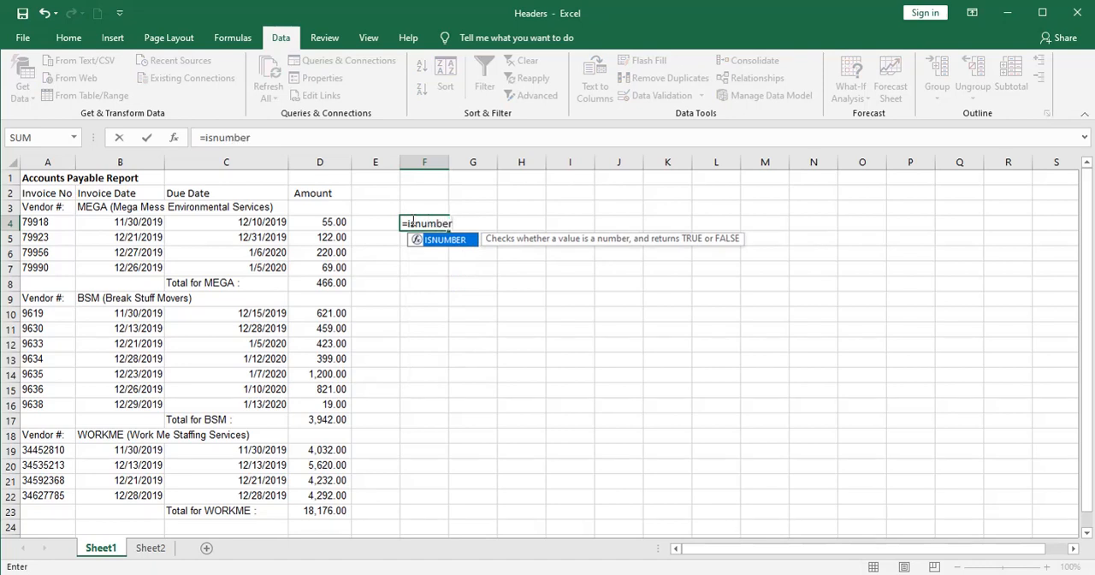
pyautogui.write('(')
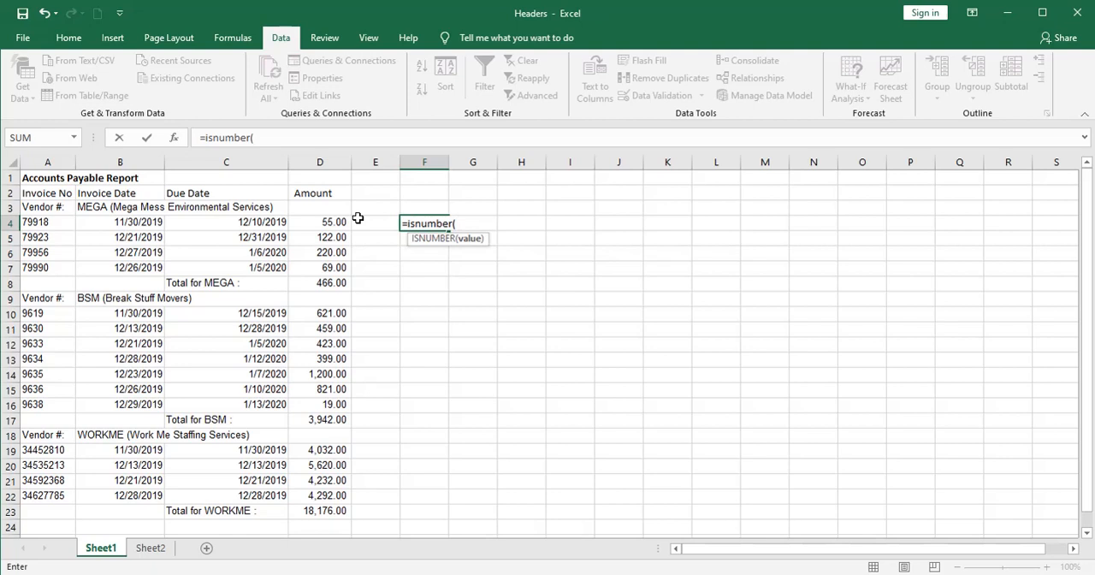
pyautogui.click(119, 222)
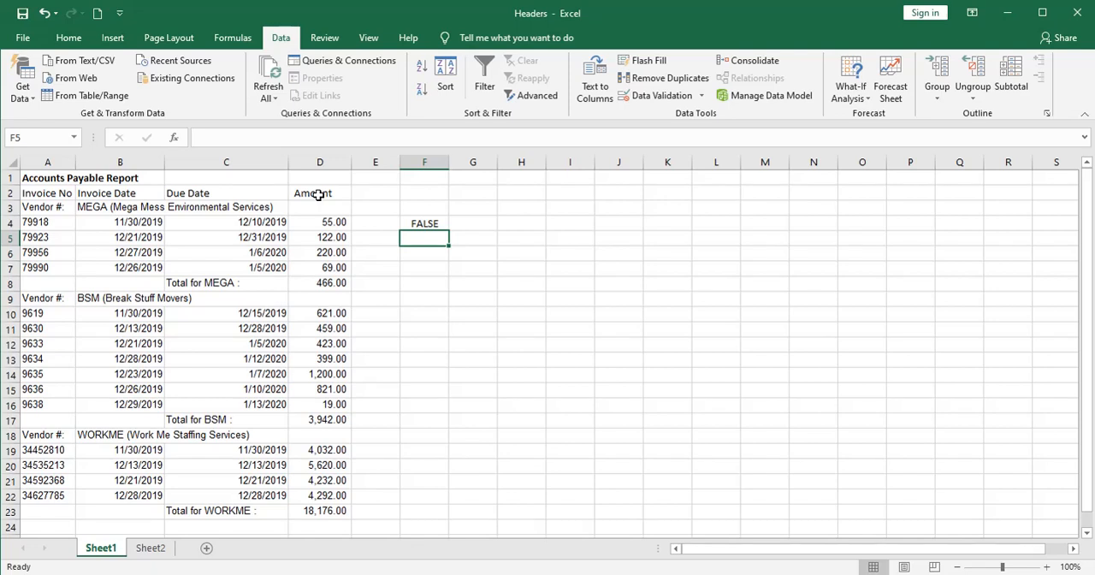
pyautogui.click(68, 38)
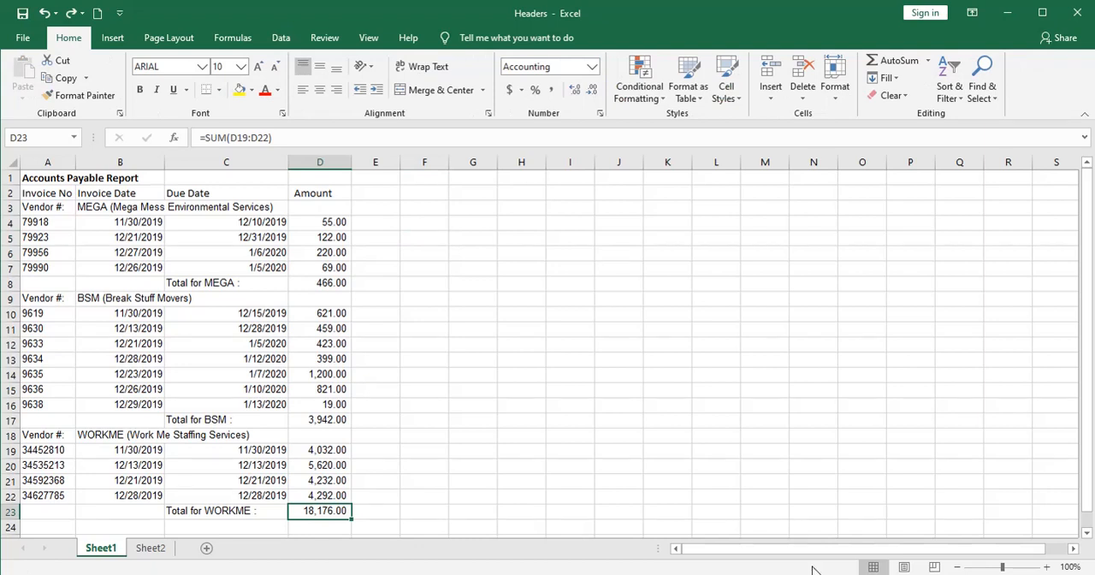
pyautogui.moveTo(270, 291)
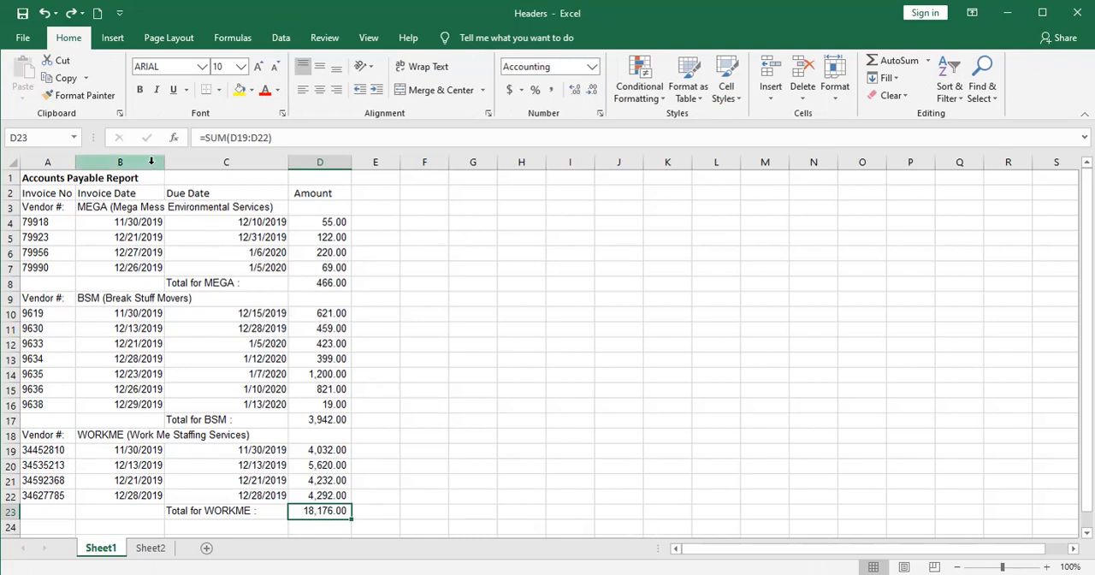
# - Insert a new column B beside the invoice numbers and widen it for vendor names
pyautogui.rightClick(120, 160)
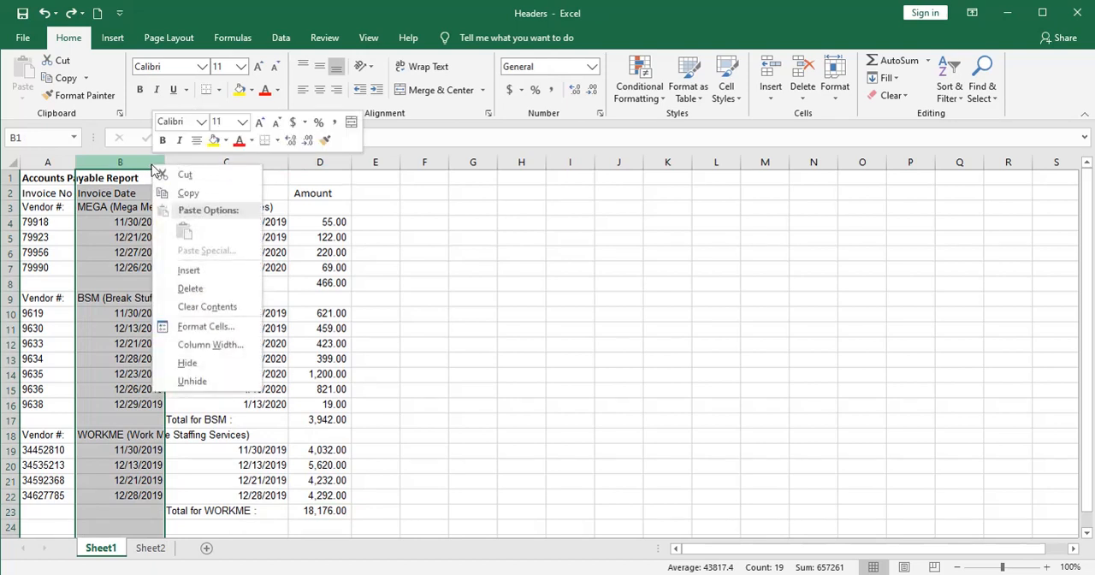
pyautogui.moveTo(188, 270)
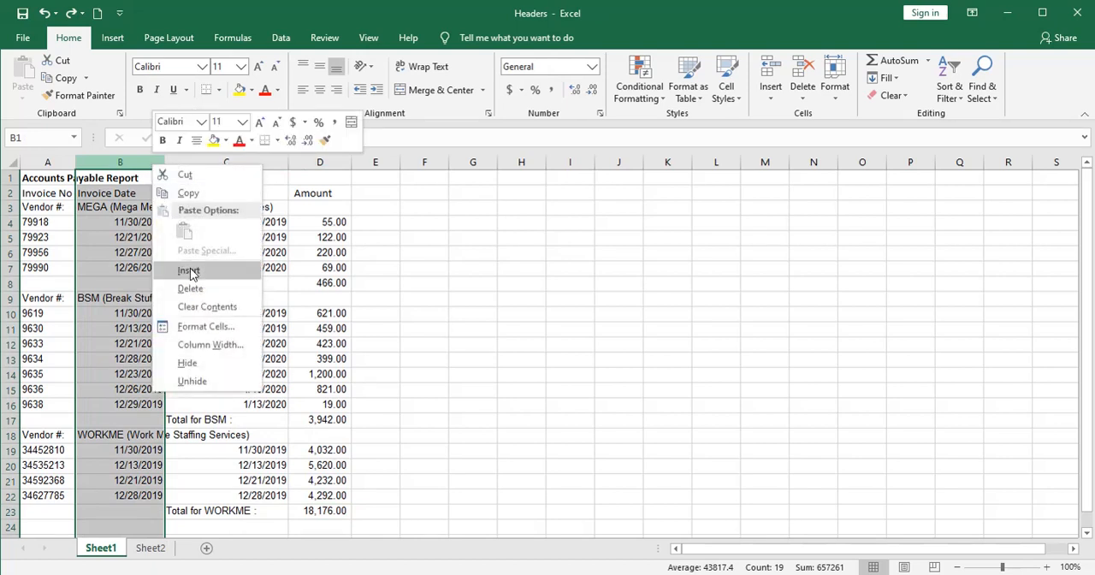
pyautogui.click(188, 271)
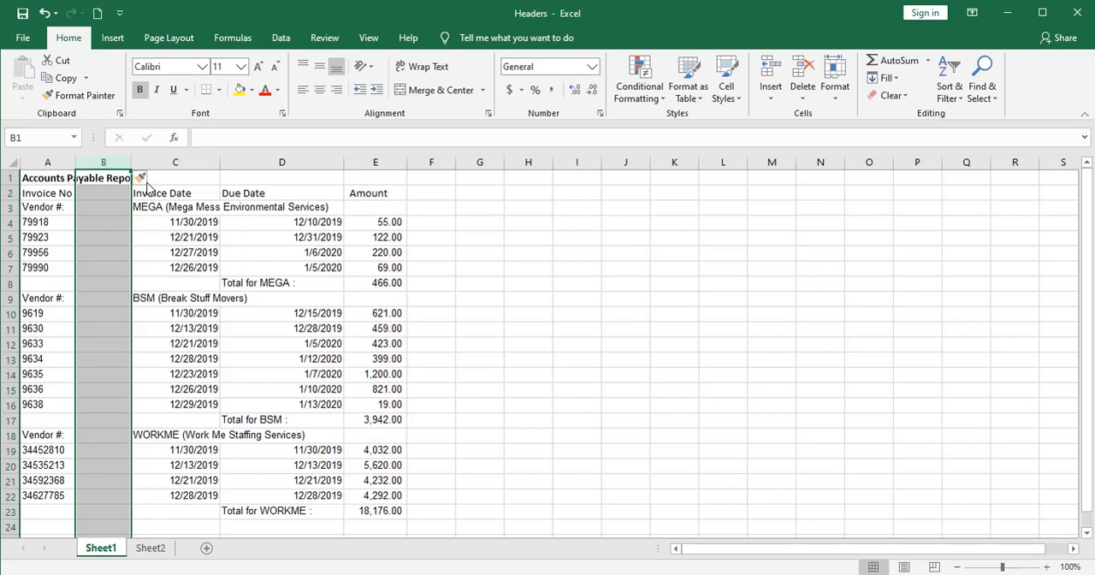
pyautogui.moveTo(130, 161); pyautogui.dragTo(130, 161)
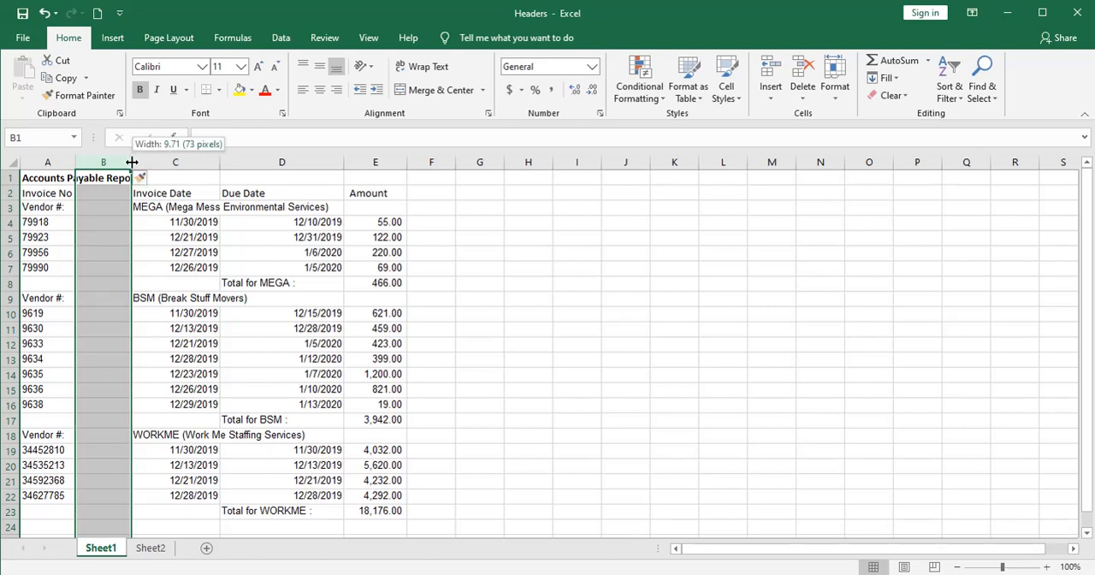
pyautogui.moveTo(132, 160); pyautogui.dragTo(264, 161)
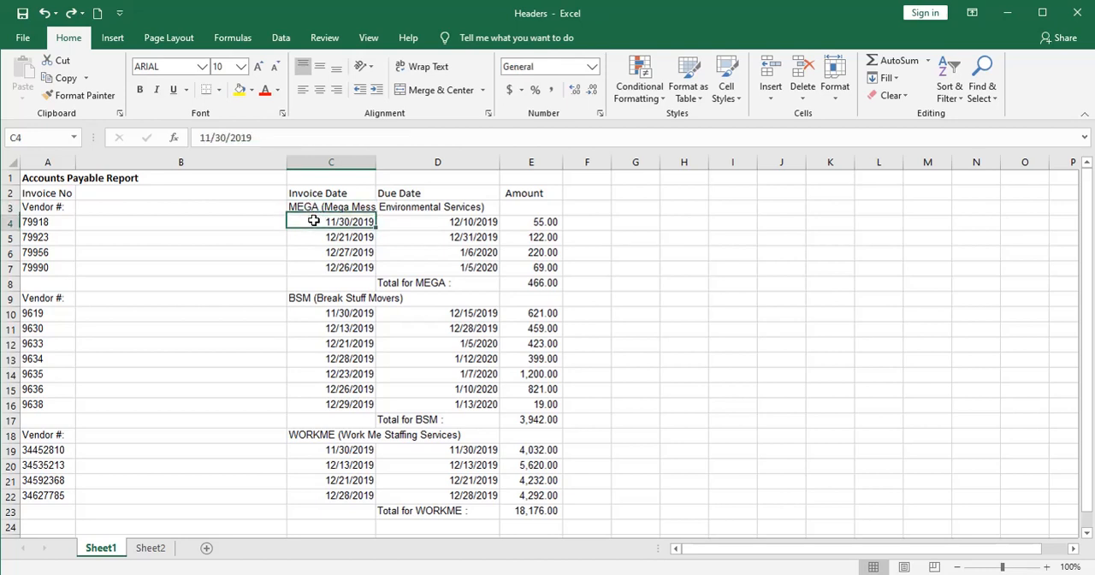
# - Enter =IF(ISNUMBER(C3),B3,C3) in B4 so it shows MEGA (Mega Mess Environmental Services)
pyautogui.click(332, 298)
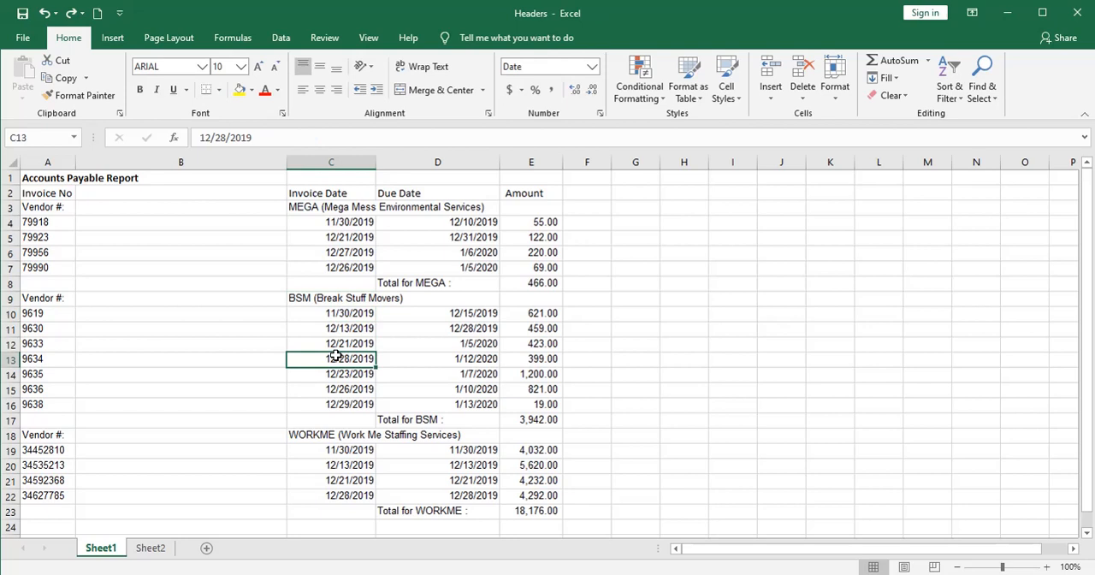
pyautogui.write('=')
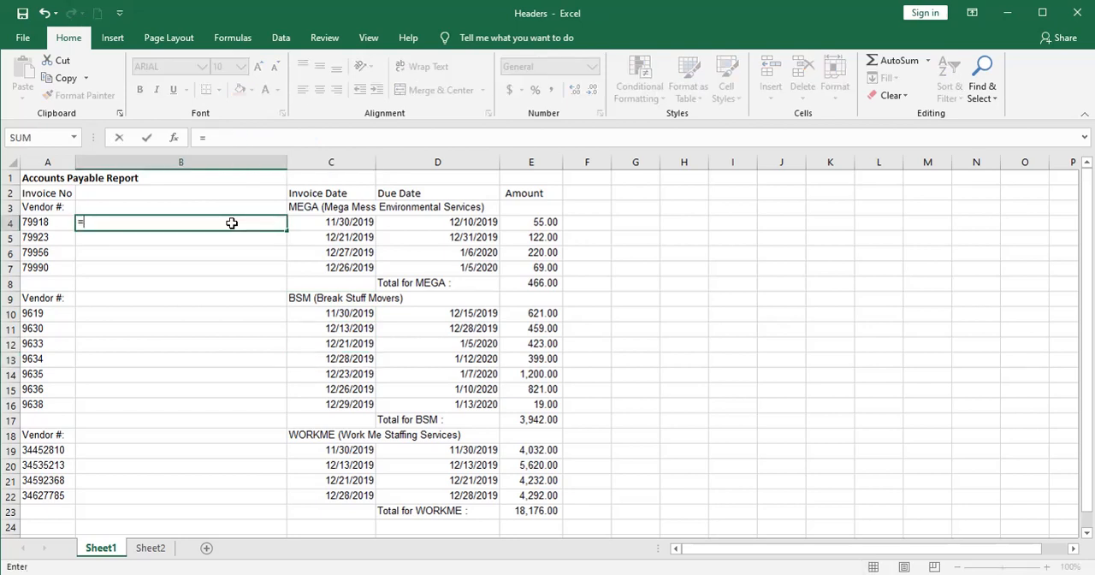
pyautogui.write('if')
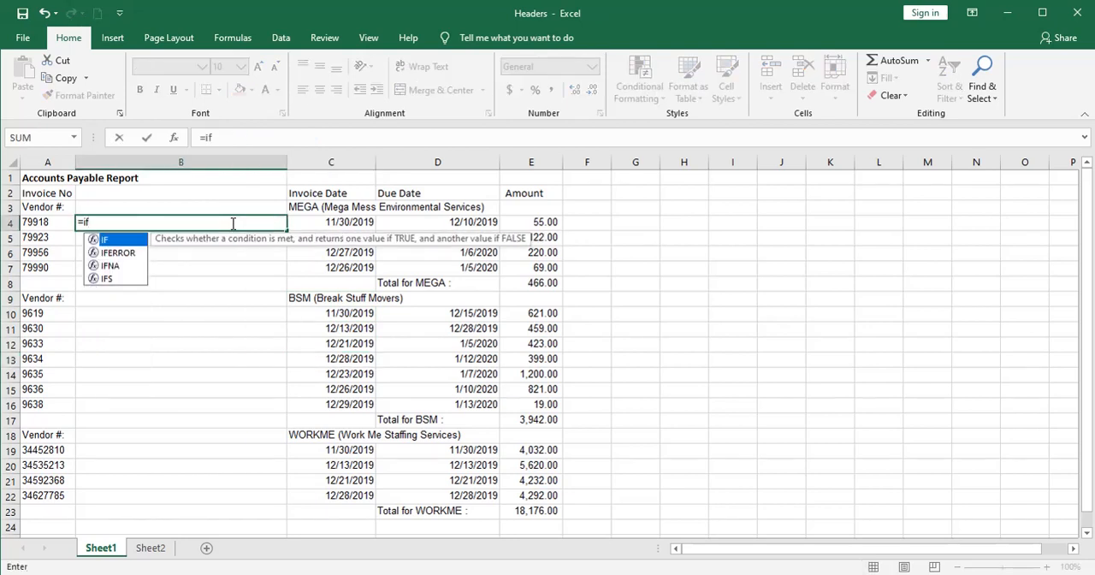
pyautogui.write('(')
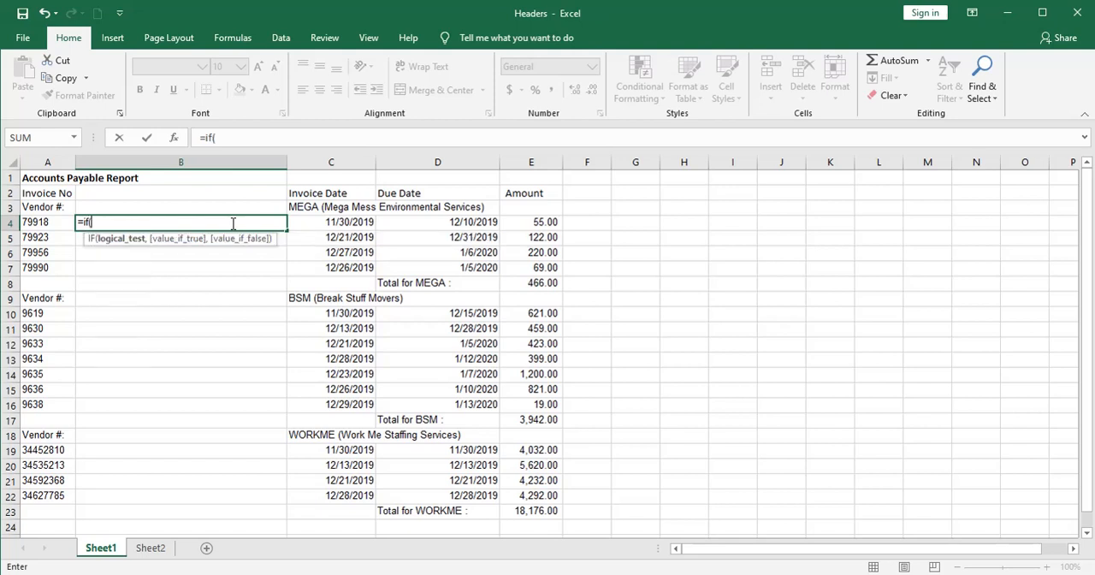
pyautogui.write('is')
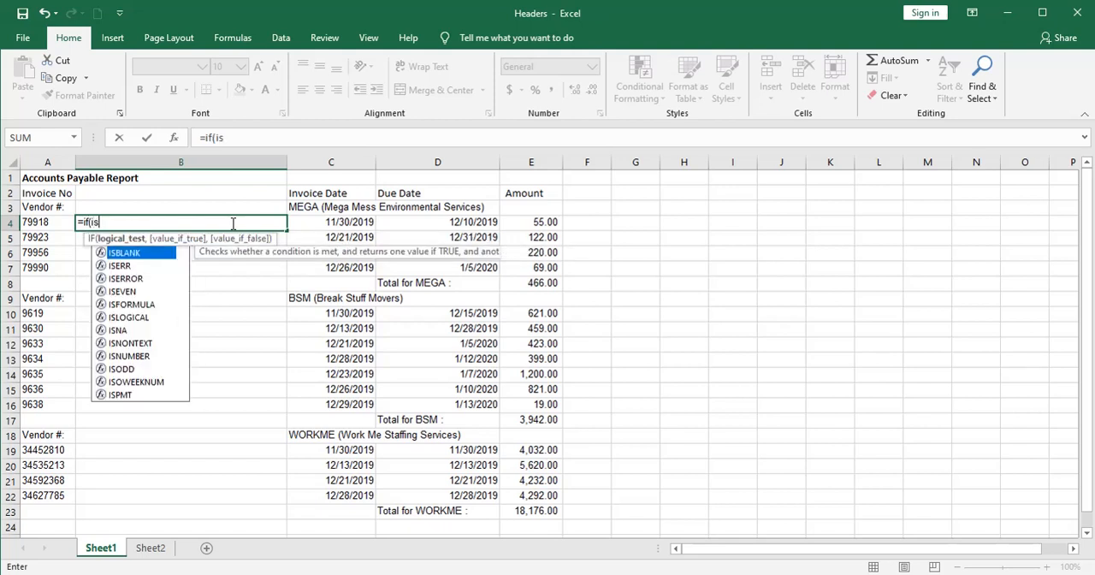
pyautogui.write('number')
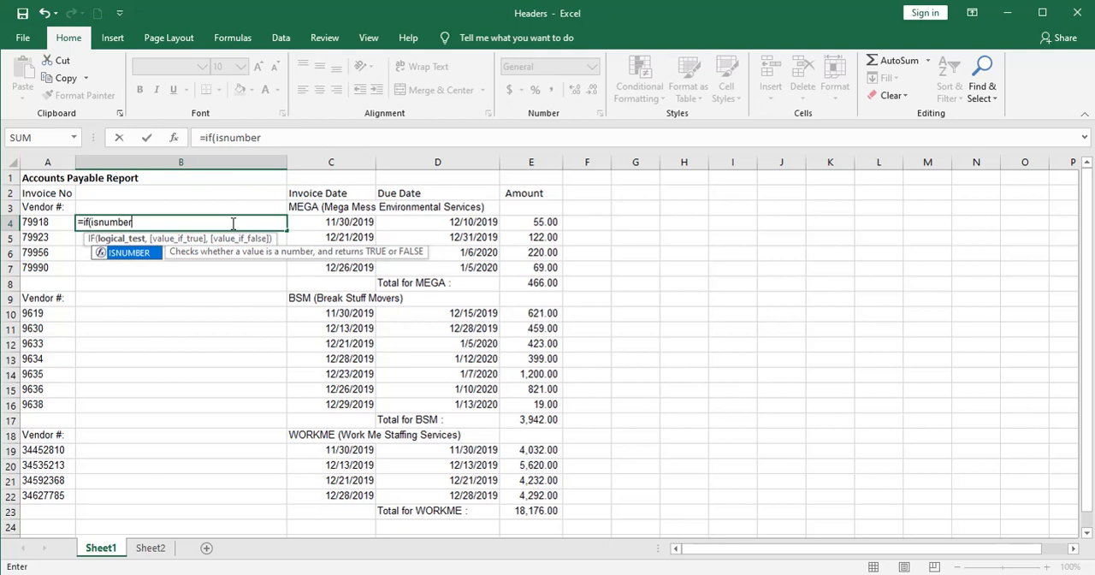
pyautogui.write('(C3')
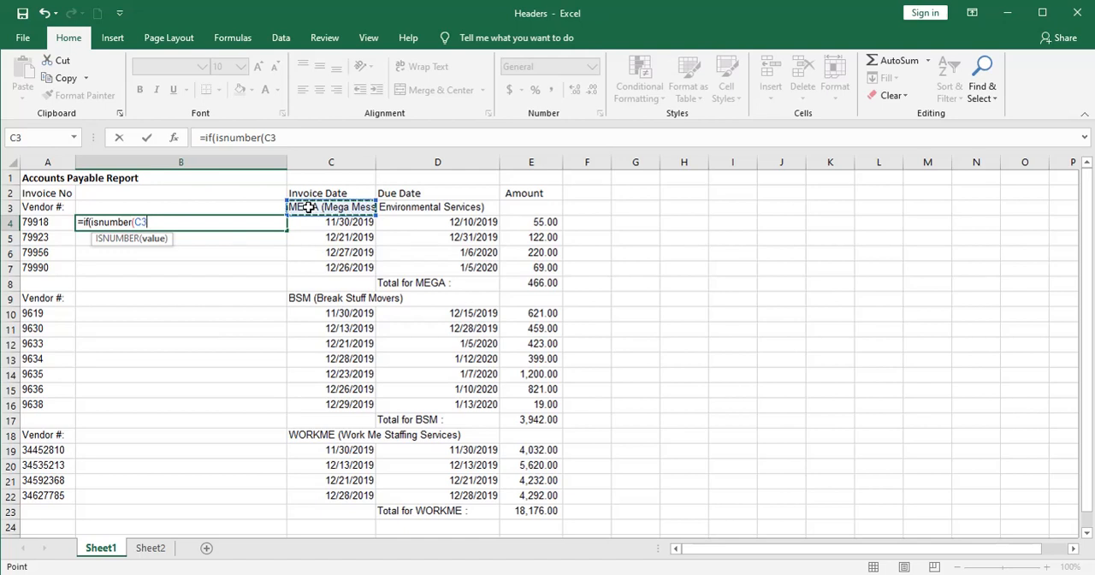
pyautogui.write(')')
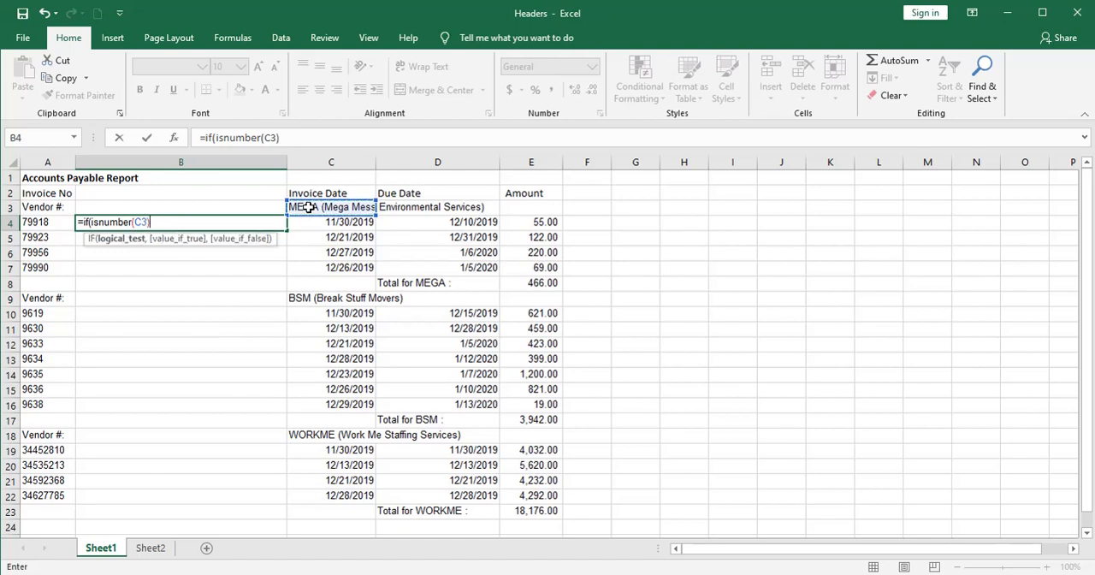
pyautogui.write(',')
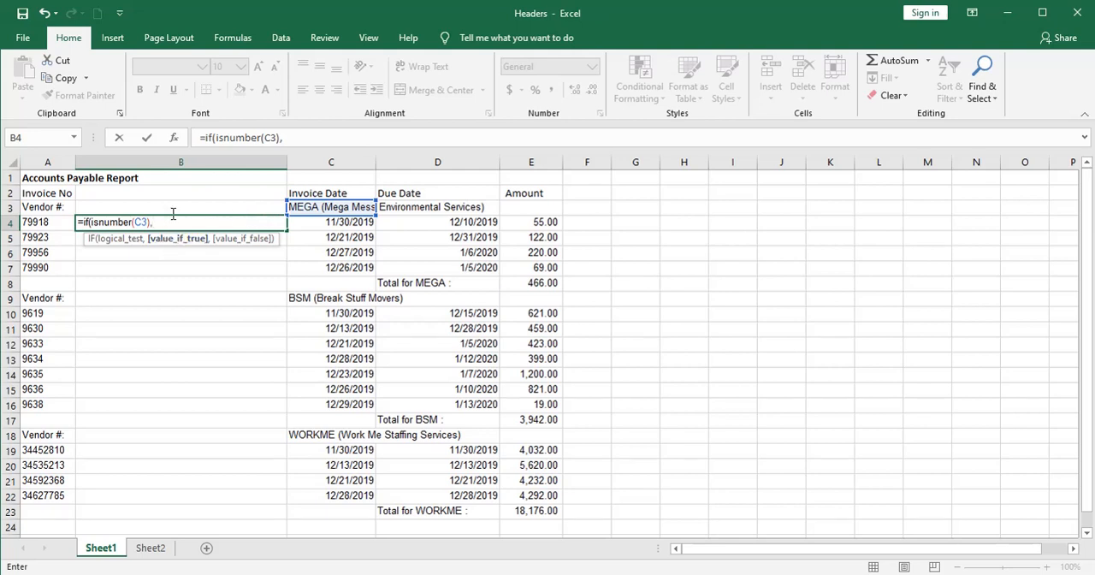
pyautogui.click(180, 207)
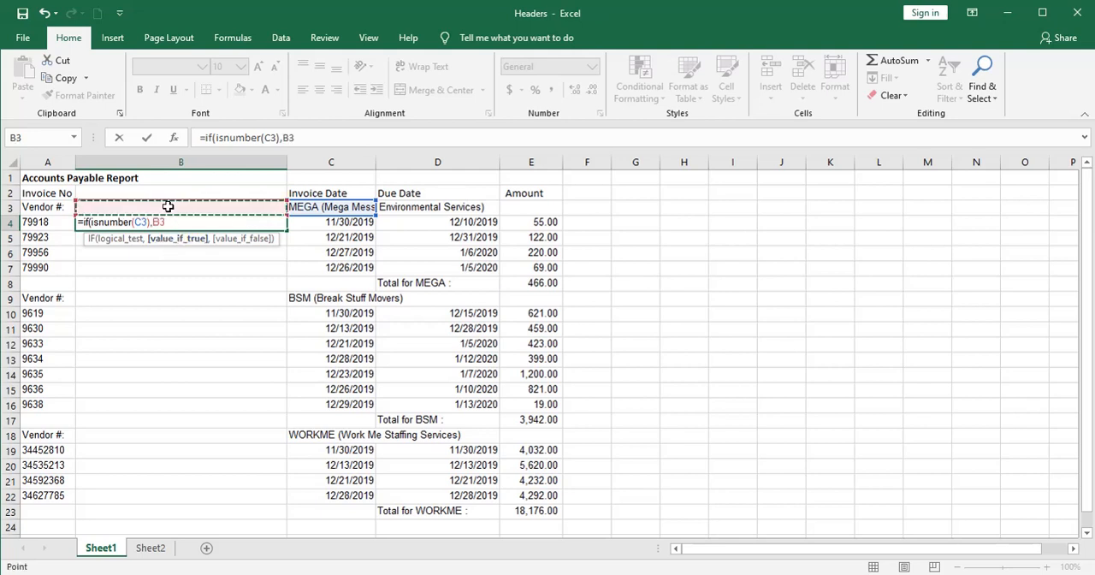
pyautogui.write(',')
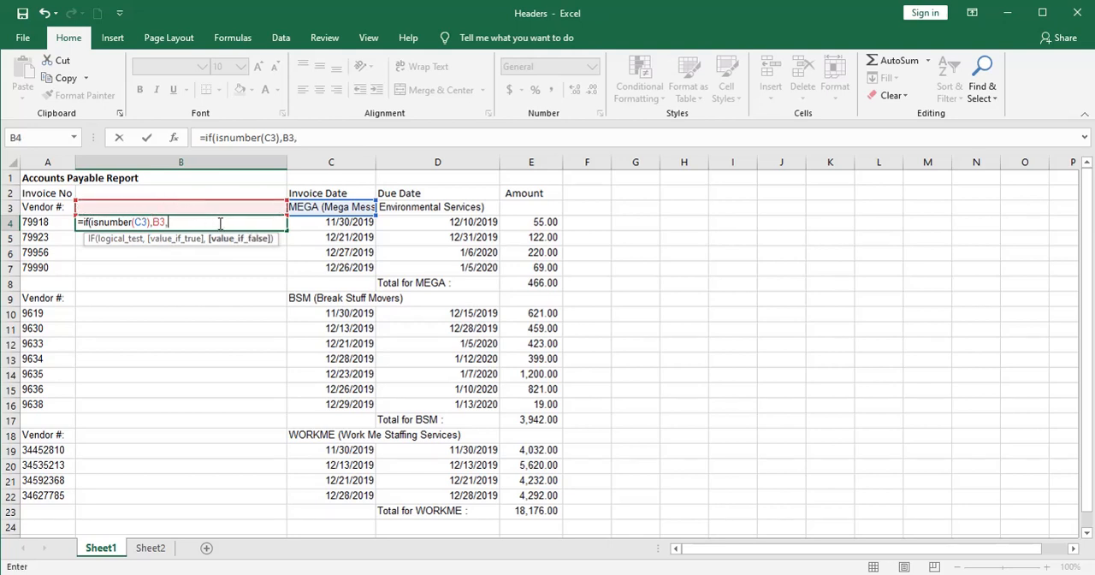
pyautogui.moveTo(320, 222)
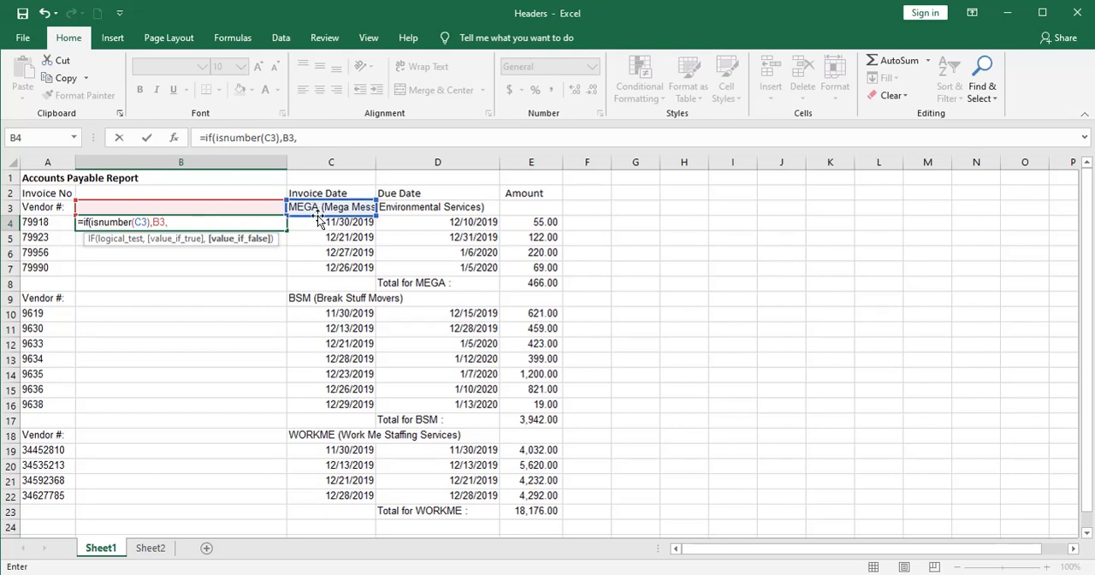
pyautogui.click(331, 207)
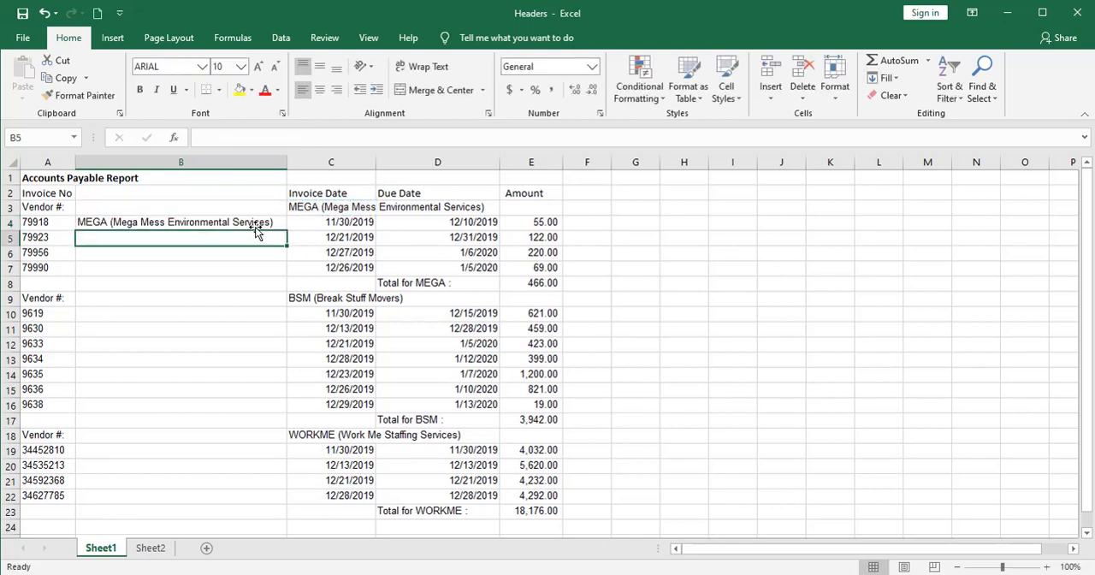
# - Fill the vendor formula down to B22 and head the column Vendor in B2
pyautogui.click(180, 222)
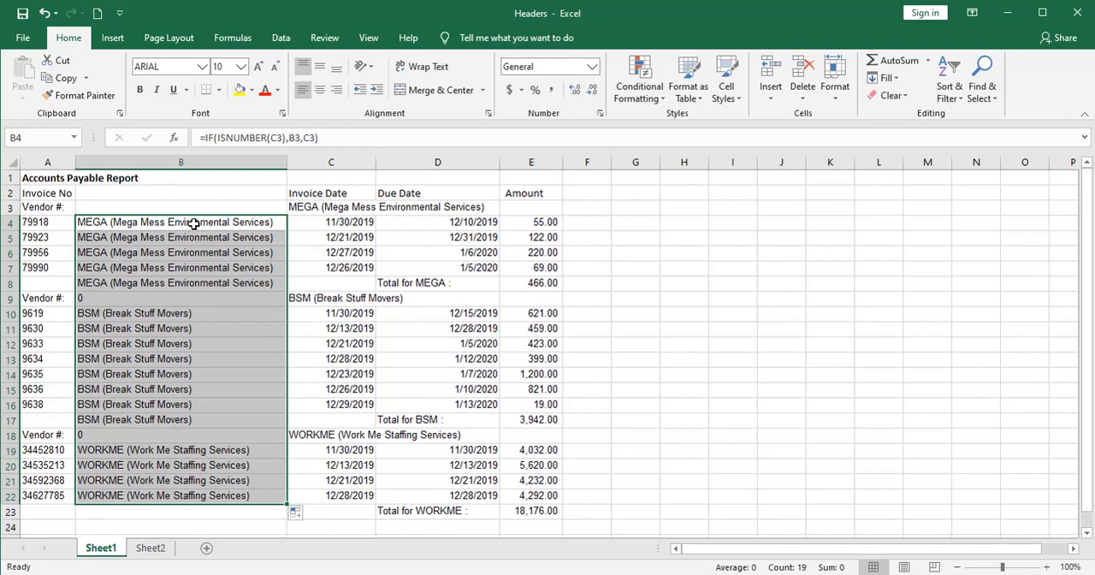
pyautogui.click(179, 191)
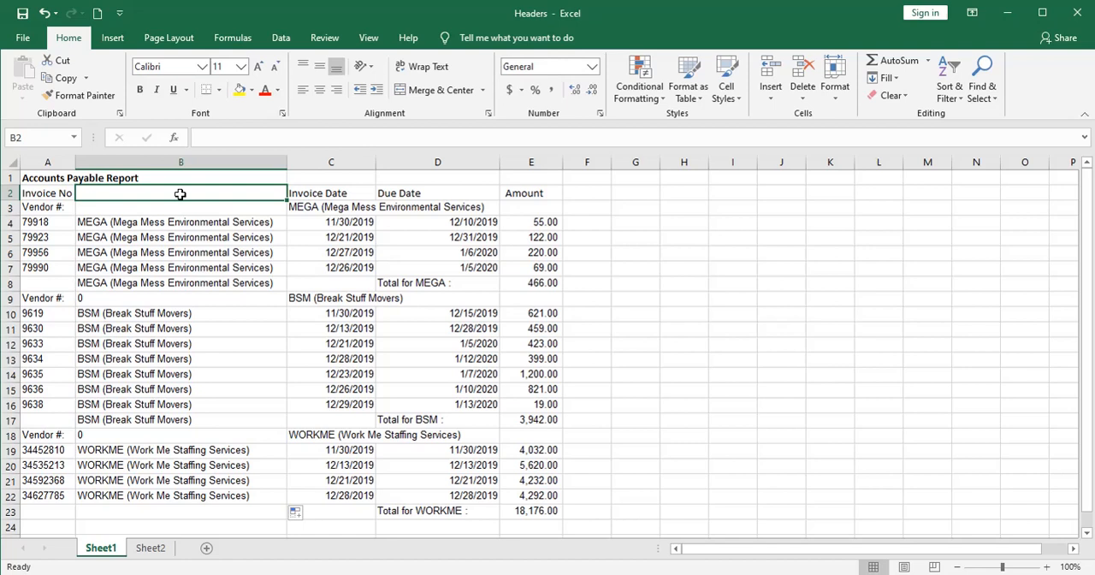
pyautogui.write('Vendor')
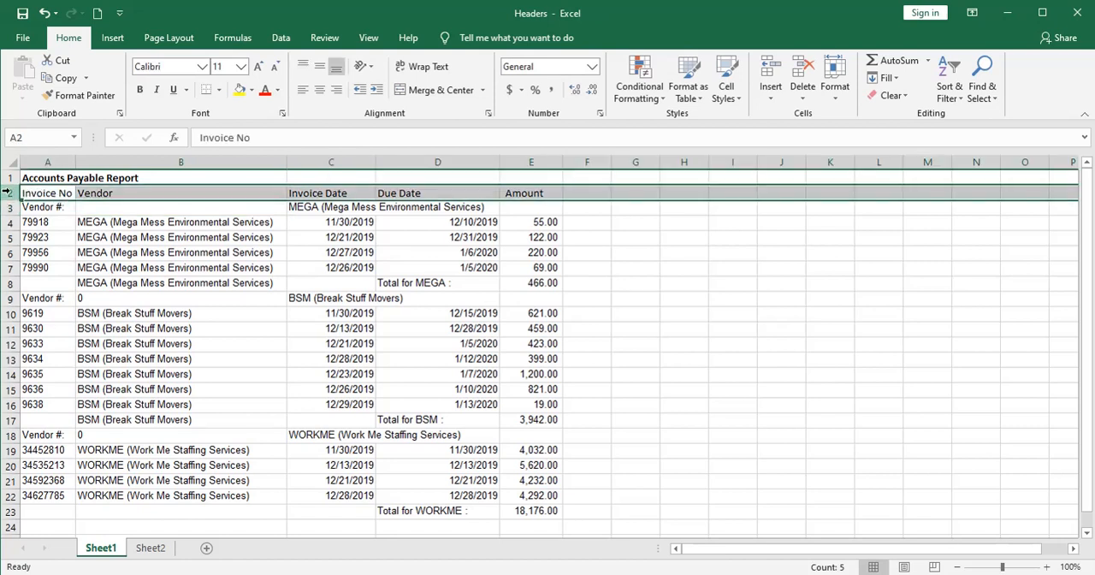
# - Sort the whole report by Invoice No with headers, confirming the text-number warning
pyautogui.press('End')
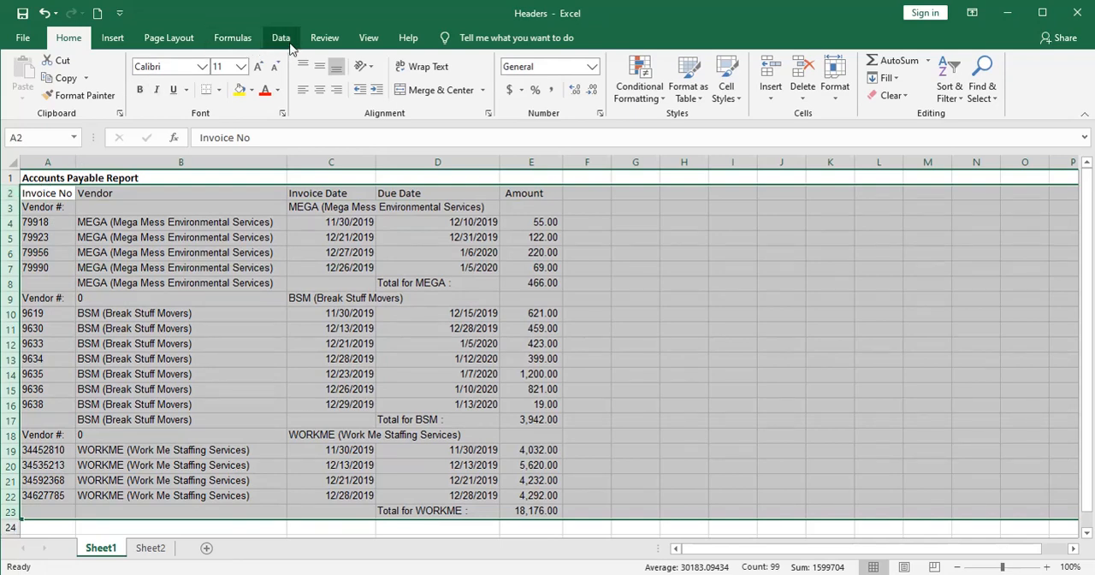
pyautogui.click(281, 38)
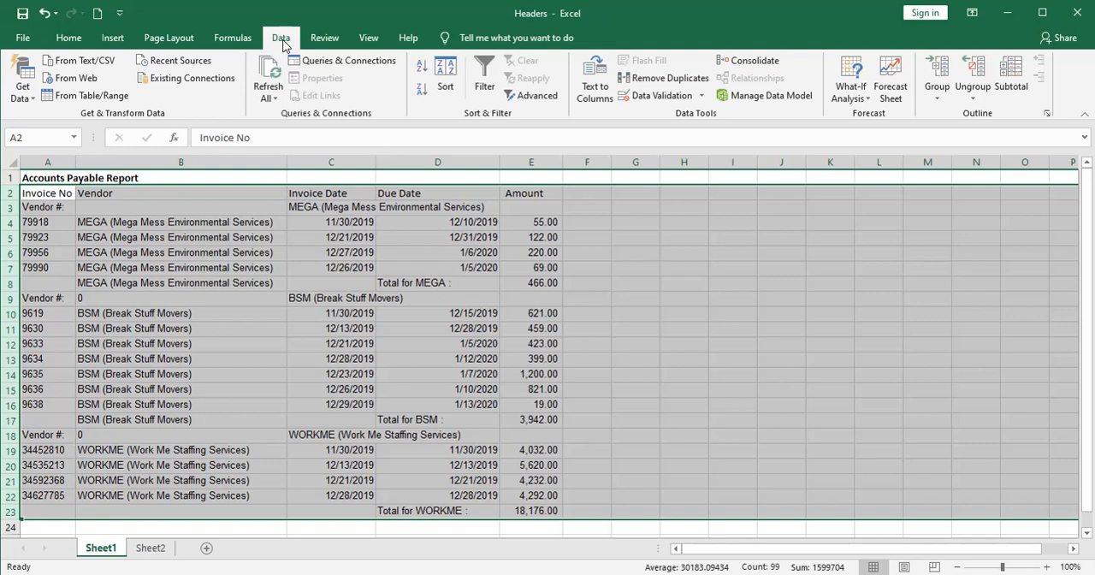
pyautogui.click(484, 77)
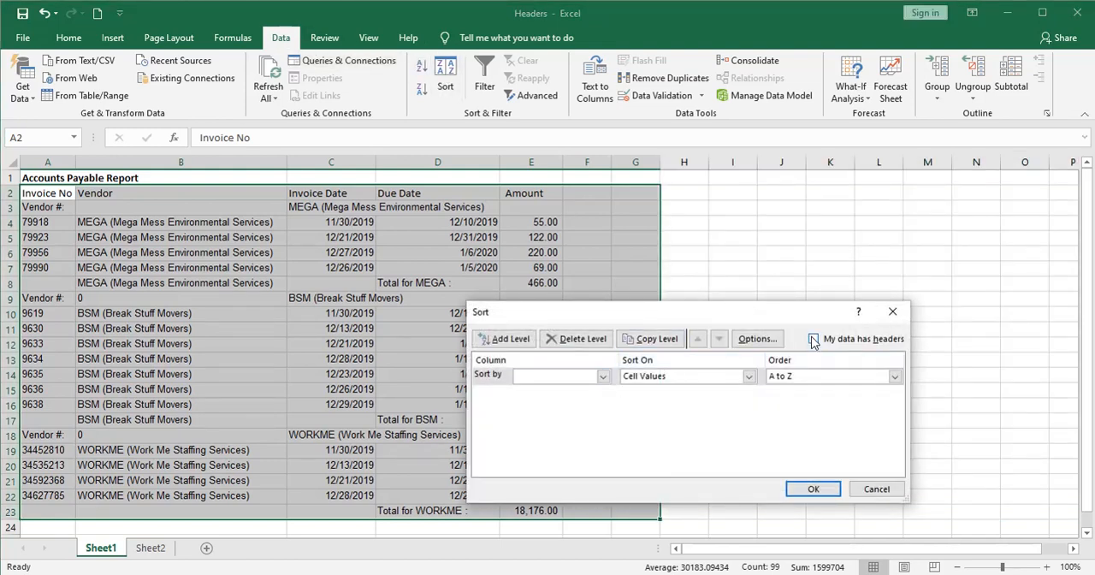
pyautogui.click(602, 376)
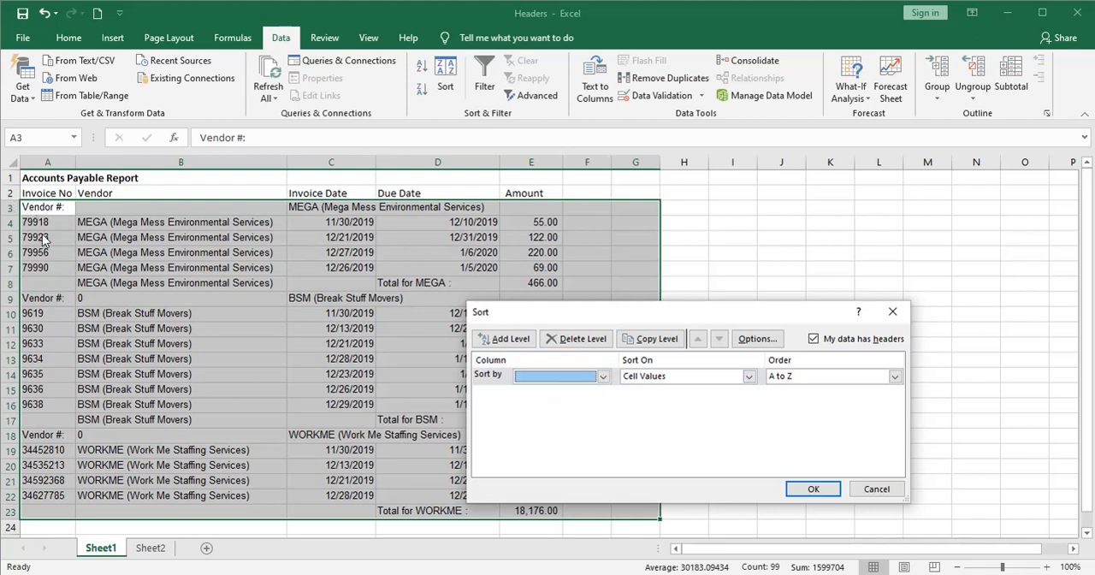
pyautogui.moveTo(503, 253)
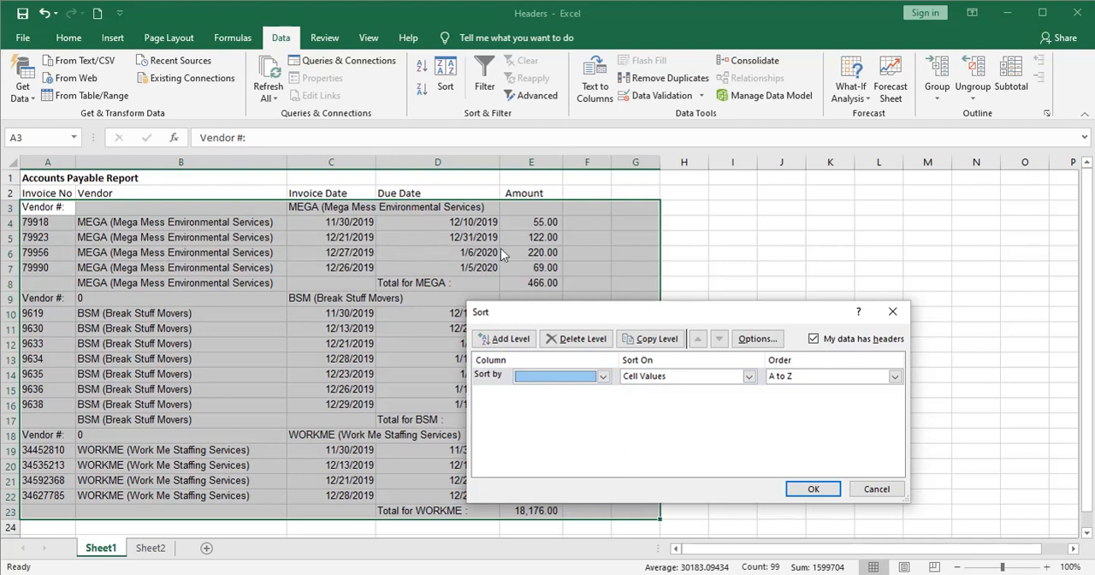
pyautogui.moveTo(188, 243)
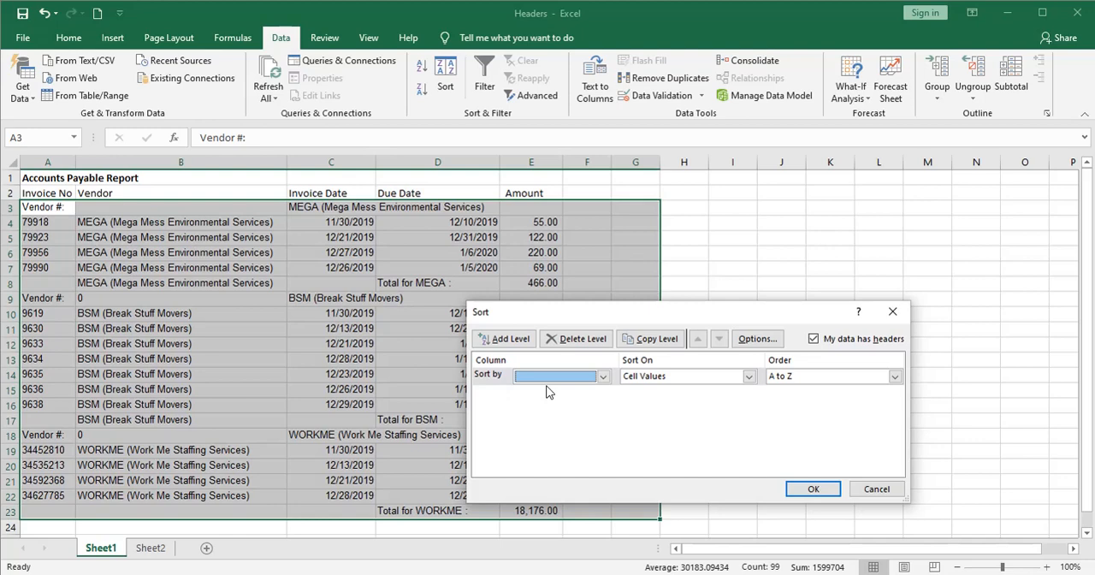
pyautogui.click(555, 376)
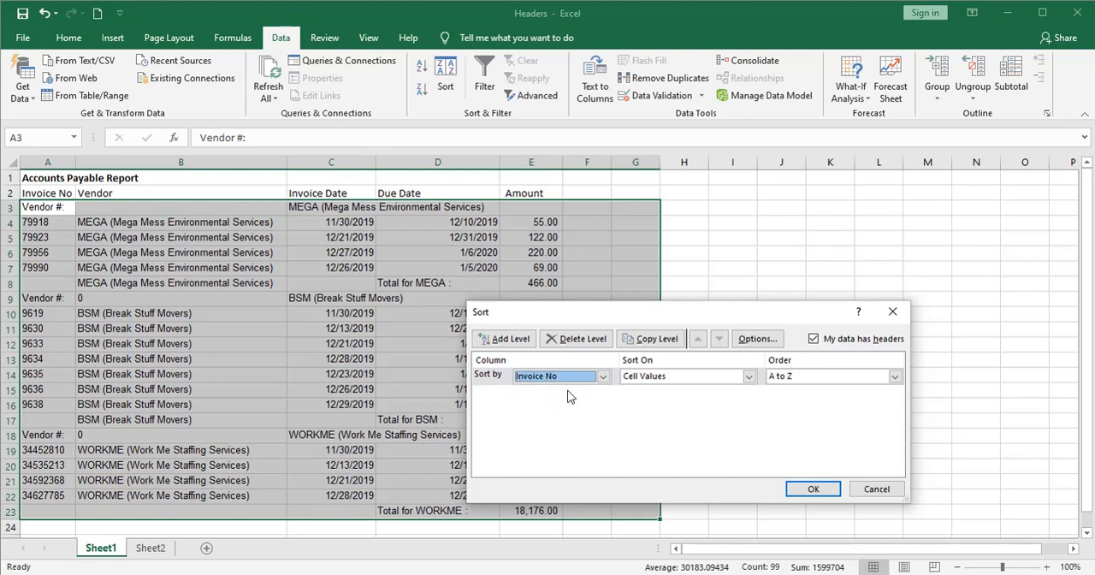
pyautogui.click(811, 489)
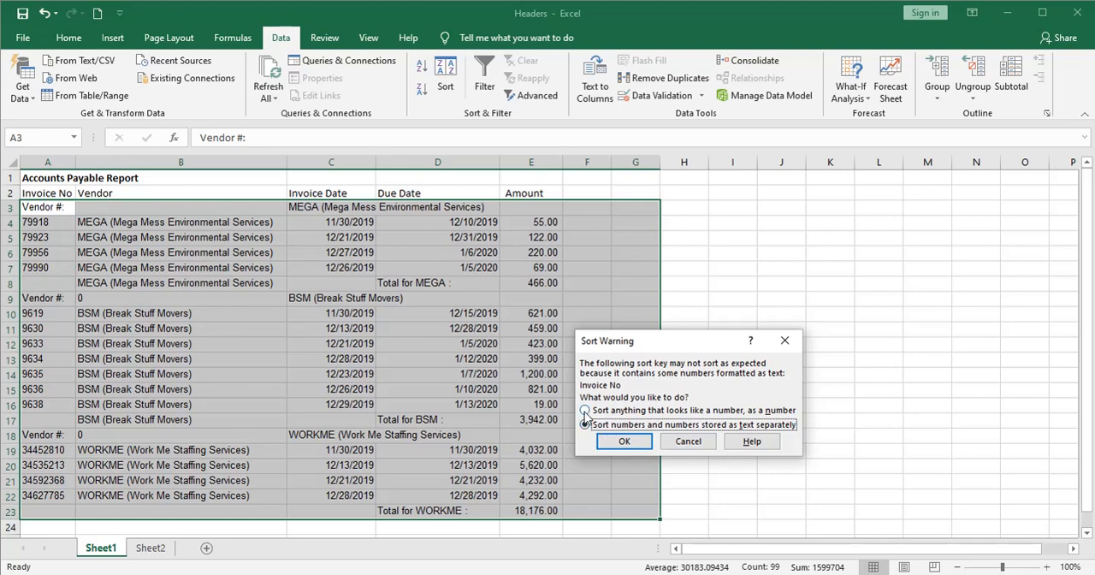
pyautogui.click(623, 442)
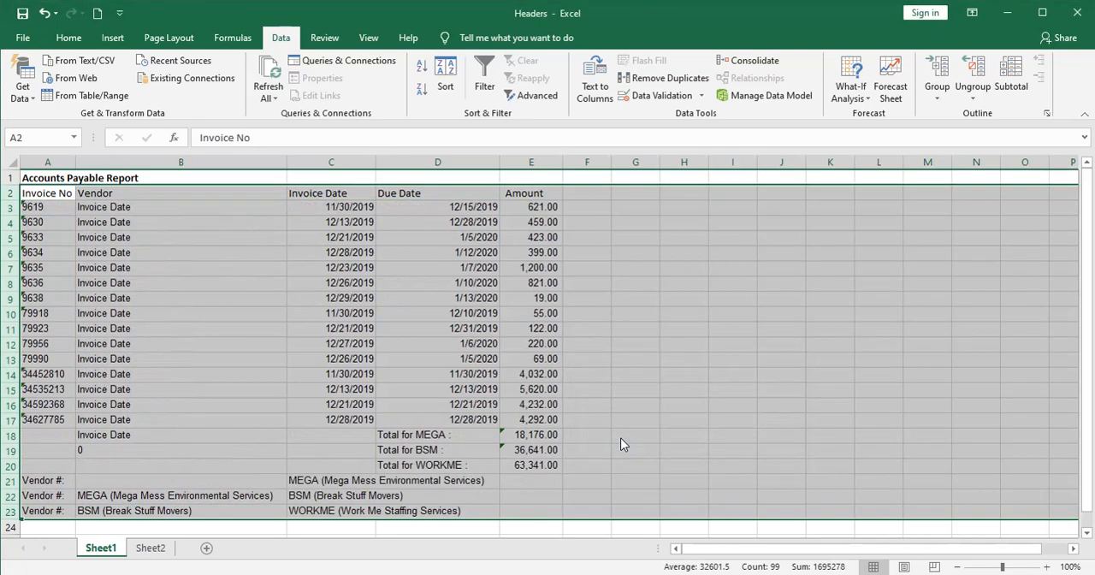
pyautogui.scroll(-3)
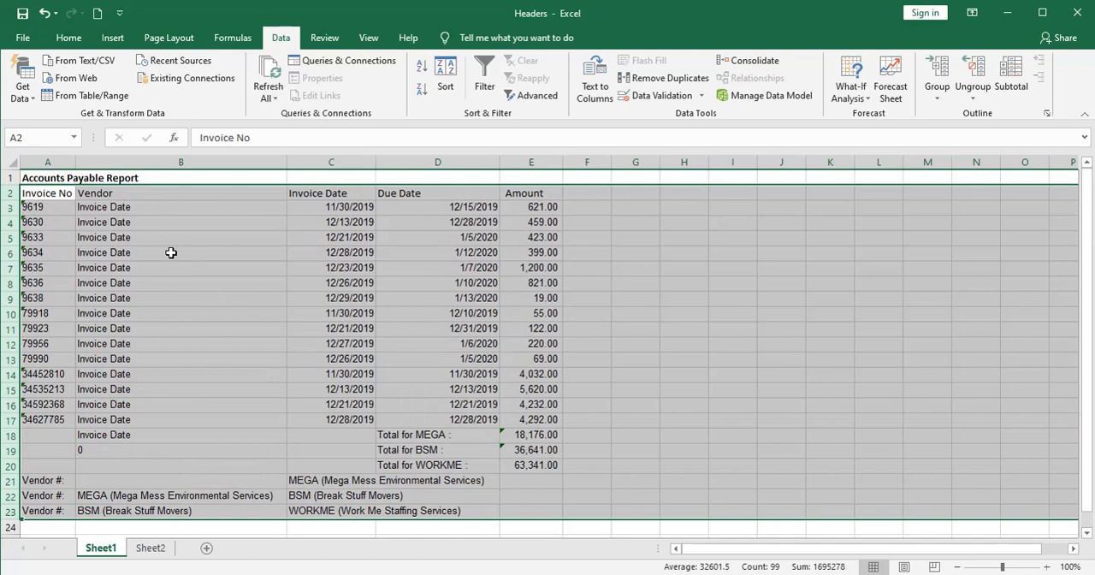
pyautogui.moveTo(85, 96)
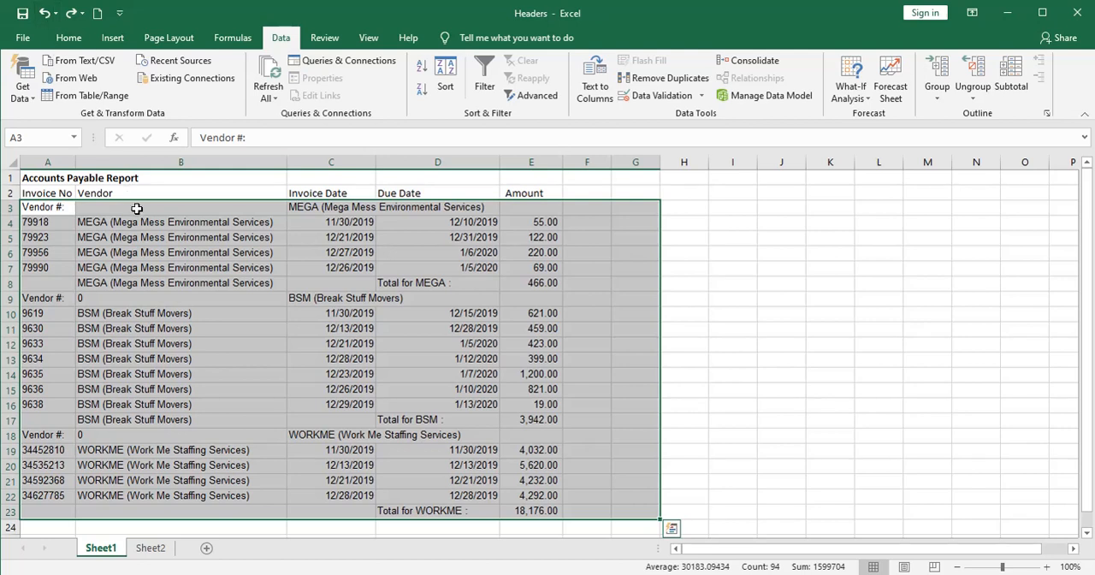
# - Copy the Vendor column B and paste it back over itself as plain values
pyautogui.click(181, 222)
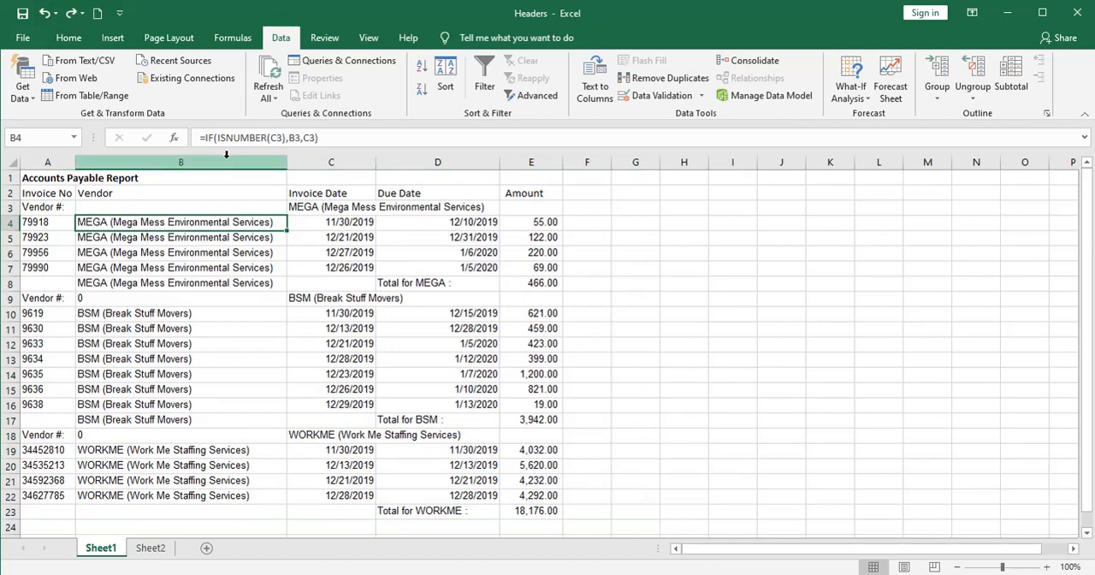
pyautogui.click(179, 236)
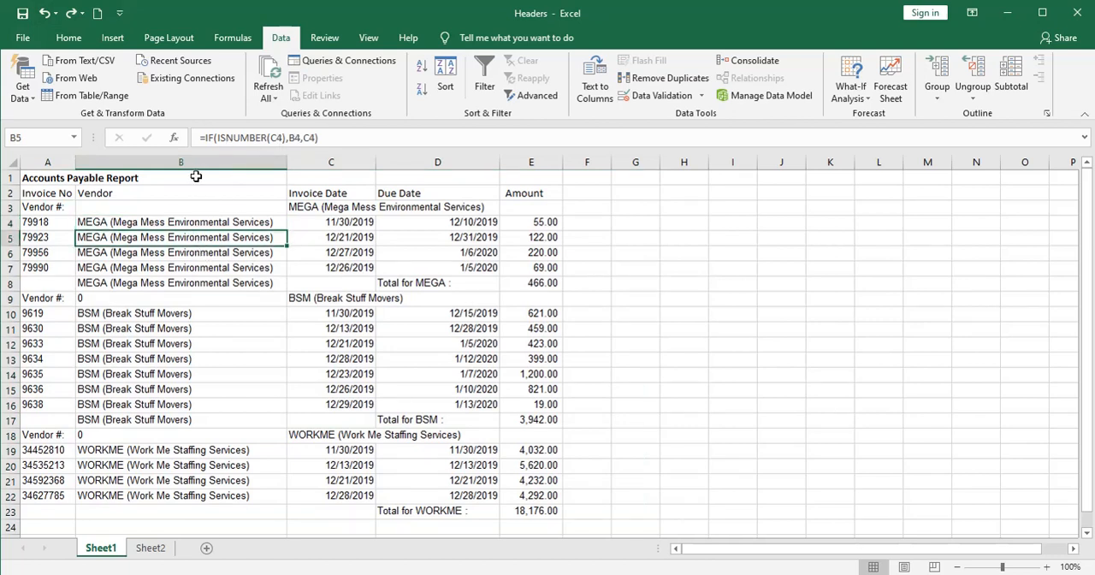
pyautogui.click(179, 161)
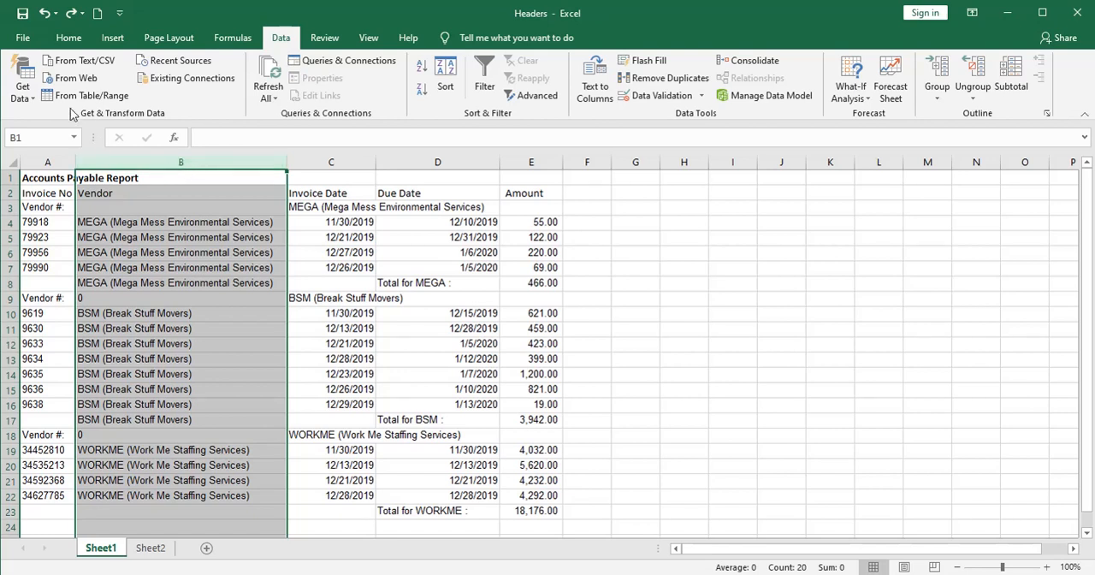
pyautogui.click(69, 37)
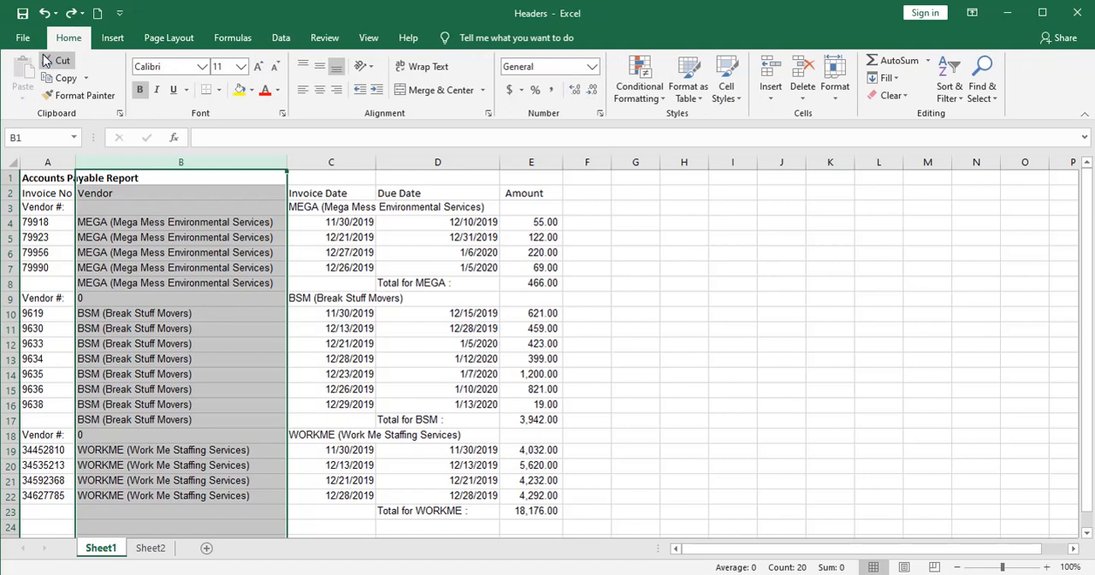
pyautogui.click(62, 78)
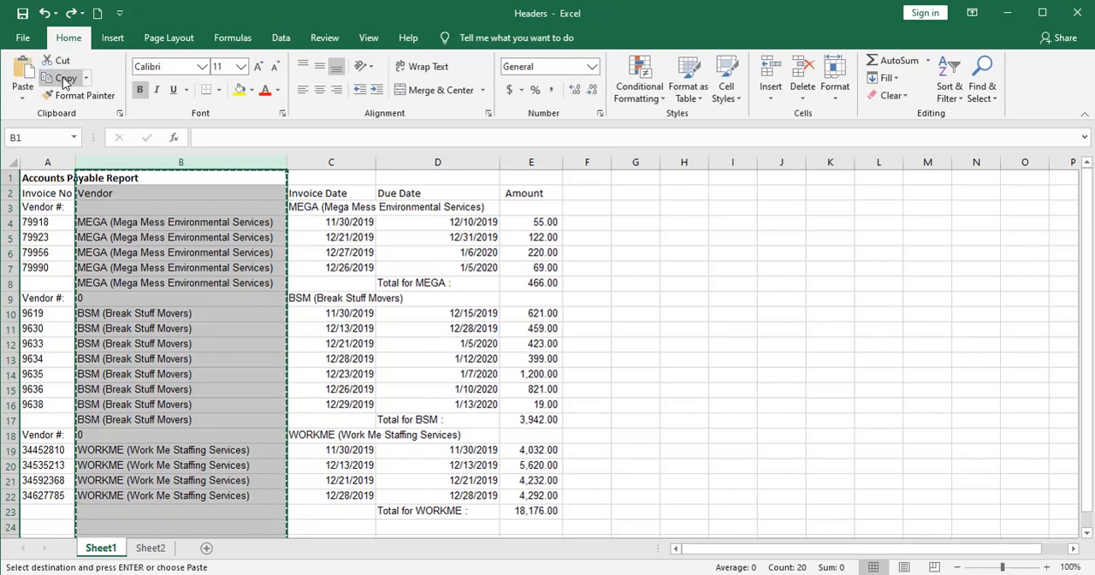
pyautogui.click(22, 89)
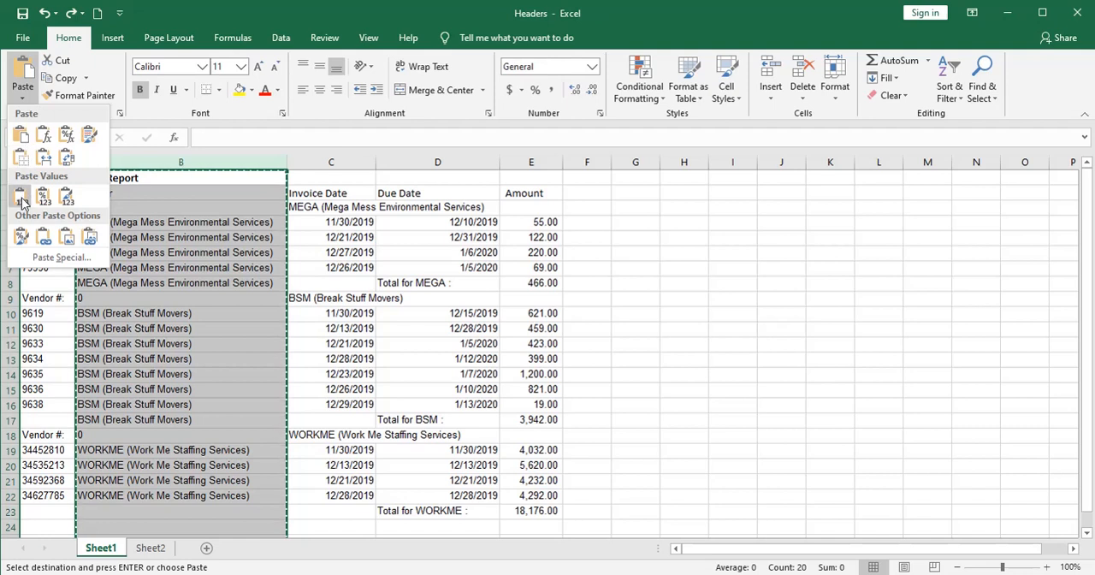
pyautogui.moveTo(20, 204)
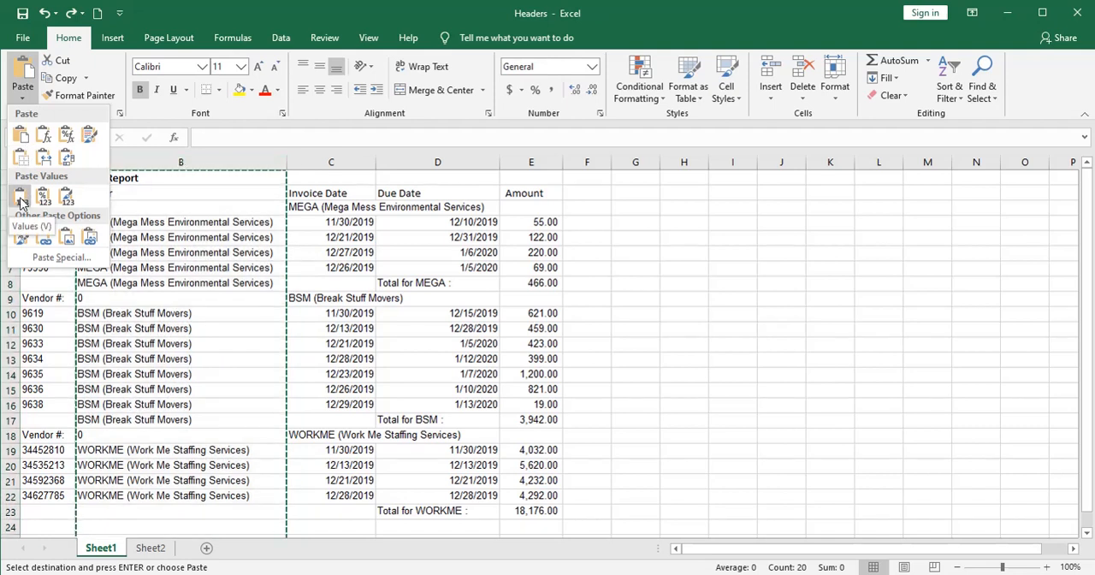
pyautogui.click(21, 198)
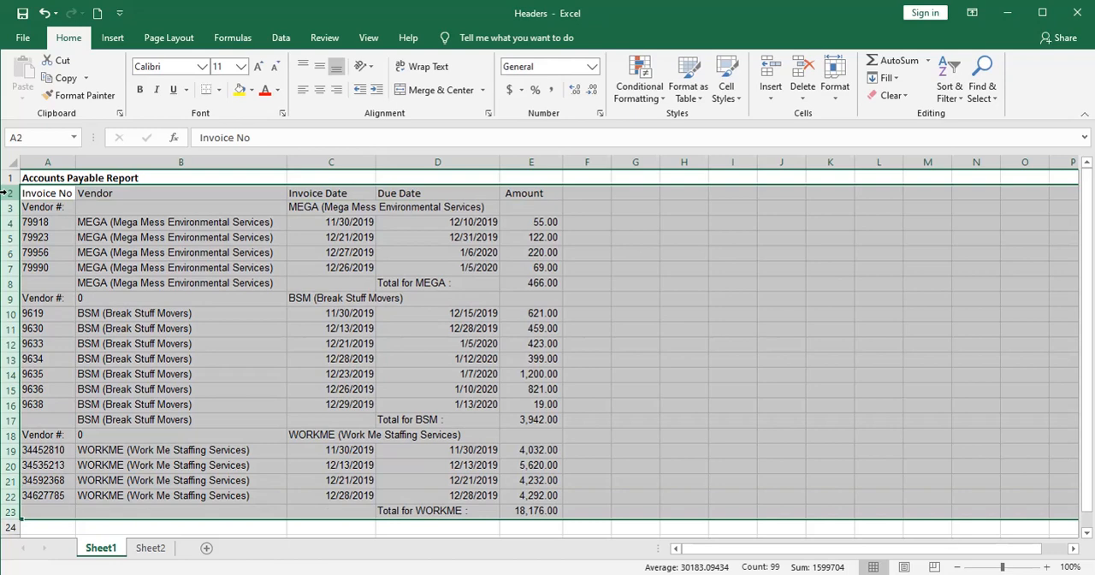
# - Re-sort the report by Invoice No A to Z with headers, sorting number-like text as numbers
pyautogui.click(280, 38)
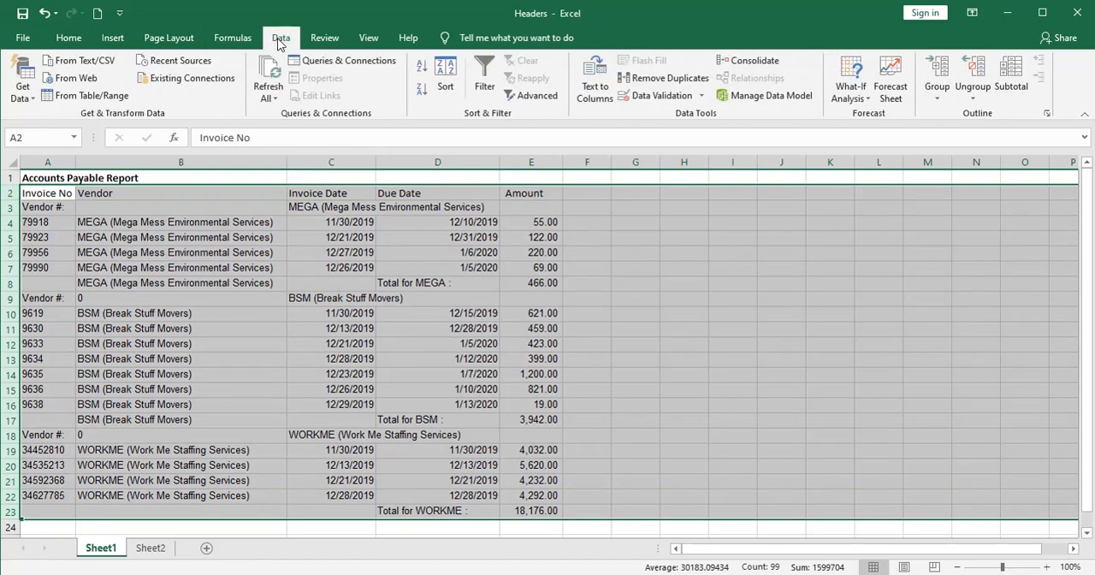
pyautogui.click(445, 77)
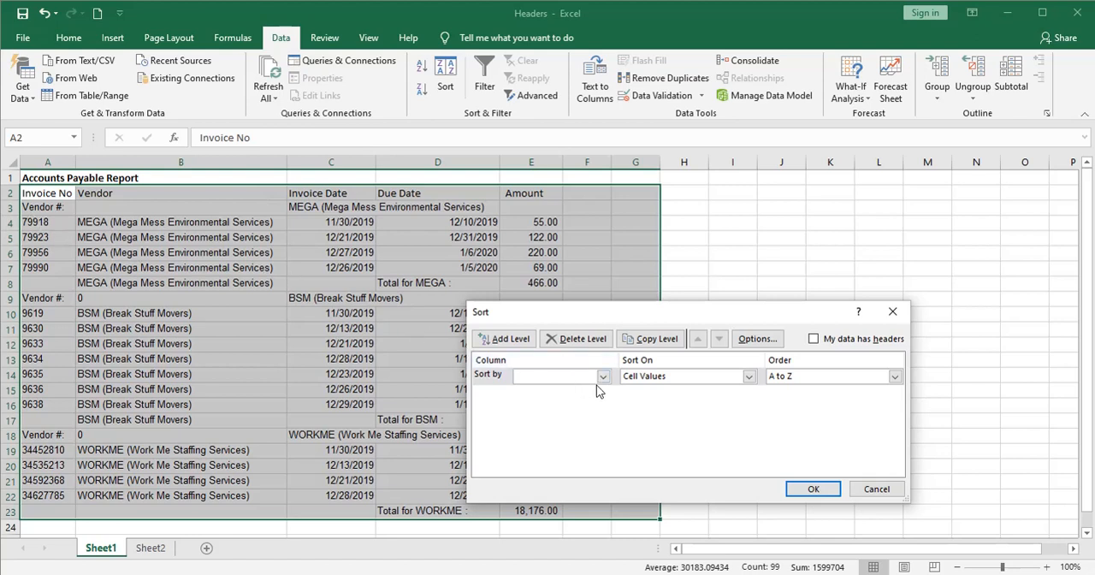
pyautogui.click(598, 377)
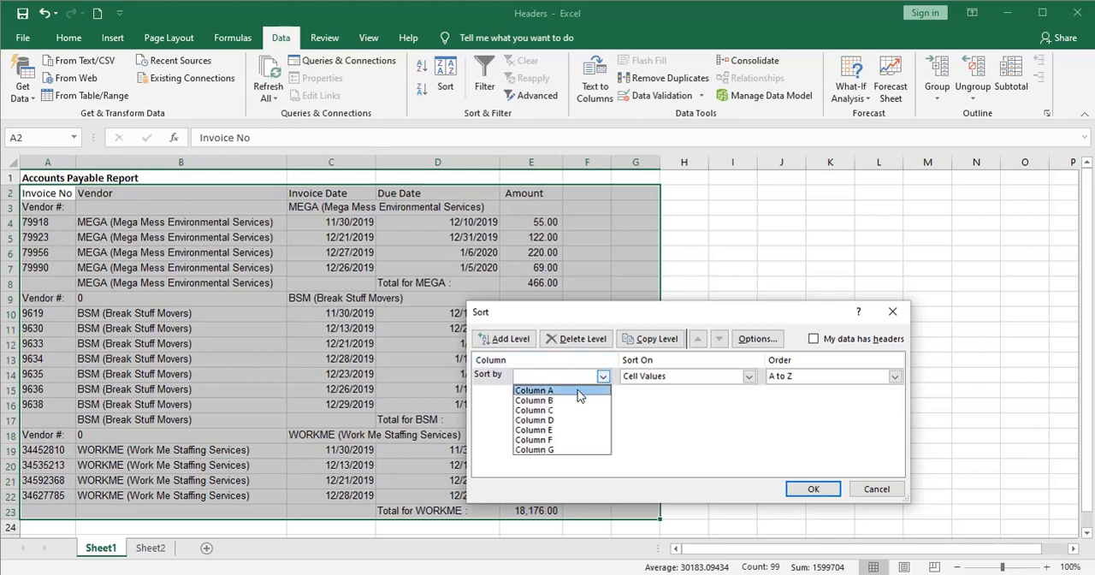
pyautogui.moveTo(812, 338)
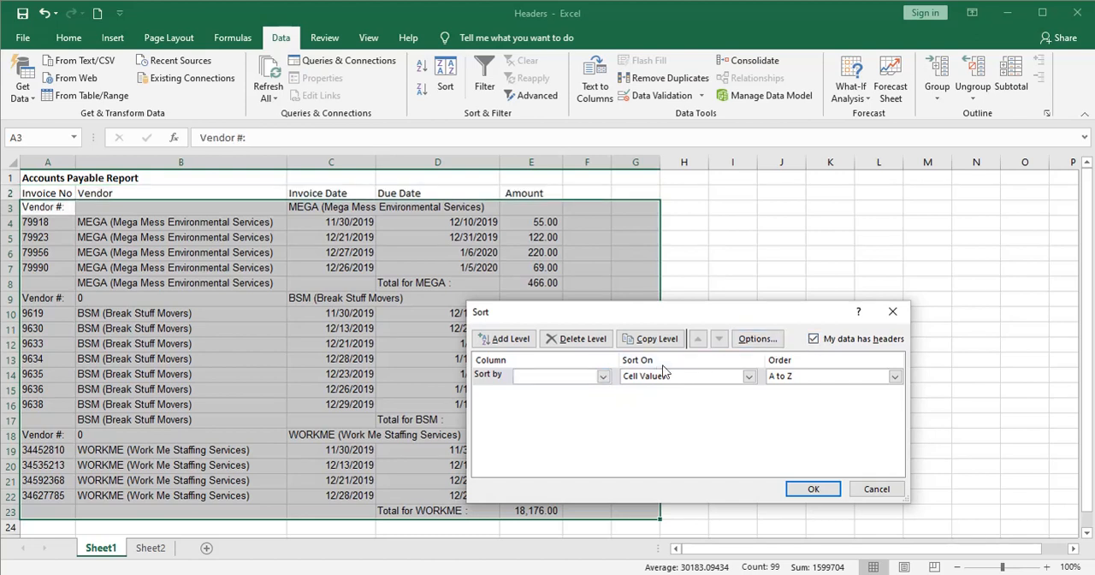
pyautogui.click(599, 377)
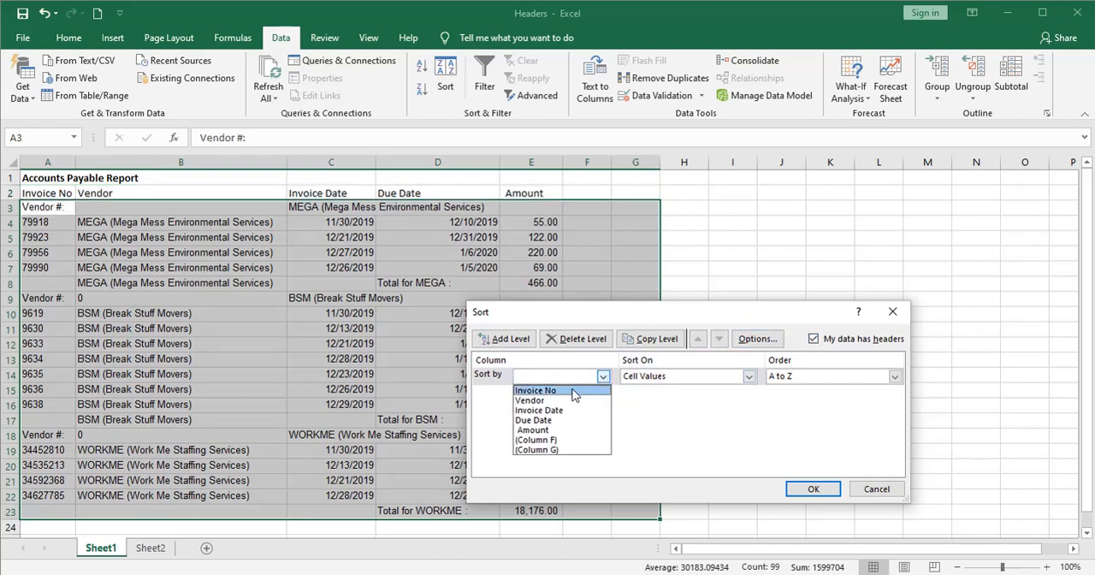
pyautogui.click(533, 390)
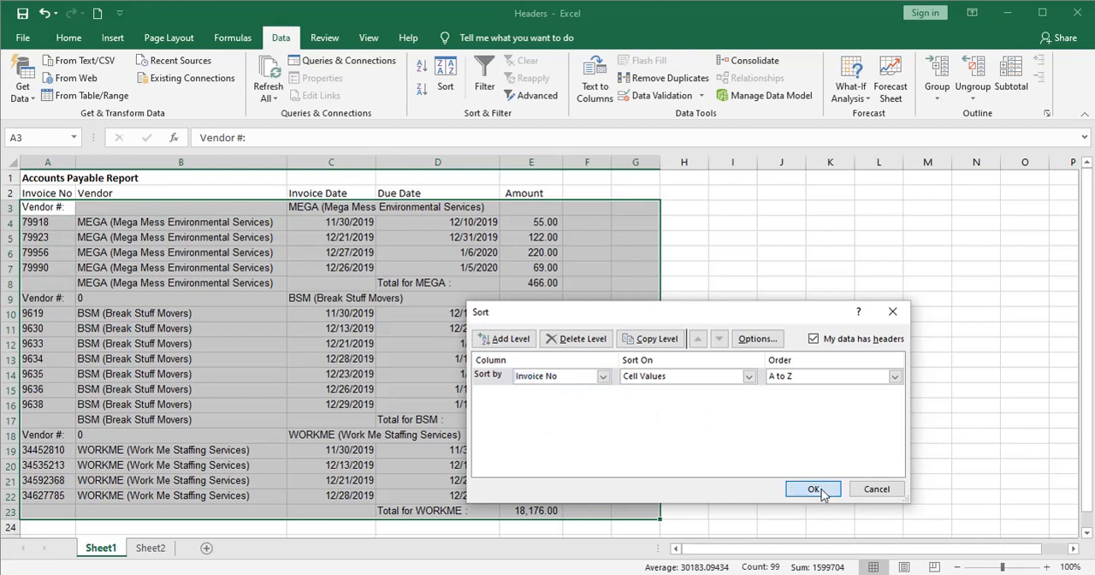
pyautogui.click(812, 489)
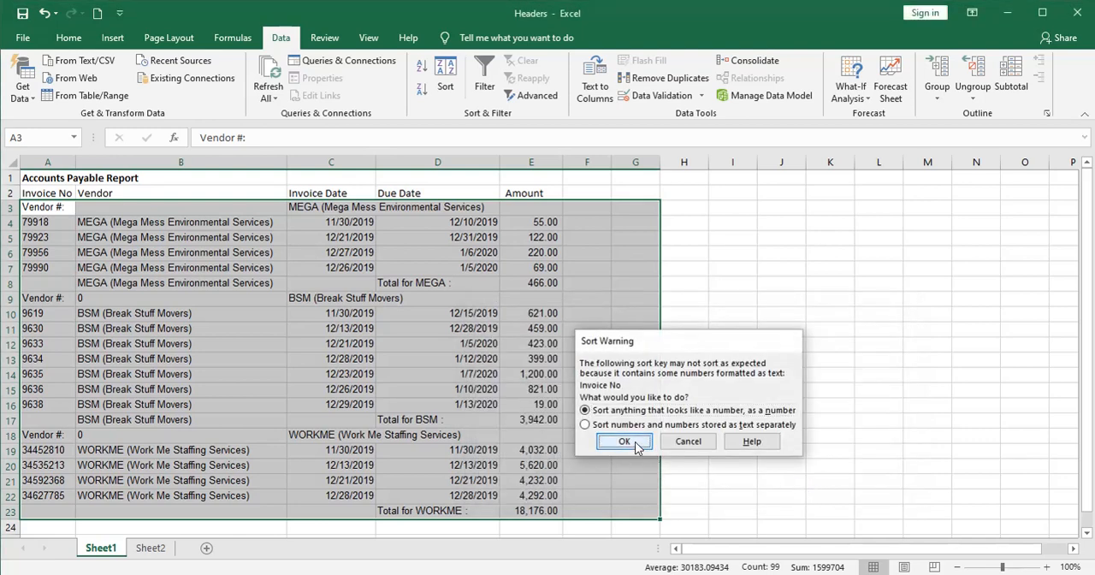
pyautogui.click(623, 441)
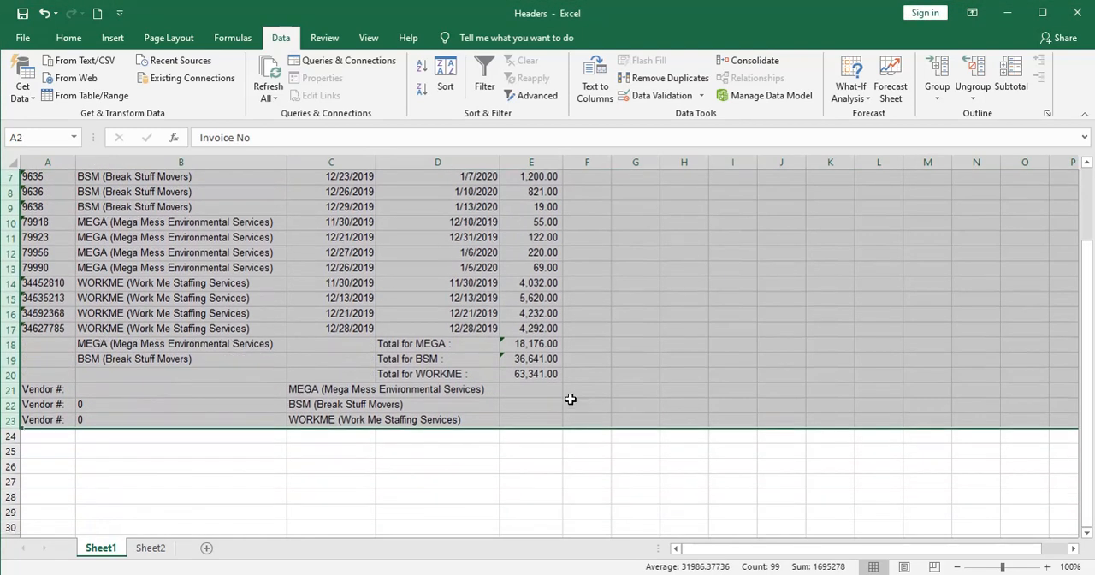
# - Delete the leftover total and Vendor # rows A18:D23, leaving the list ending at row 17
pyautogui.click(48, 342)
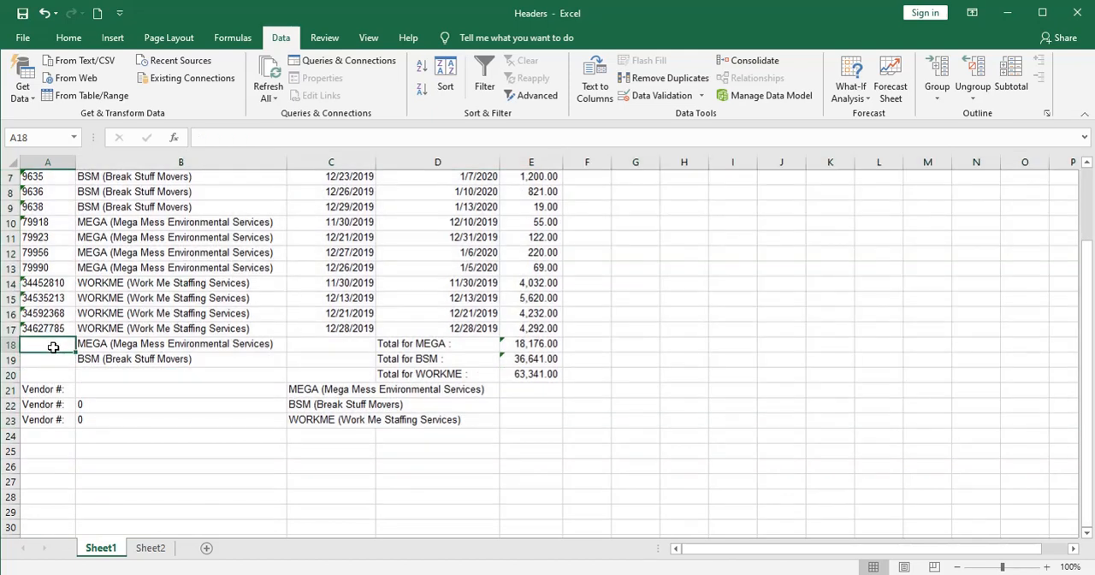
pyautogui.moveTo(53, 346); pyautogui.dragTo(441, 419)
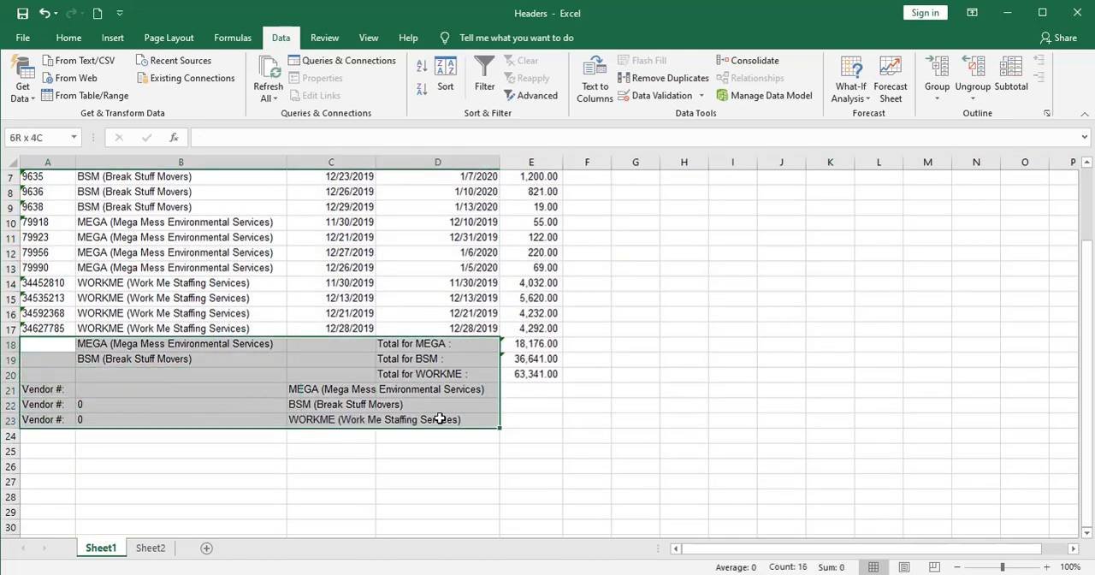
pyautogui.rightClick(438, 419)
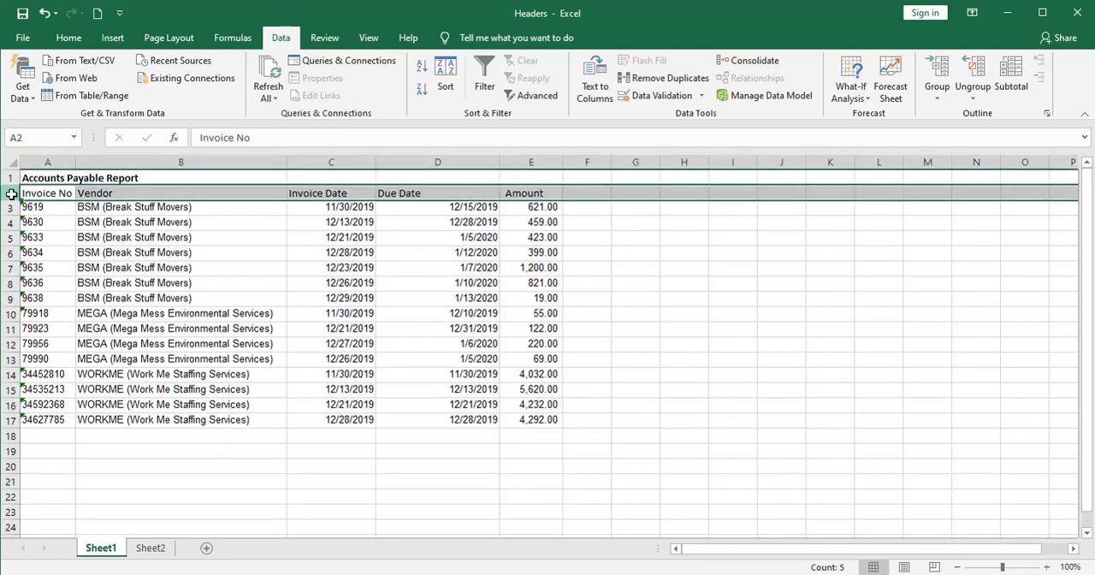
# - Sort the invoice list by Due Date oldest to newest, then view the original report on Sheet2
pyautogui.click(12, 194)
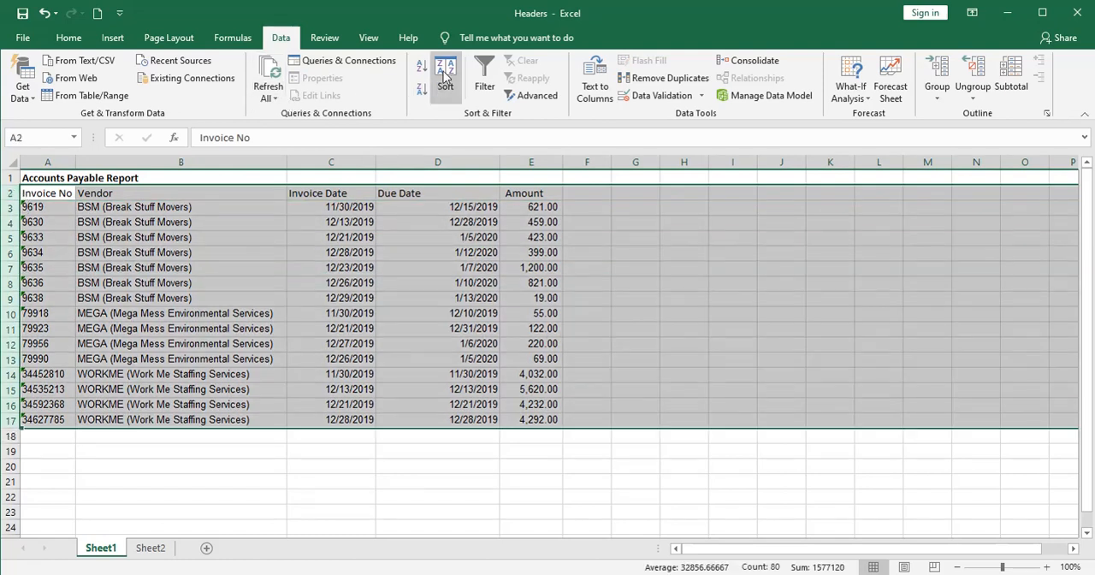
pyautogui.click(445, 72)
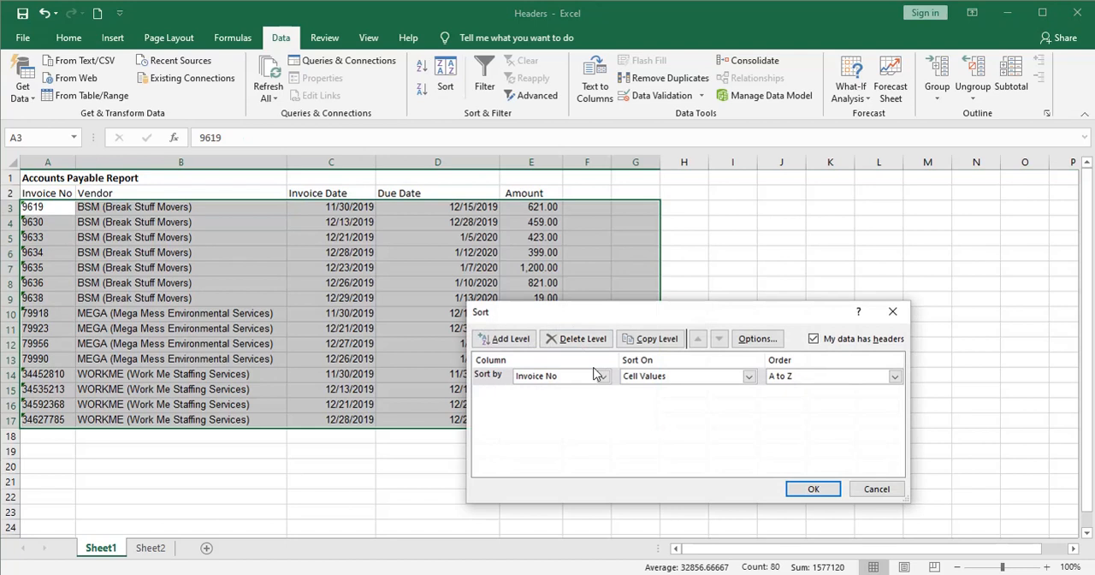
pyautogui.click(559, 377)
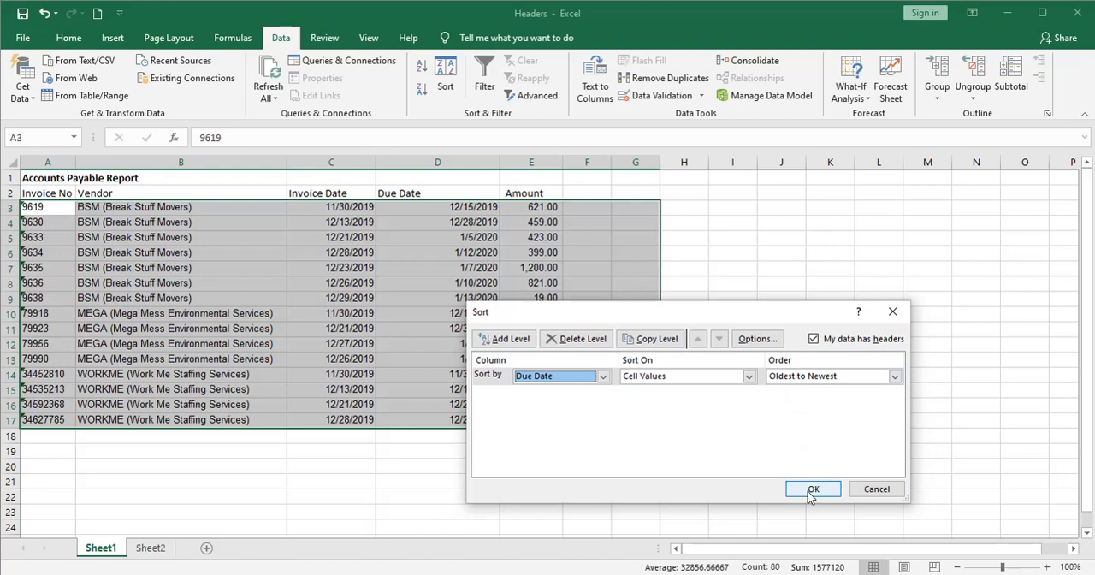
pyautogui.click(811, 489)
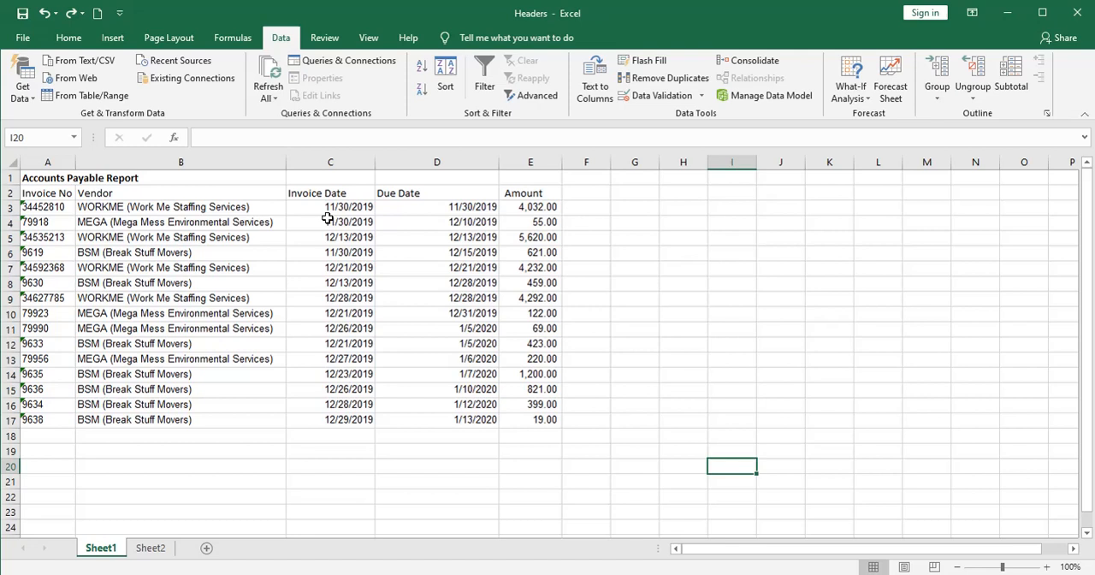
pyautogui.moveTo(383, 212)
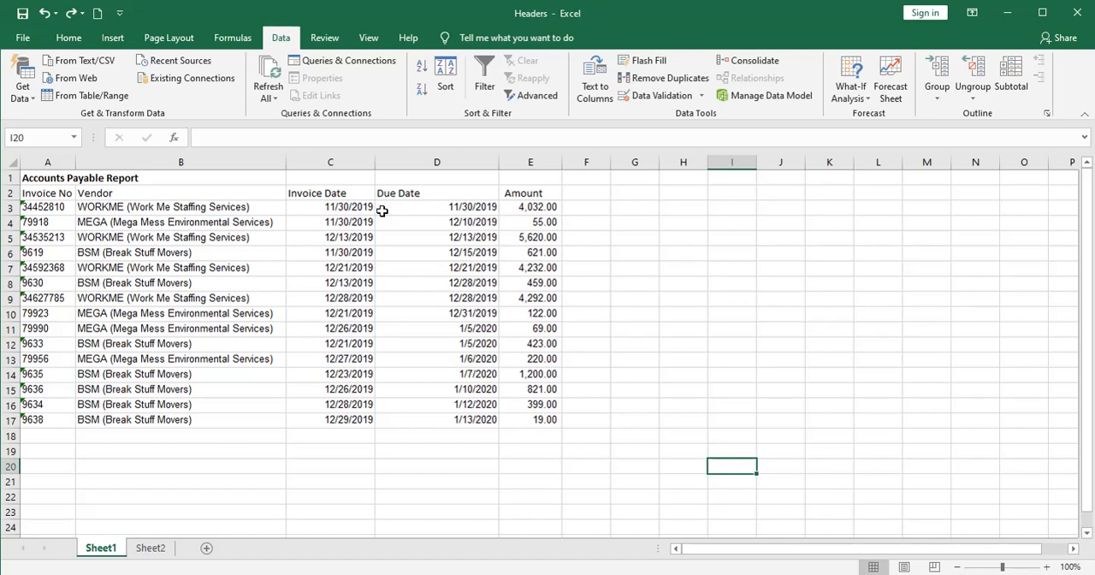
pyautogui.click(151, 548)
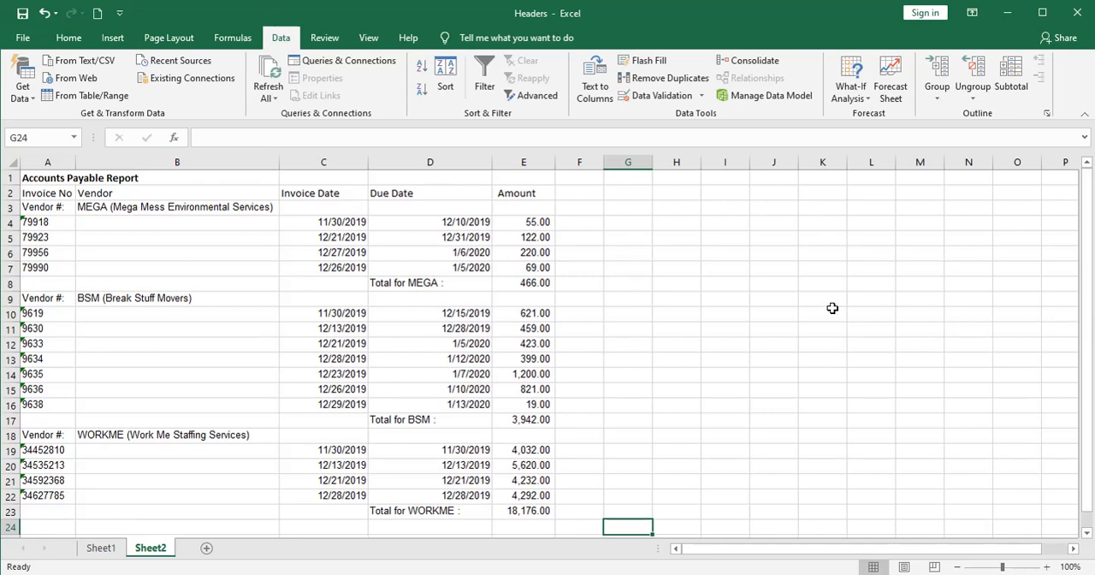
# - On Sheet2, make B4 reference B3 so it shows MEGA, then copy that formula
pyautogui.click(178, 205)
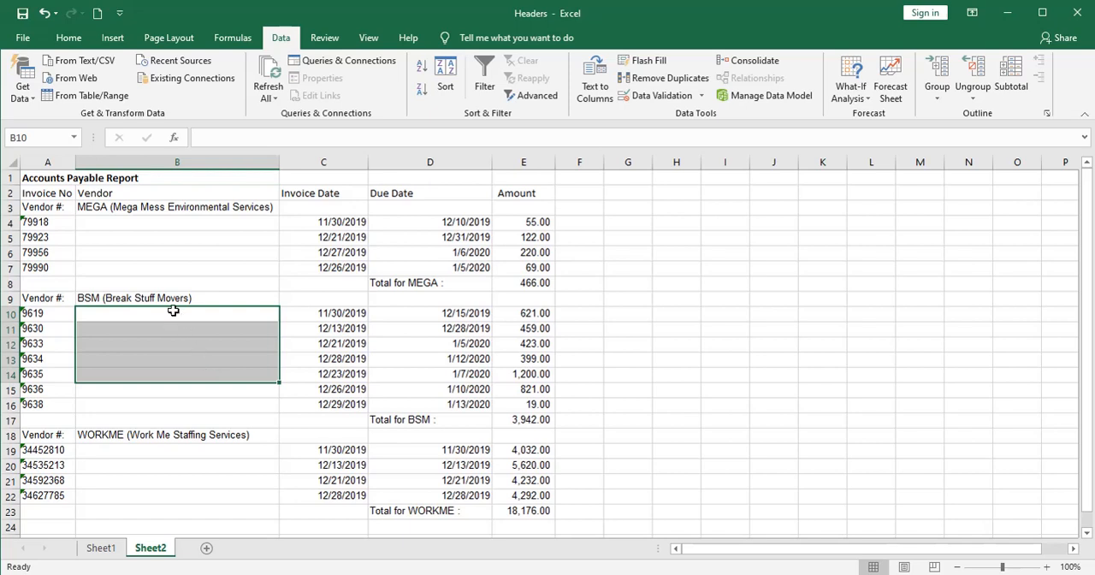
pyautogui.moveTo(145, 226)
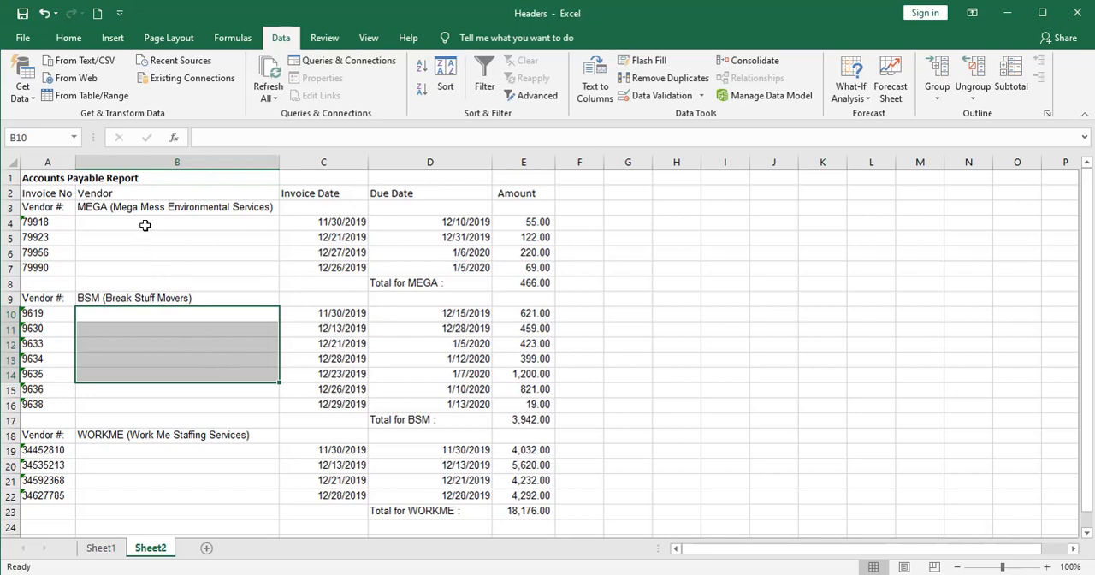
pyautogui.click(178, 222)
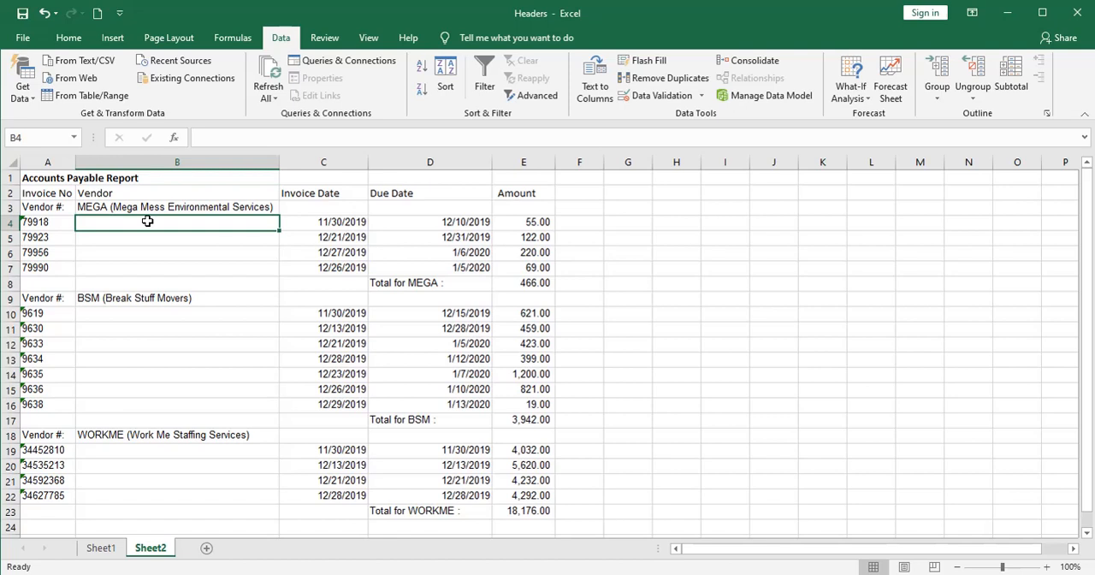
pyautogui.write('=')
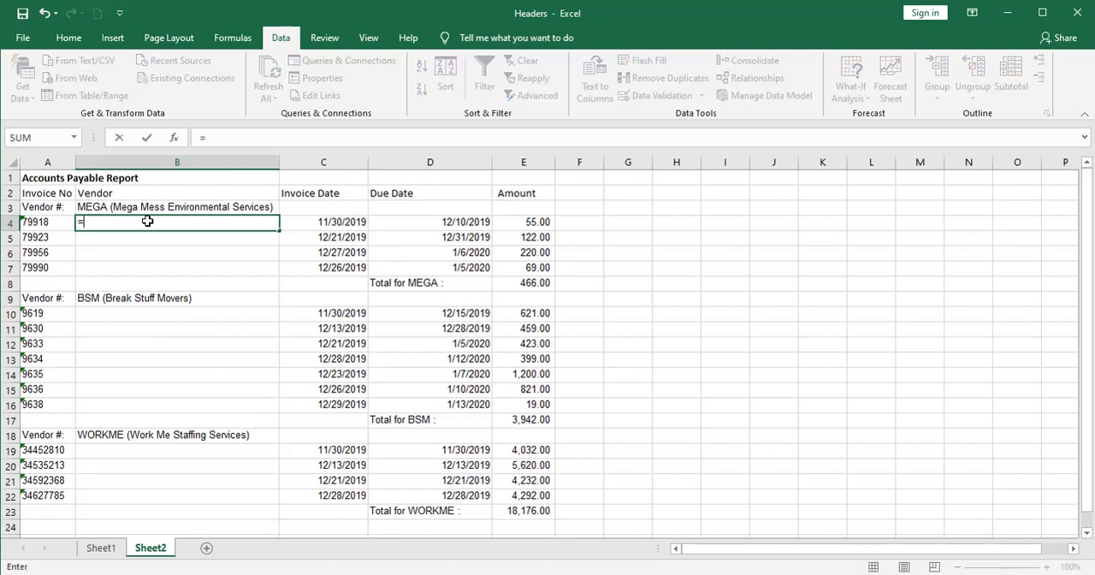
pyautogui.click(176, 205)
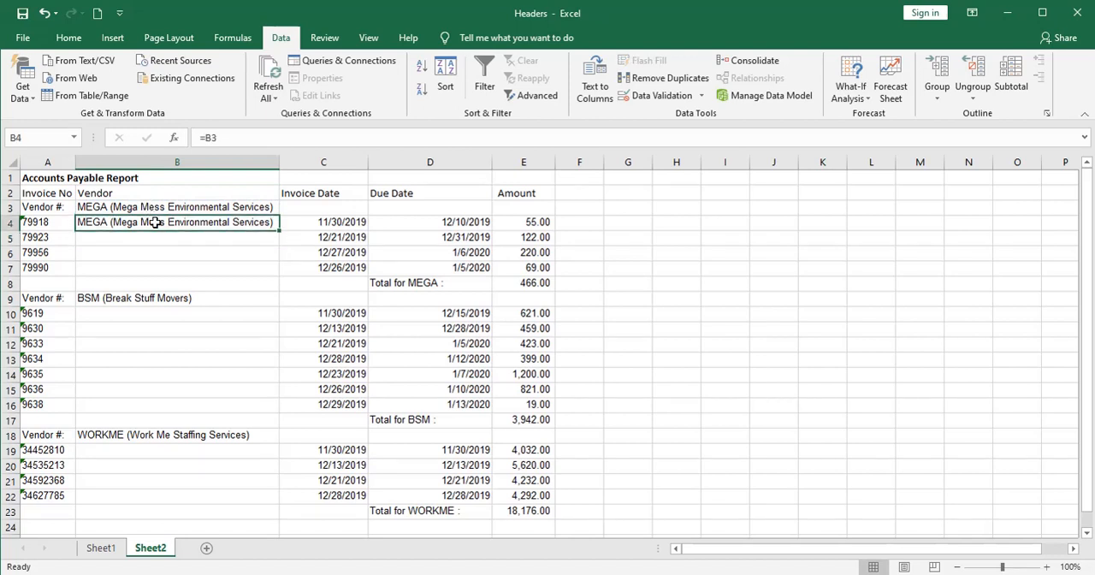
pyautogui.click(69, 38)
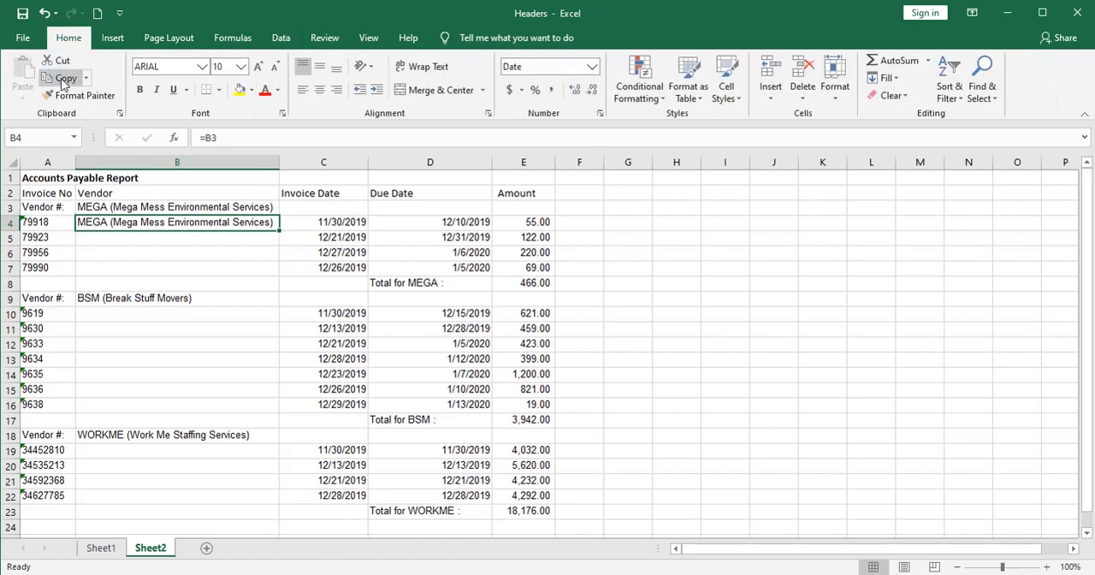
pyautogui.click(65, 79)
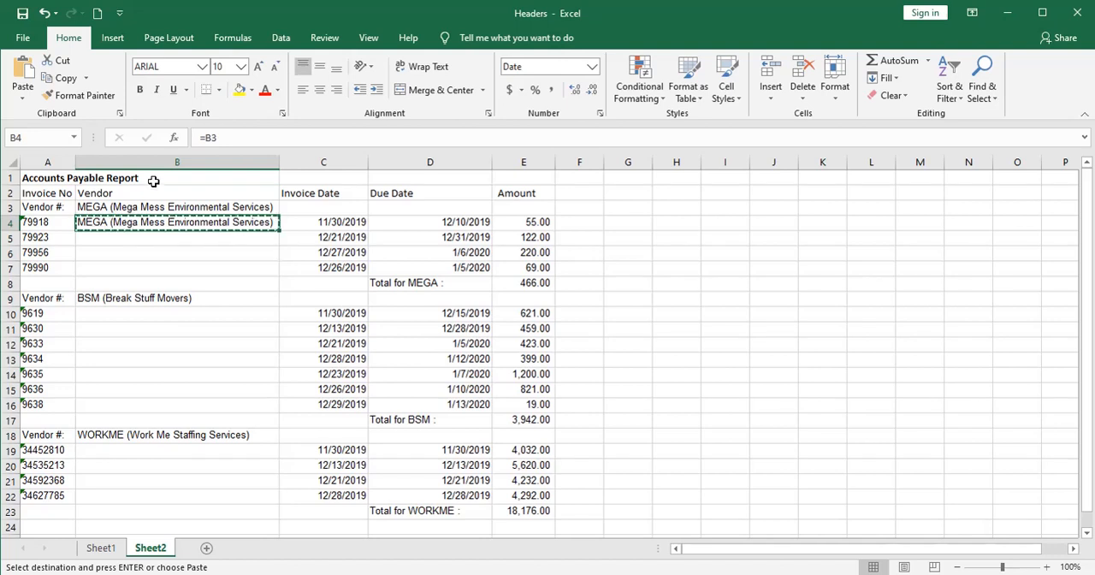
# - Select column B and use Go To Special > Blanks to isolate the empty vendor cells
pyautogui.click(178, 161)
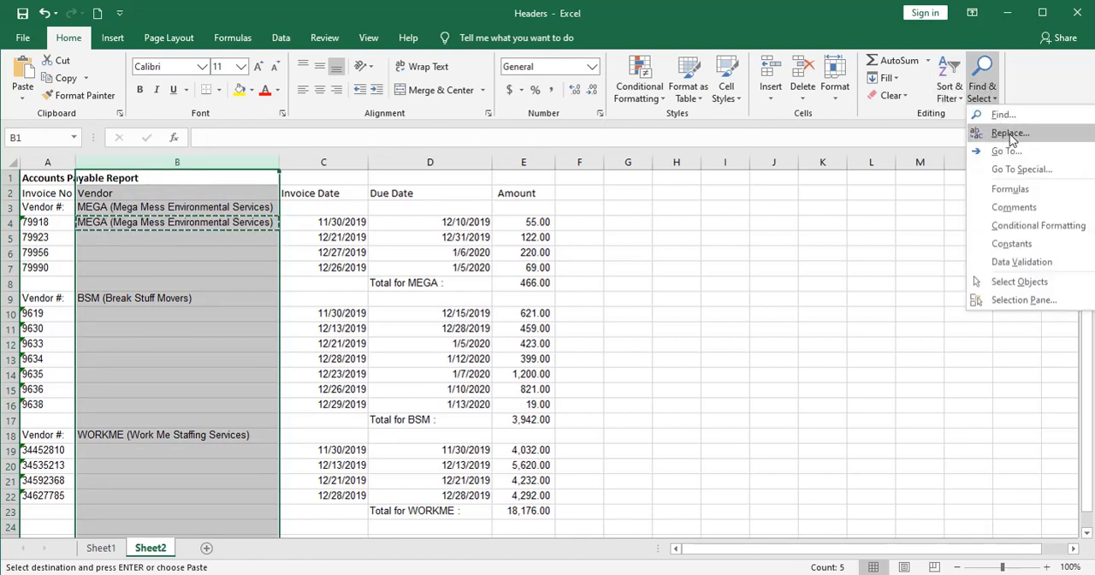
pyautogui.moveTo(1022, 168)
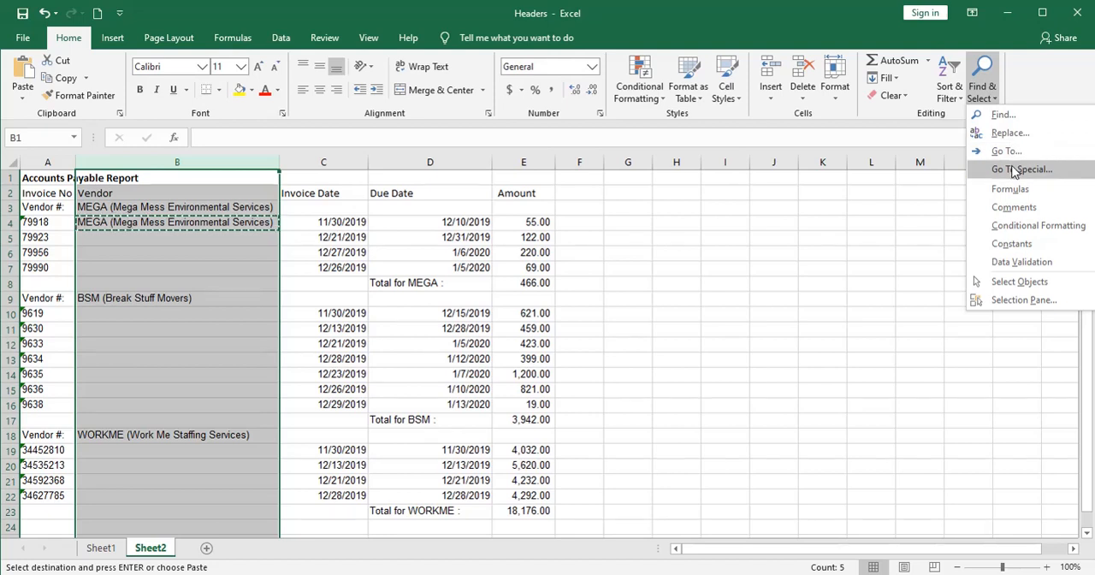
pyautogui.moveTo(1006, 151)
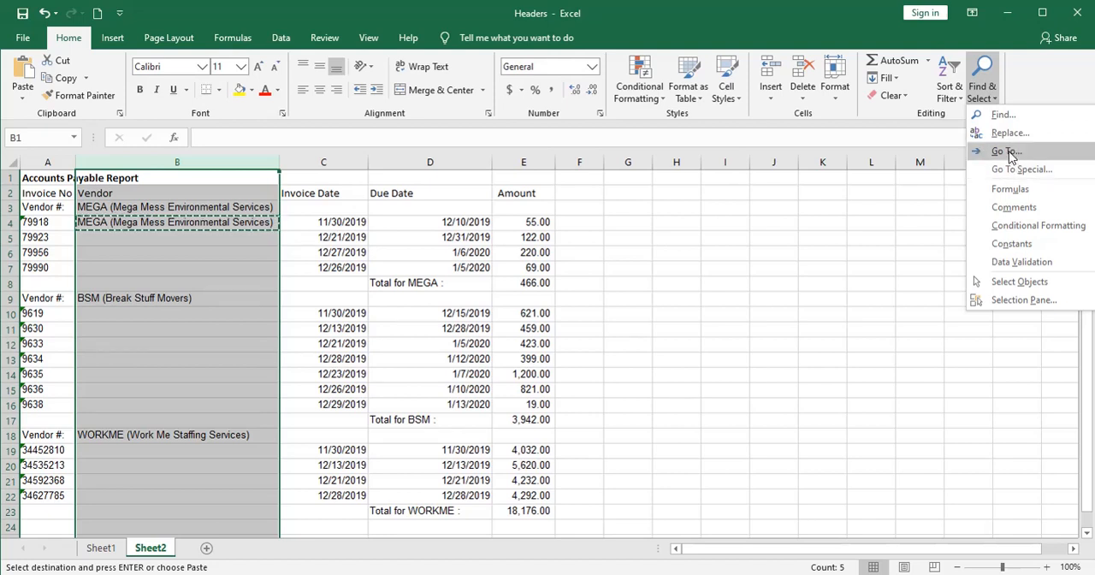
pyautogui.click(1005, 150)
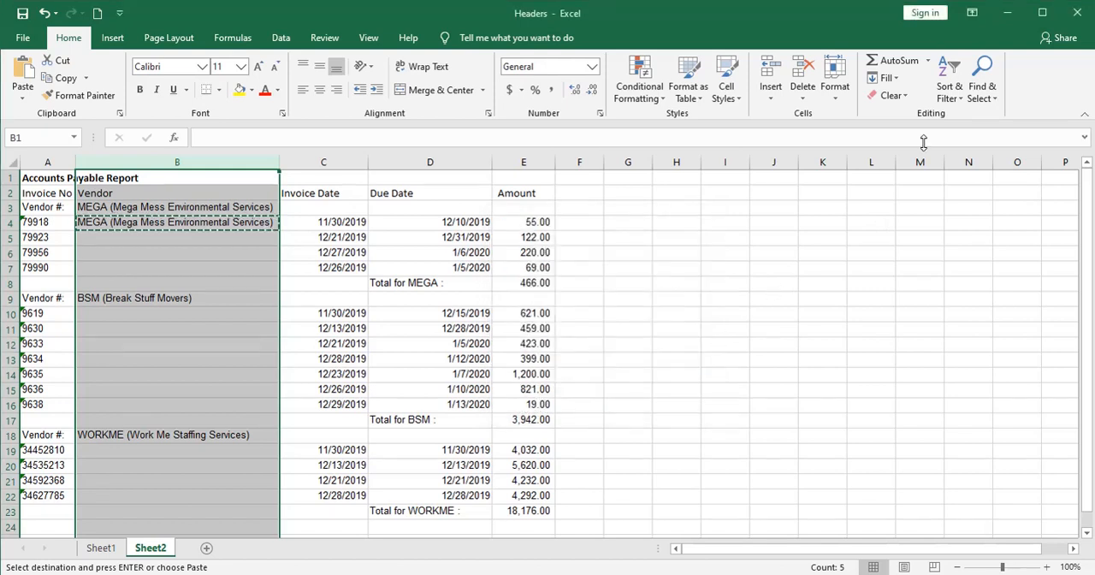
pyautogui.click(982, 77)
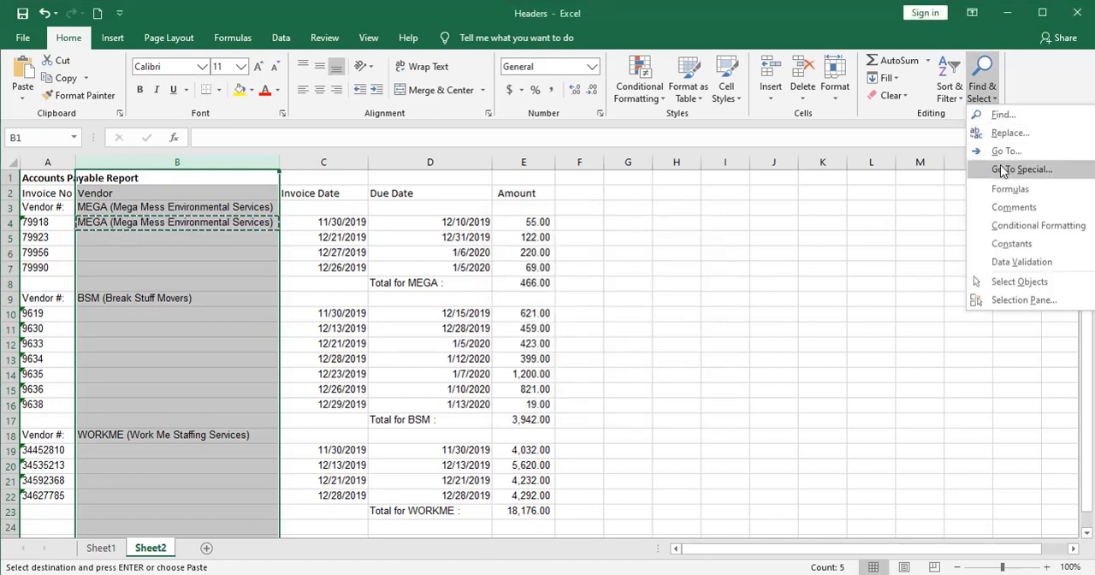
pyautogui.click(1023, 168)
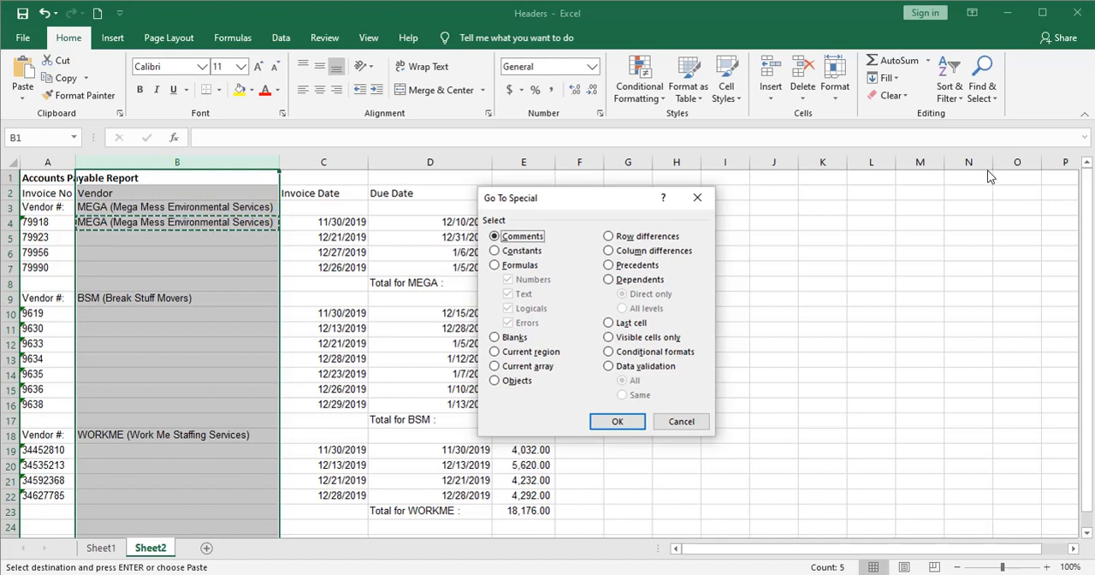
pyautogui.moveTo(931, 192)
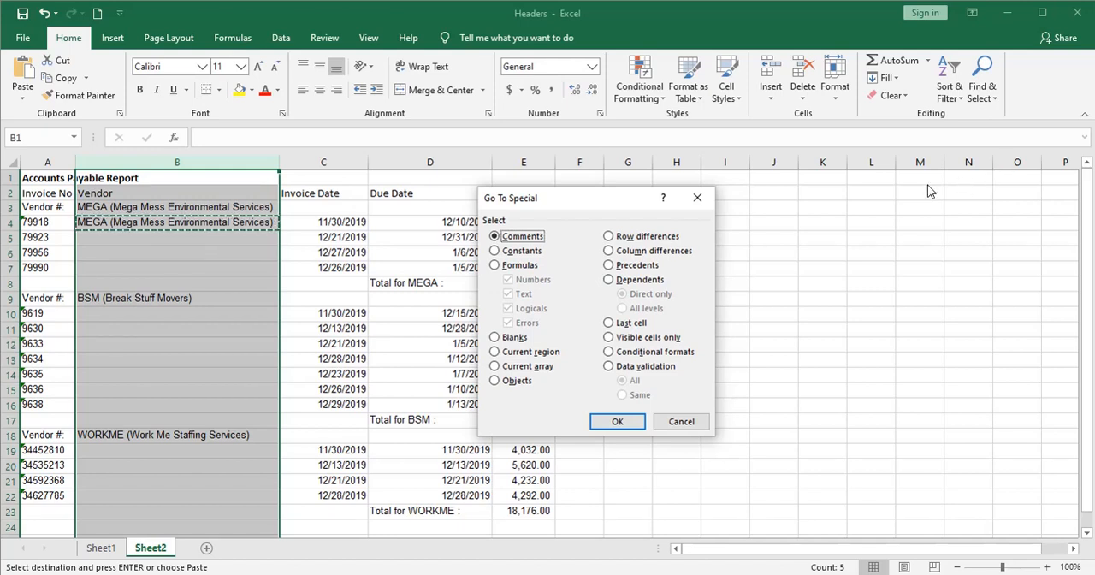
pyautogui.moveTo(253, 205)
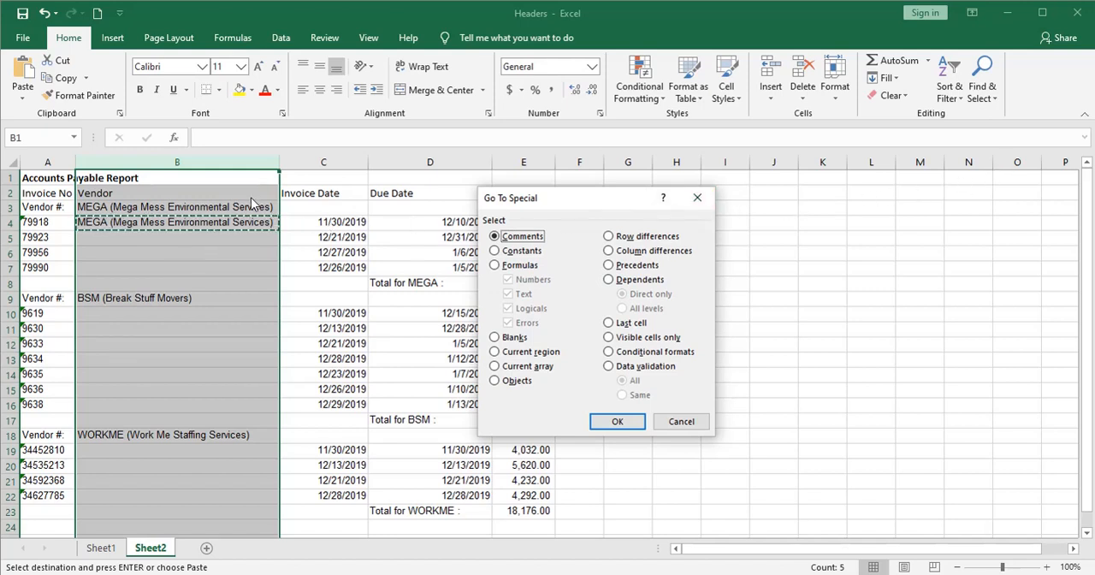
pyautogui.moveTo(212, 177)
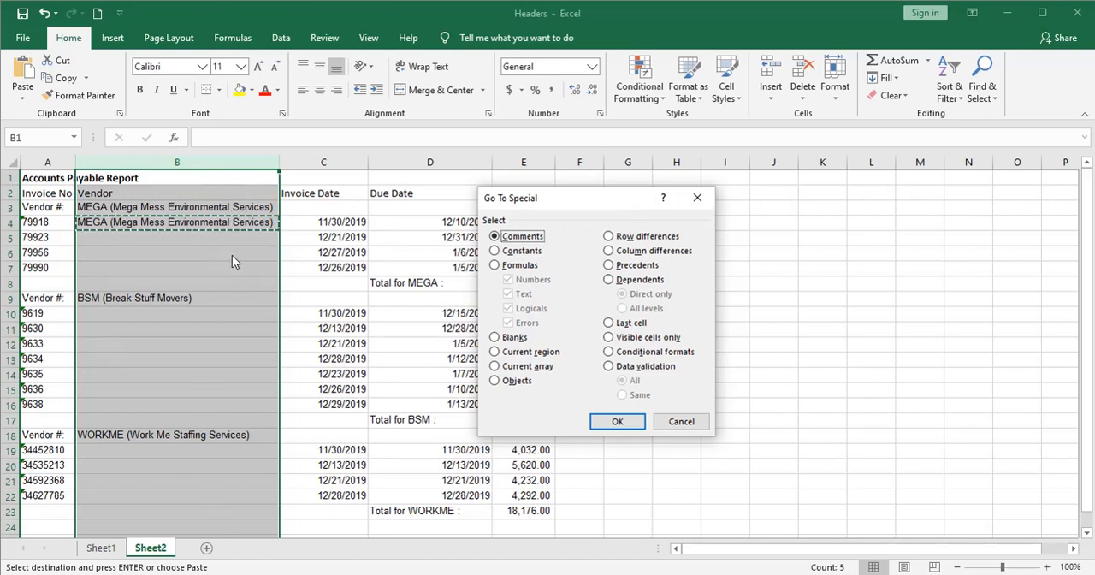
pyautogui.moveTo(254, 267)
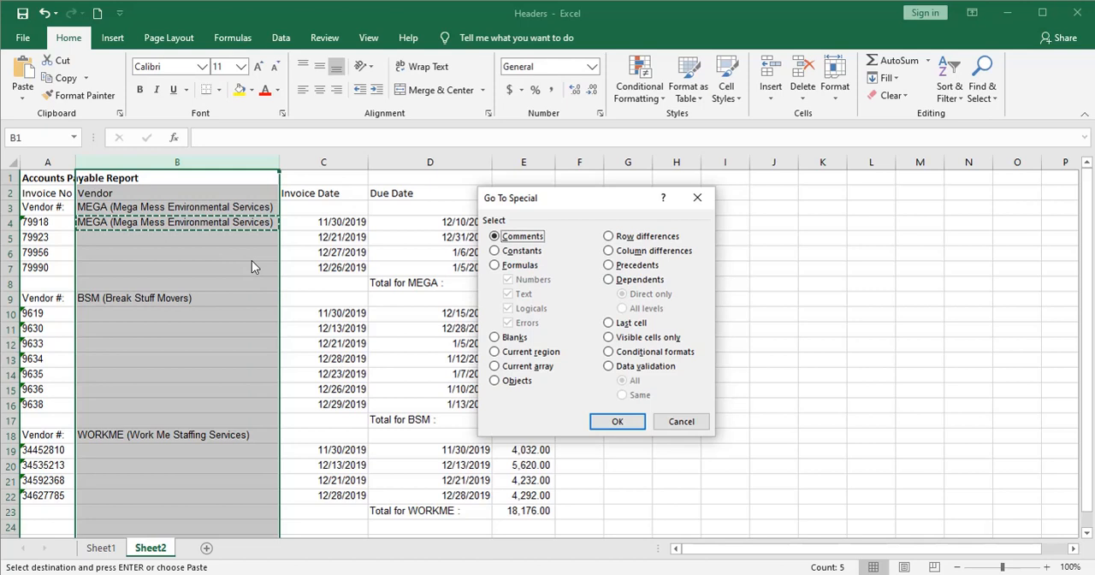
pyautogui.moveTo(385, 270)
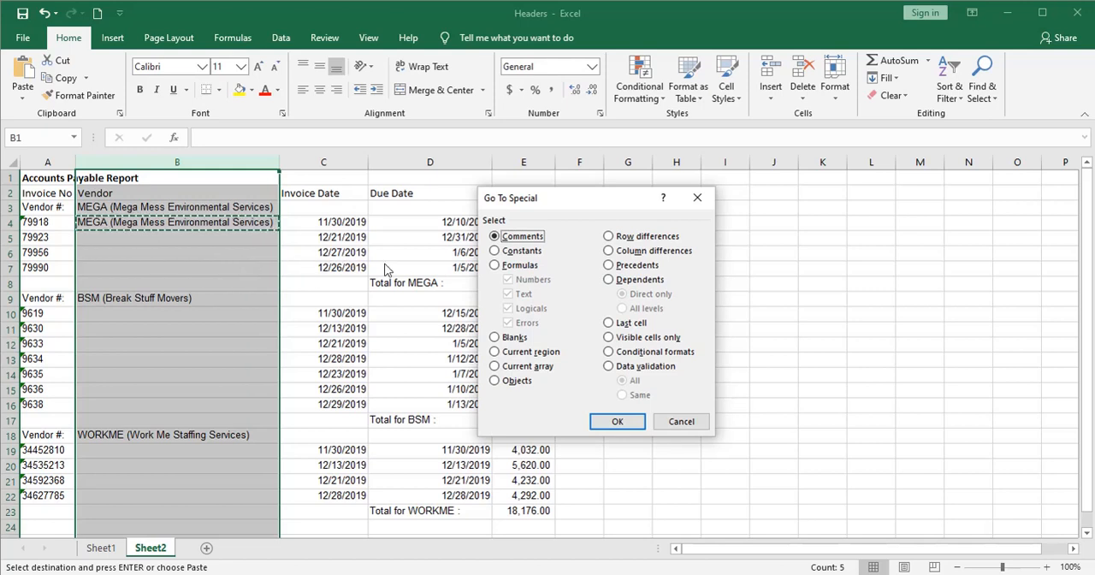
pyautogui.click(495, 335)
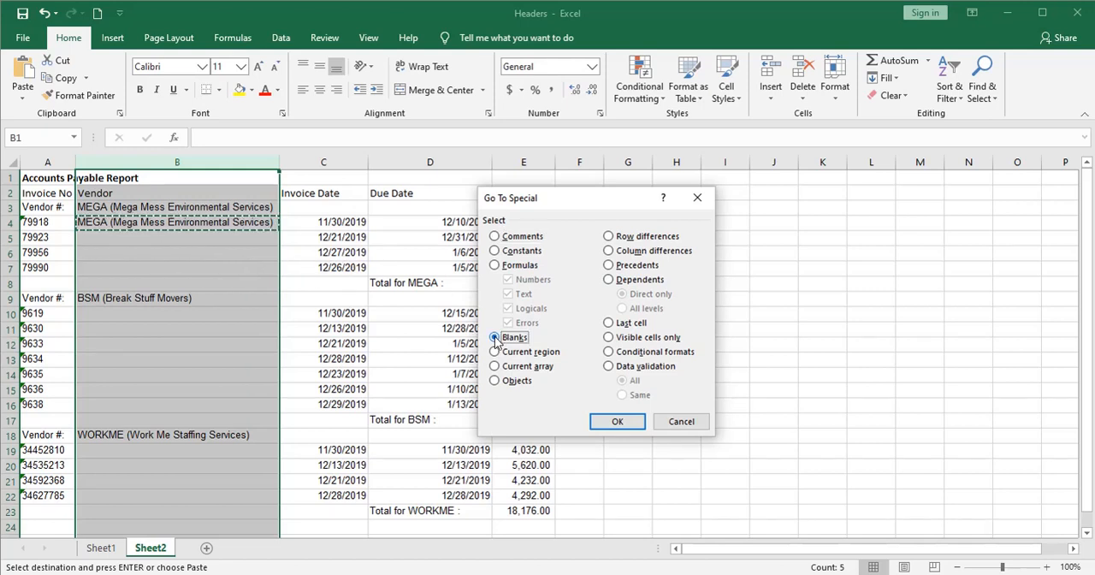
pyautogui.click(616, 421)
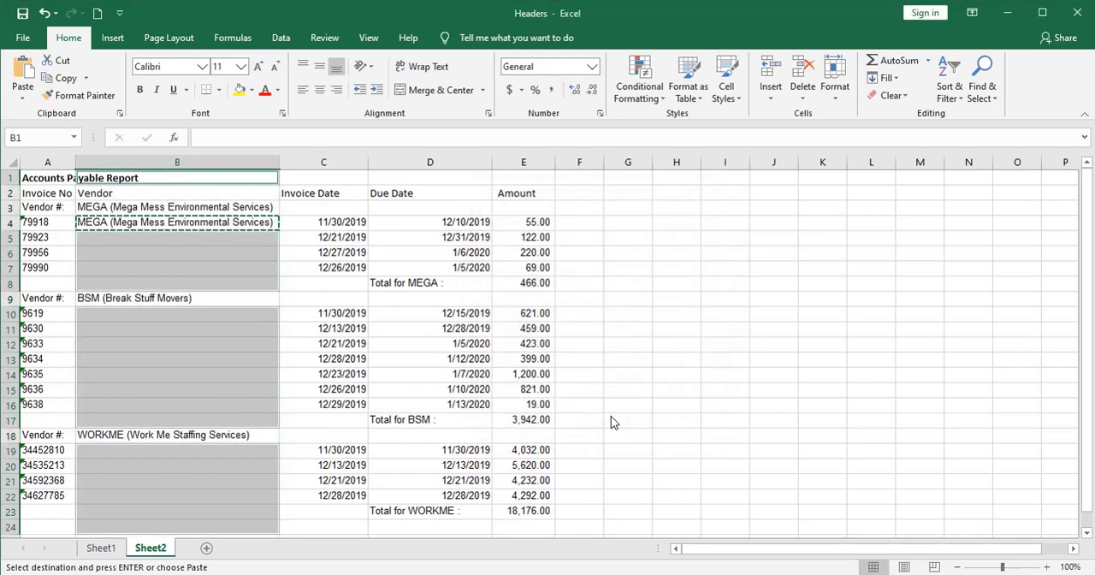
pyautogui.moveTo(365, 390)
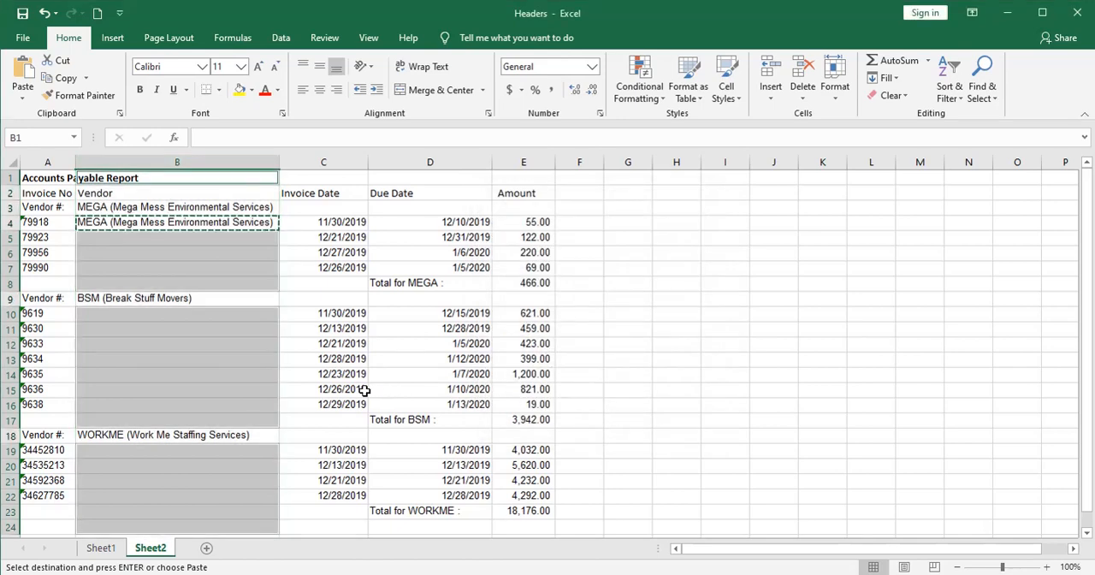
# - Fill the blanks with vendor names, then paste column B back as plain values
pyautogui.scroll(-3)
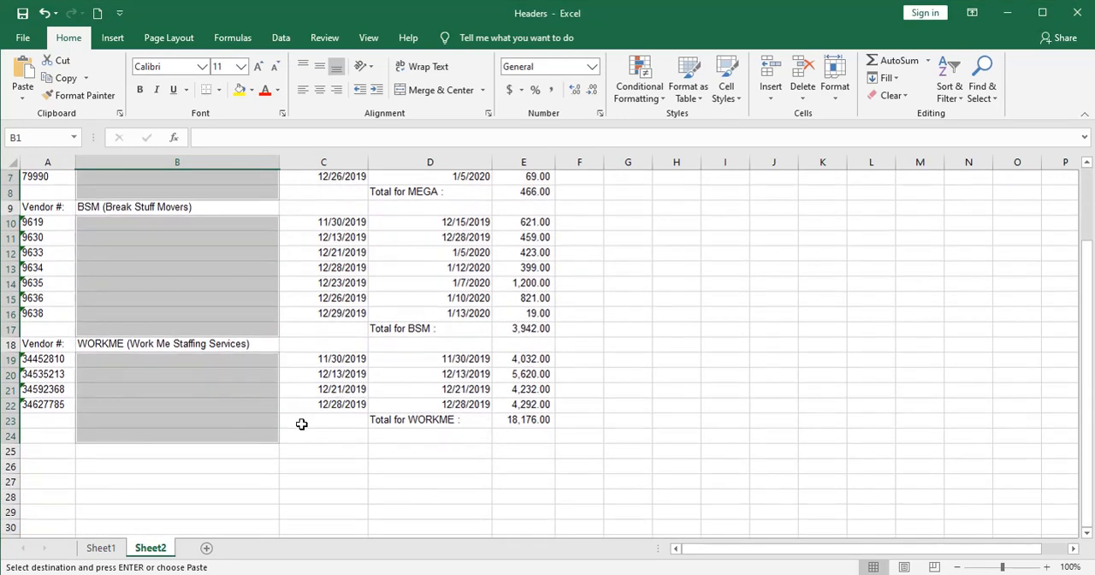
pyautogui.scroll(-3)
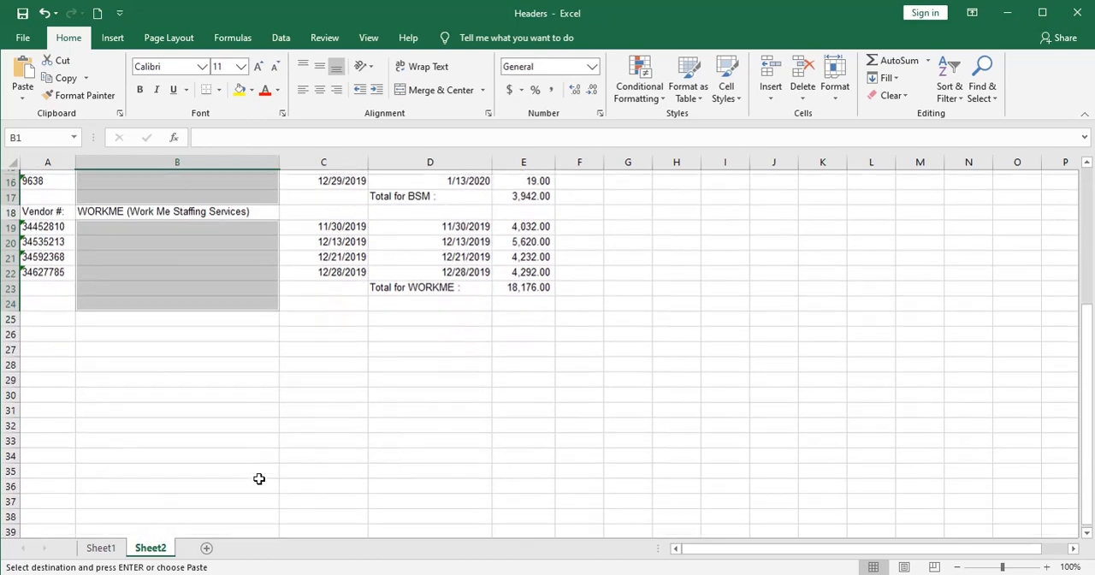
pyautogui.scroll(3)
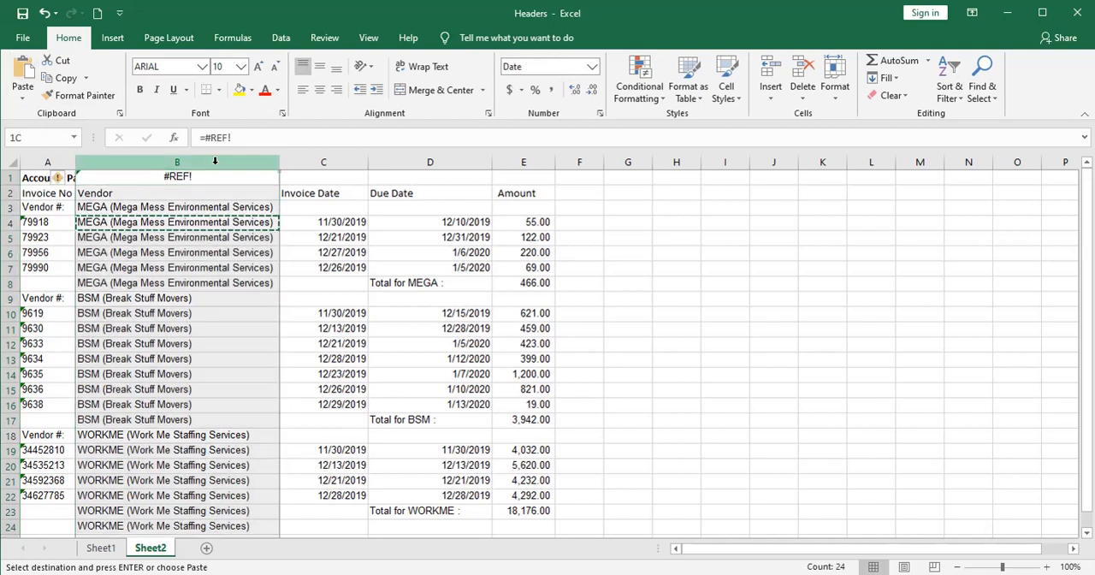
pyautogui.click(178, 176)
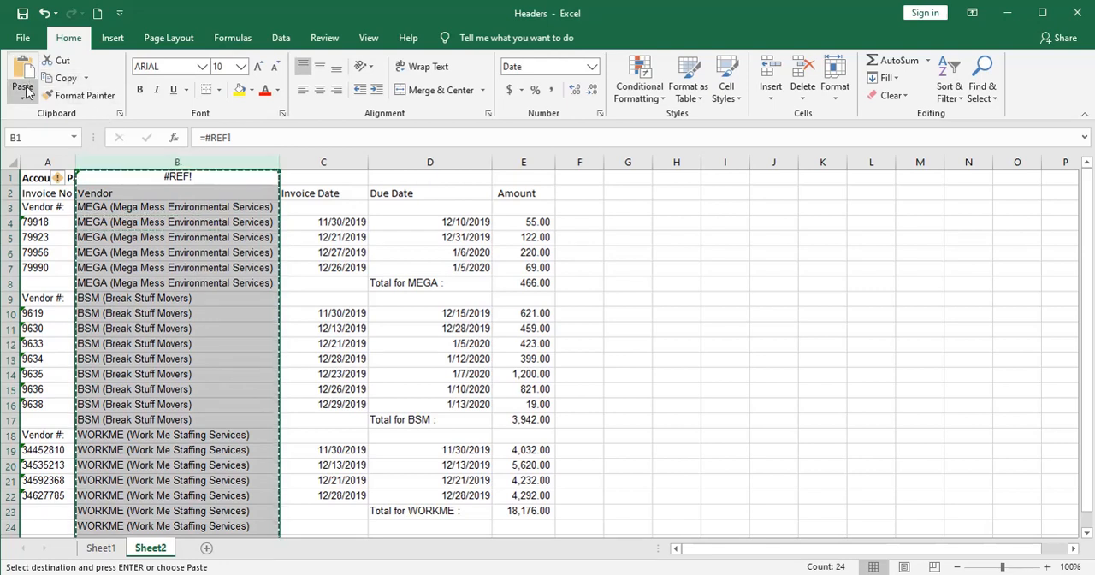
pyautogui.click(23, 85)
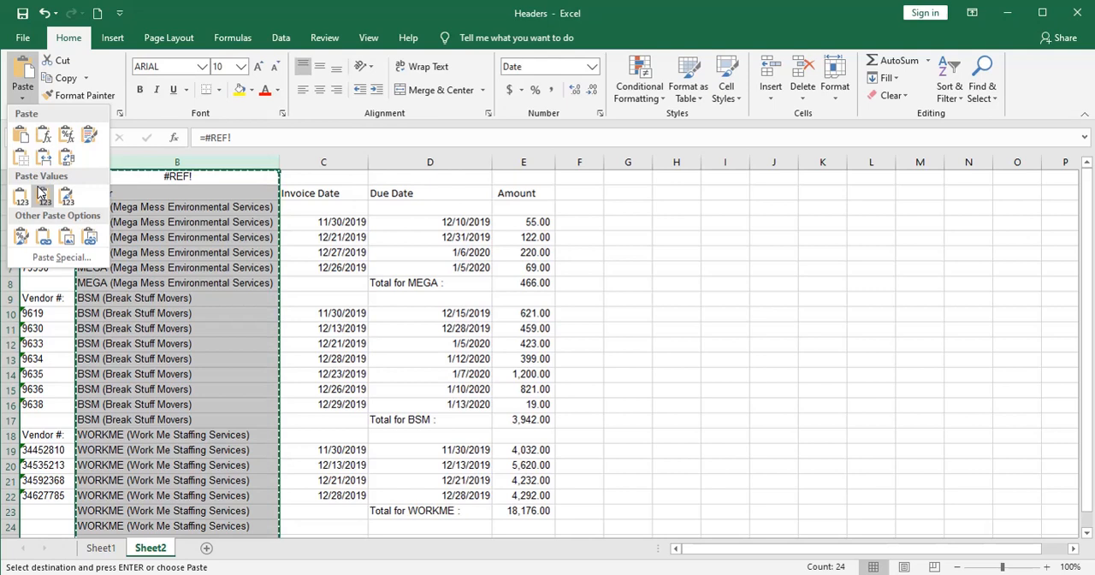
pyautogui.click(44, 195)
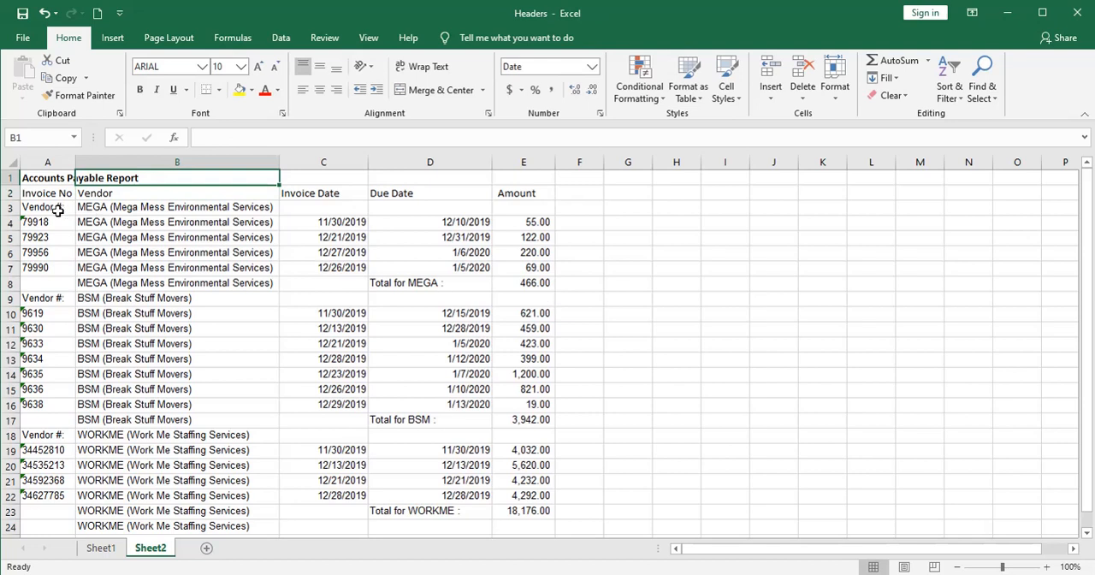
pyautogui.click(10, 192)
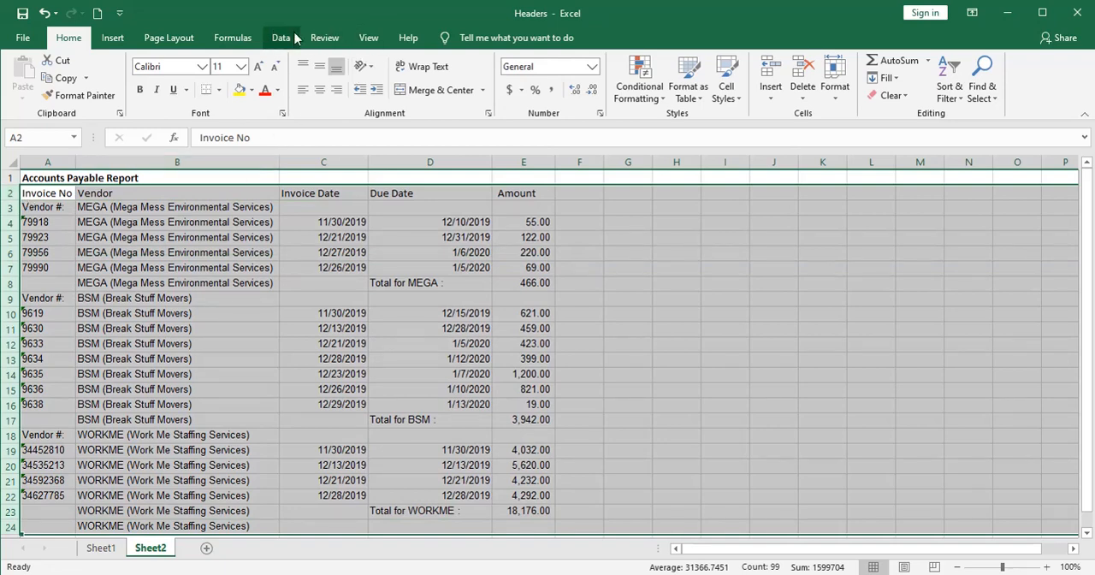
# - Sort the report data by Invoice No A to Z, treating number-like text as numbers
pyautogui.click(444, 77)
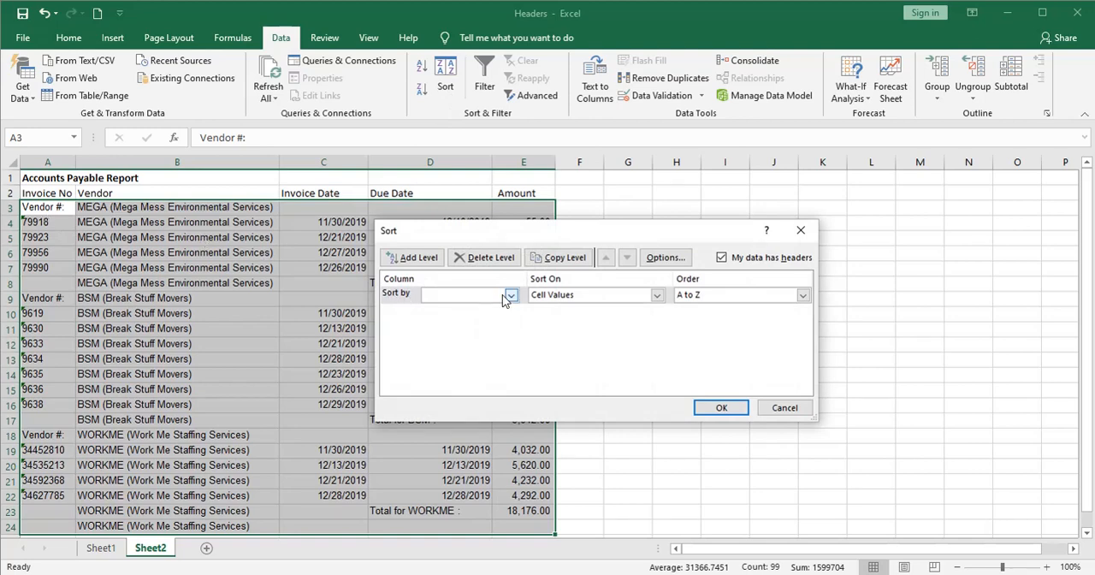
pyautogui.click(462, 294)
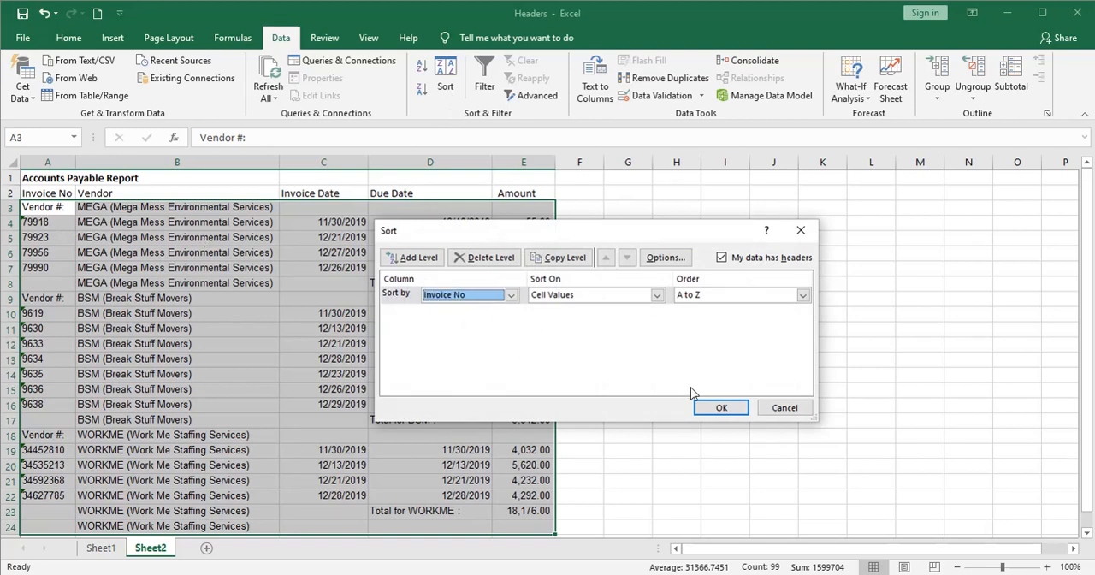
pyautogui.click(720, 407)
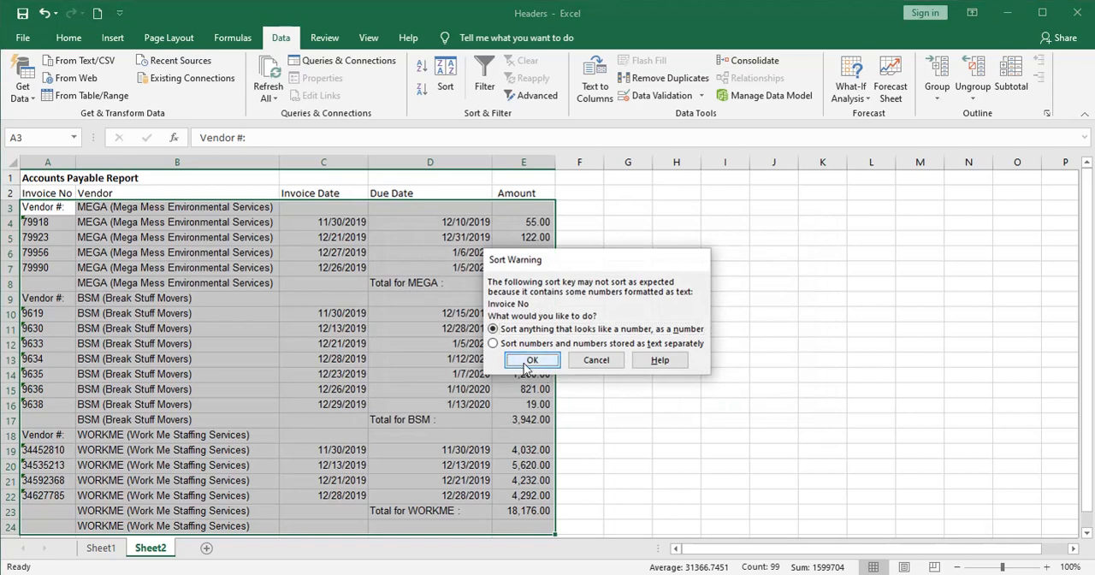
pyautogui.click(530, 360)
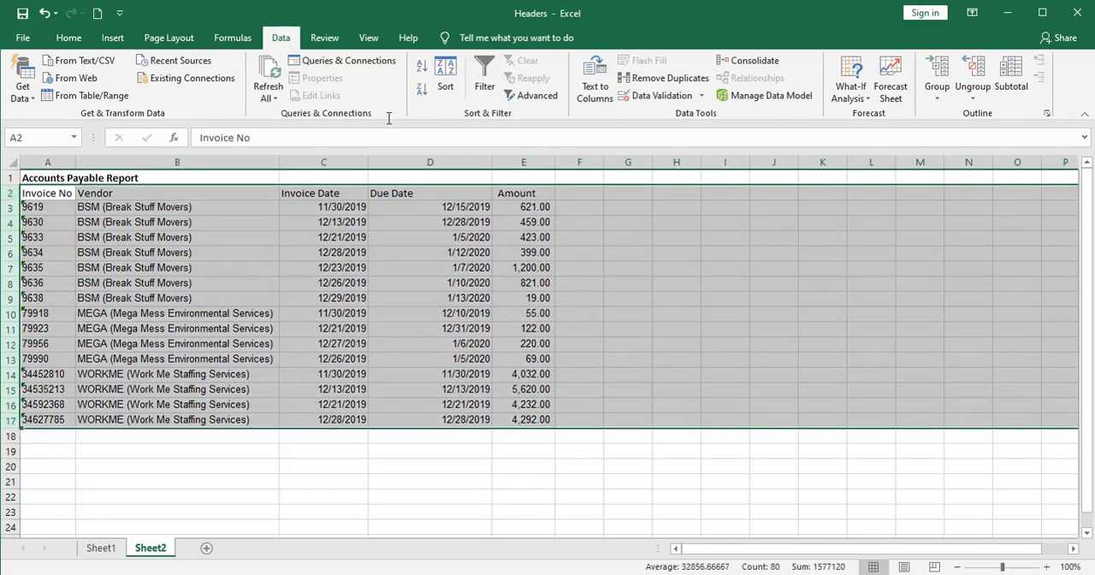
pyautogui.click(445, 75)
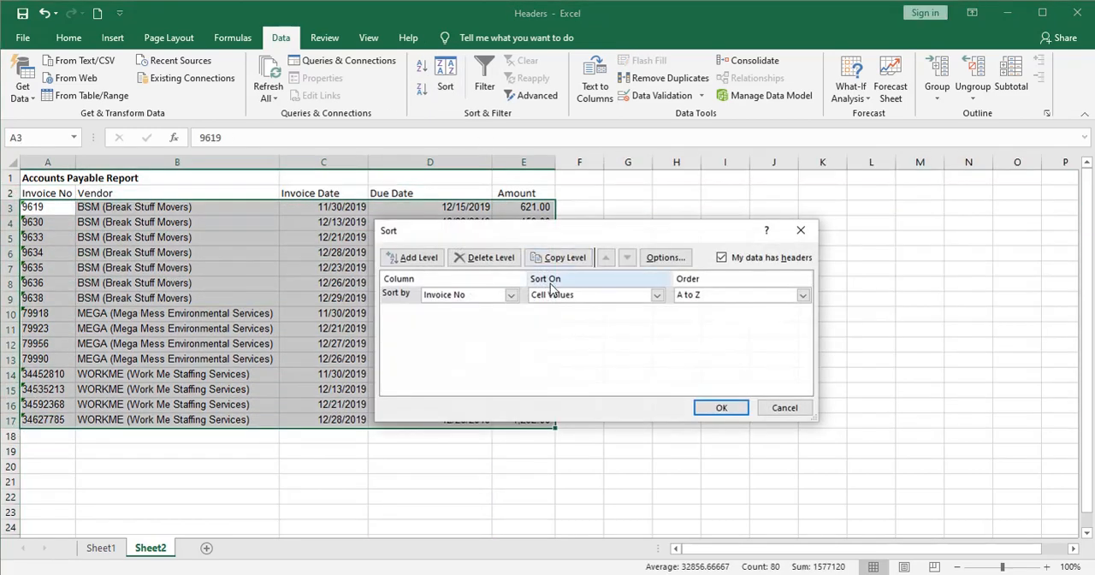
# - Re-sort the invoice list by Due Date, earliest first (11/30/2019 to 1/13/2020)
pyautogui.click(509, 294)
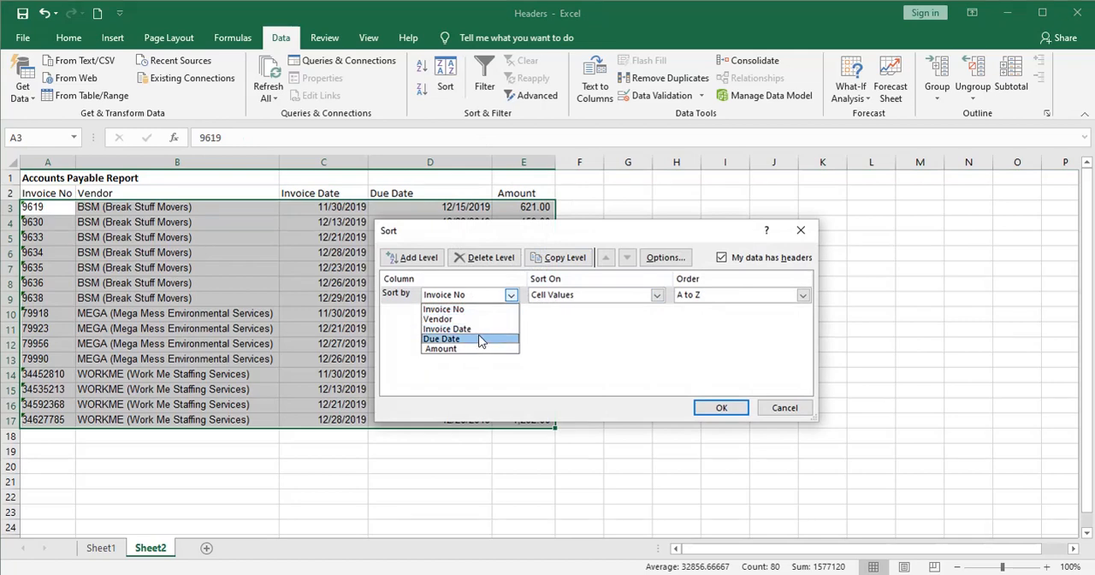
pyautogui.click(720, 408)
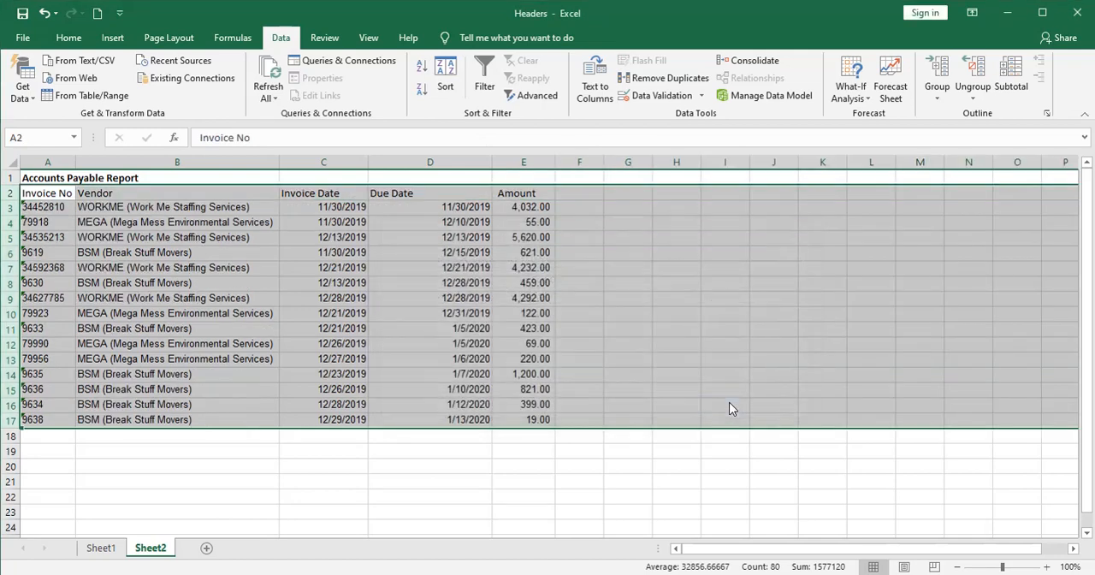